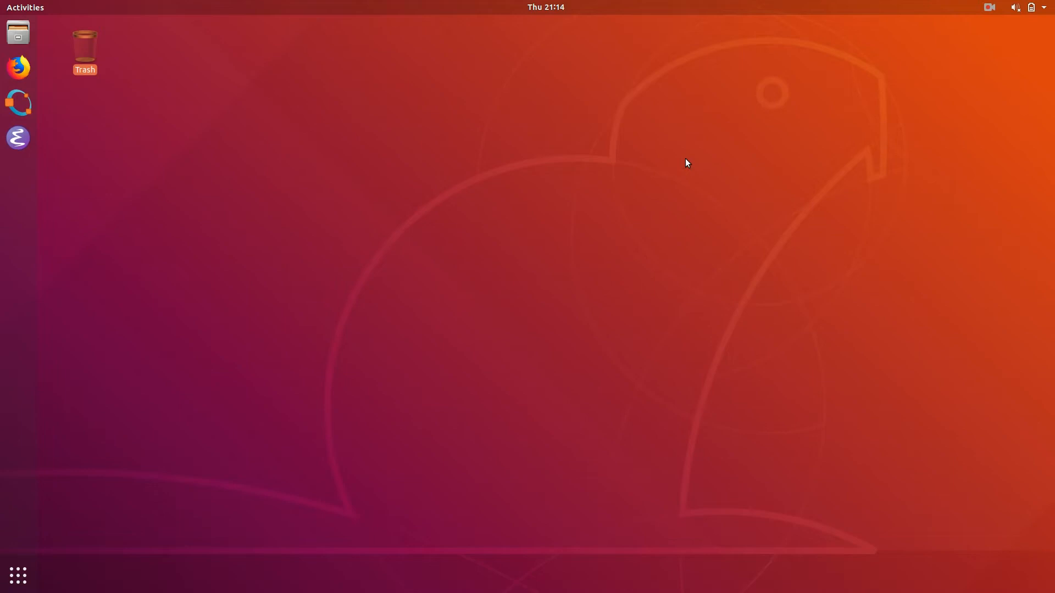
# - Run mysql -u suraj -p in a new Terminal to reach the password prompt
pyautogui.click(18, 174)
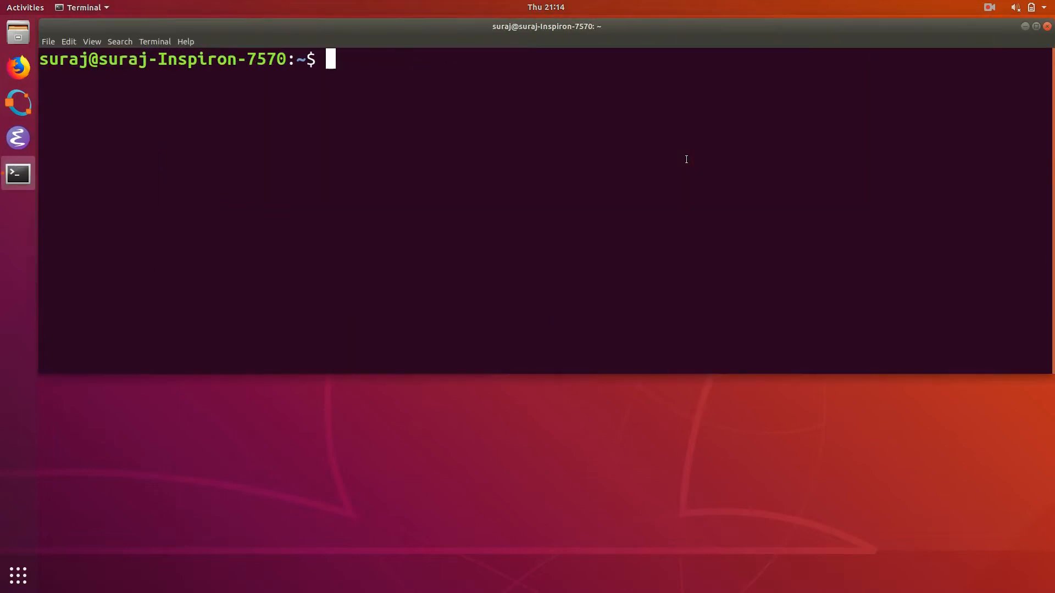
pyautogui.write('mys')
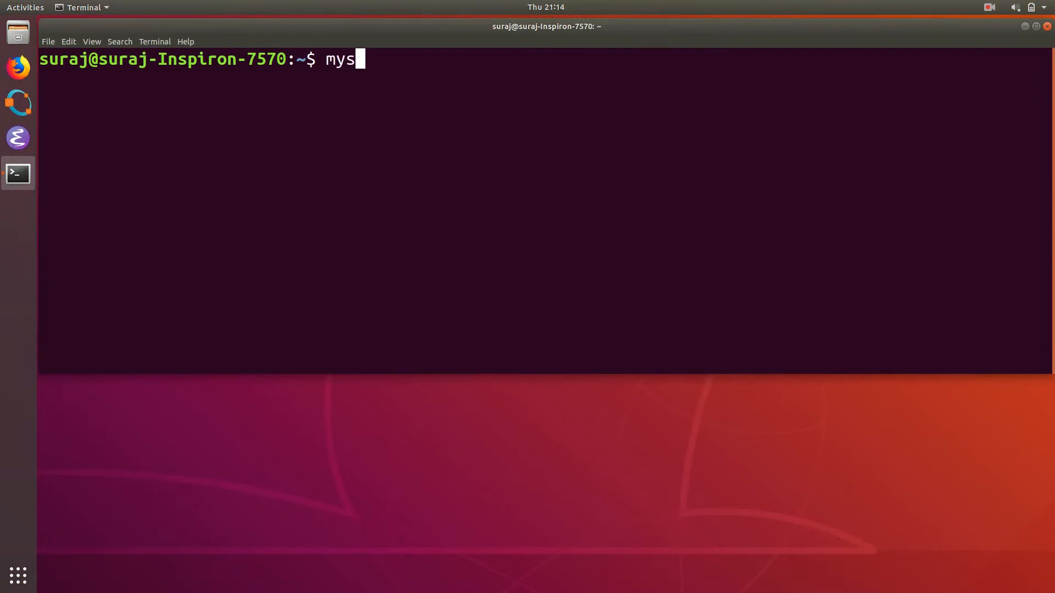
pyautogui.write('ql -')
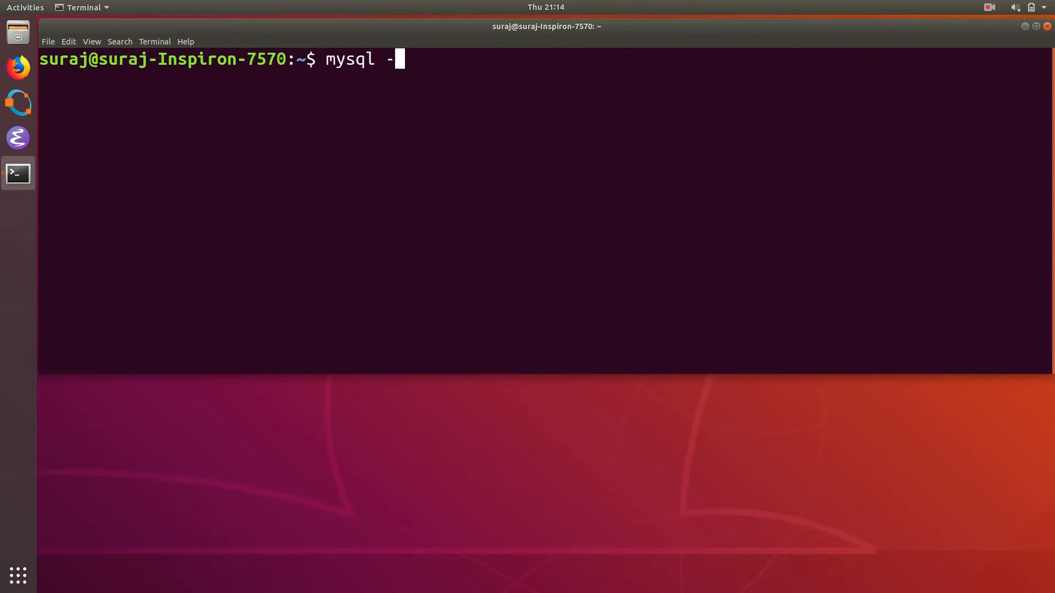
pyautogui.write('u suraj -p')
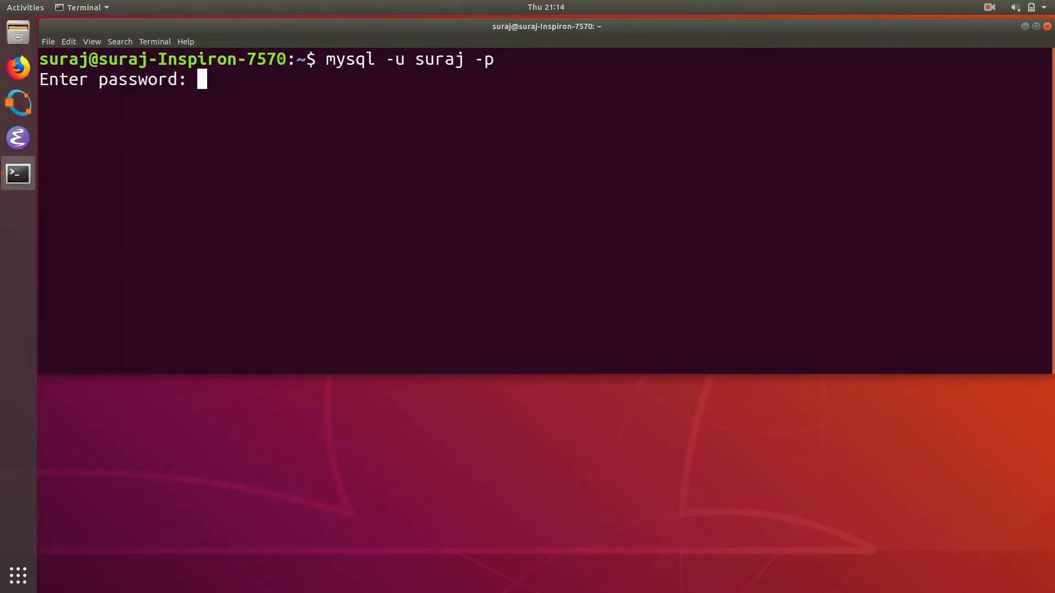
# - Select the devtech database with 'use devtech;' and describe the employee table
pyautogui.write('use')
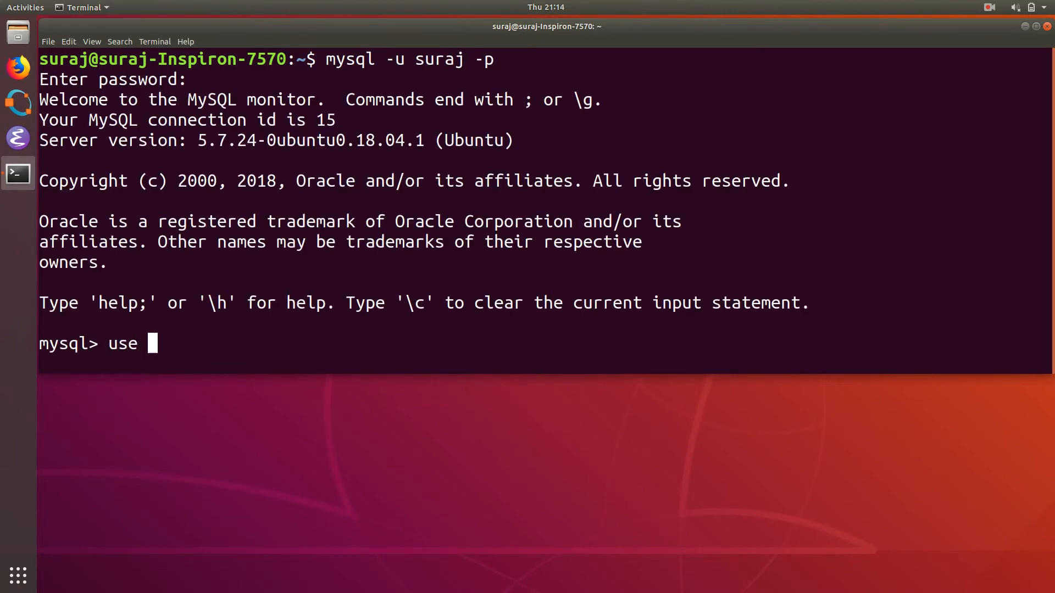
pyautogui.write('devtech;')
pyautogui.write('desc')
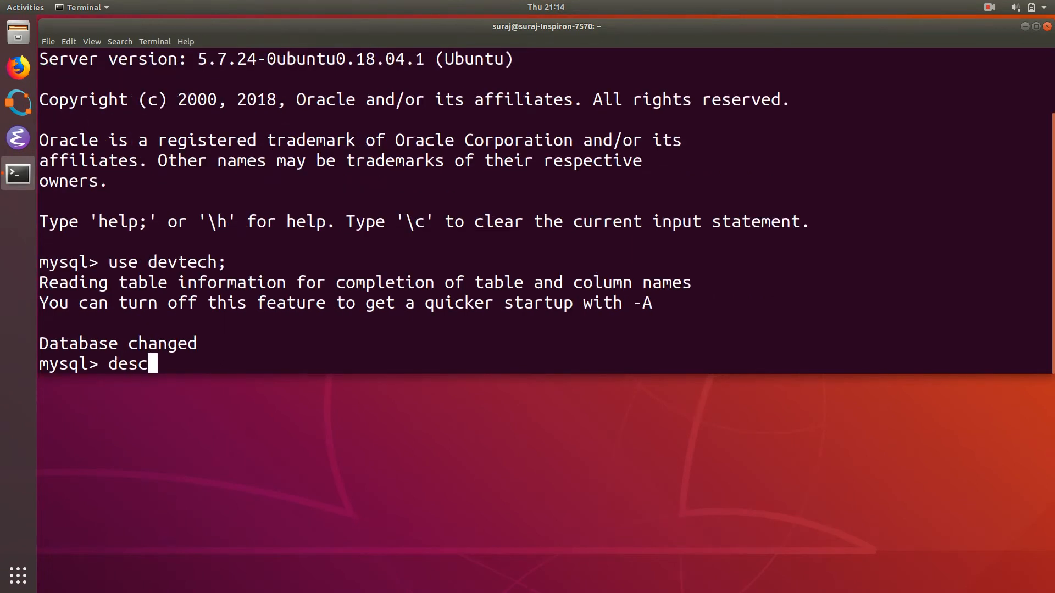
pyautogui.write('employe')
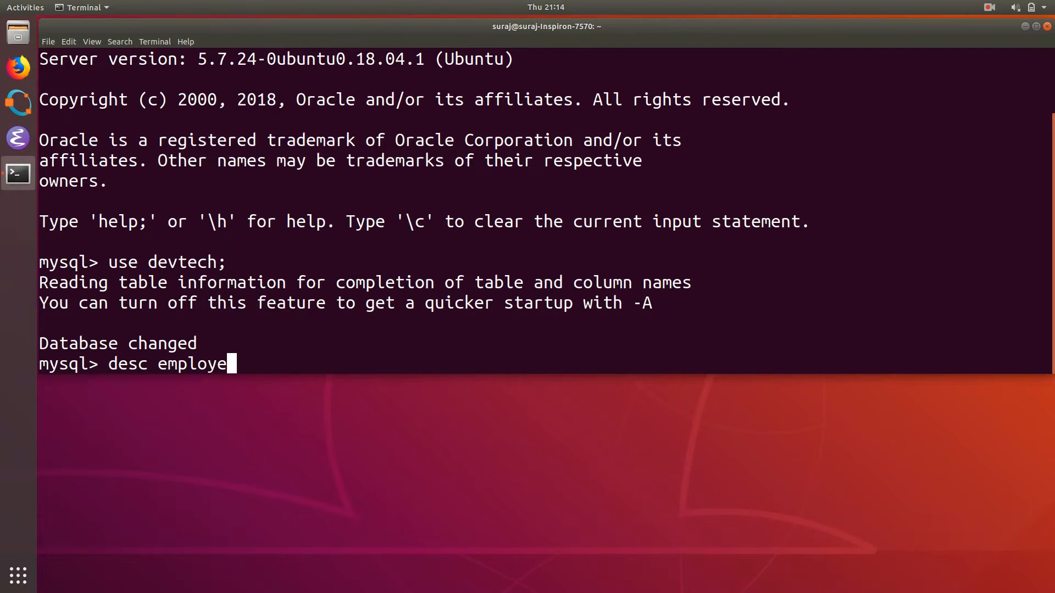
pyautogui.press('Return')
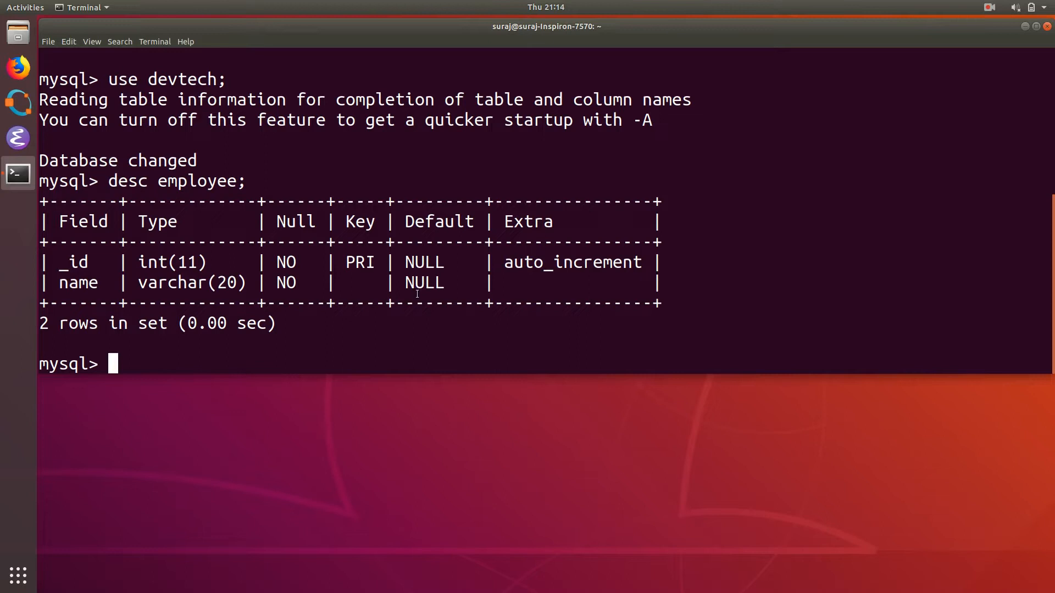
pyautogui.moveTo(660, 267)
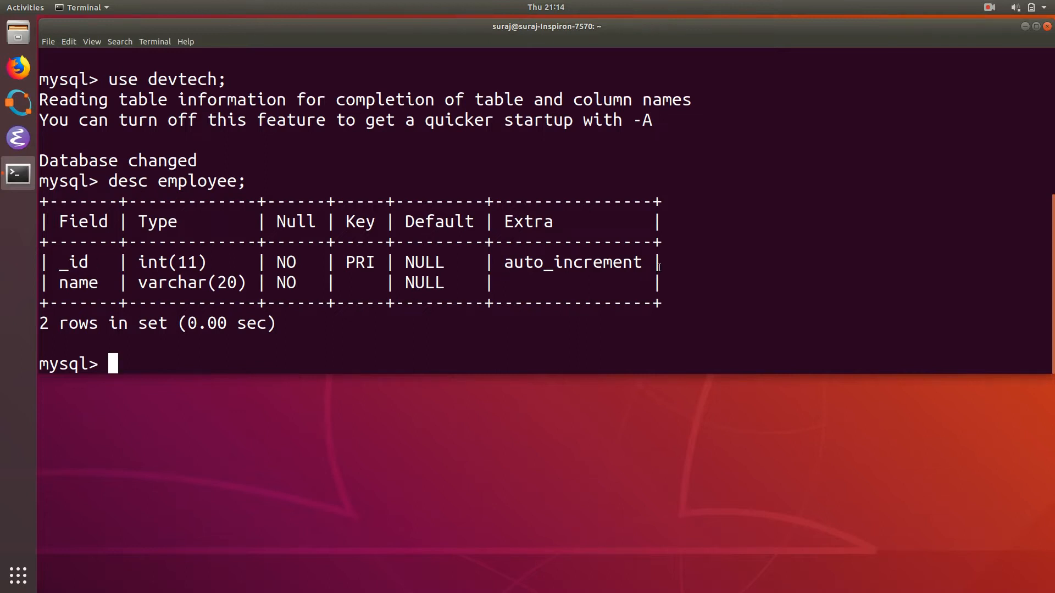
pyautogui.moveTo(636, 281)
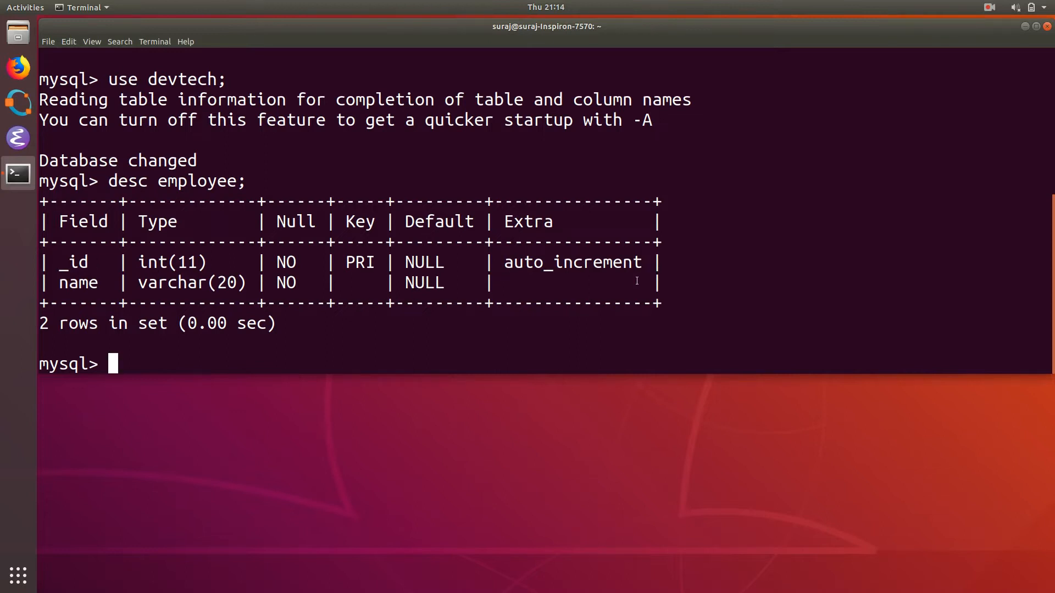
pyautogui.moveTo(401, 336)
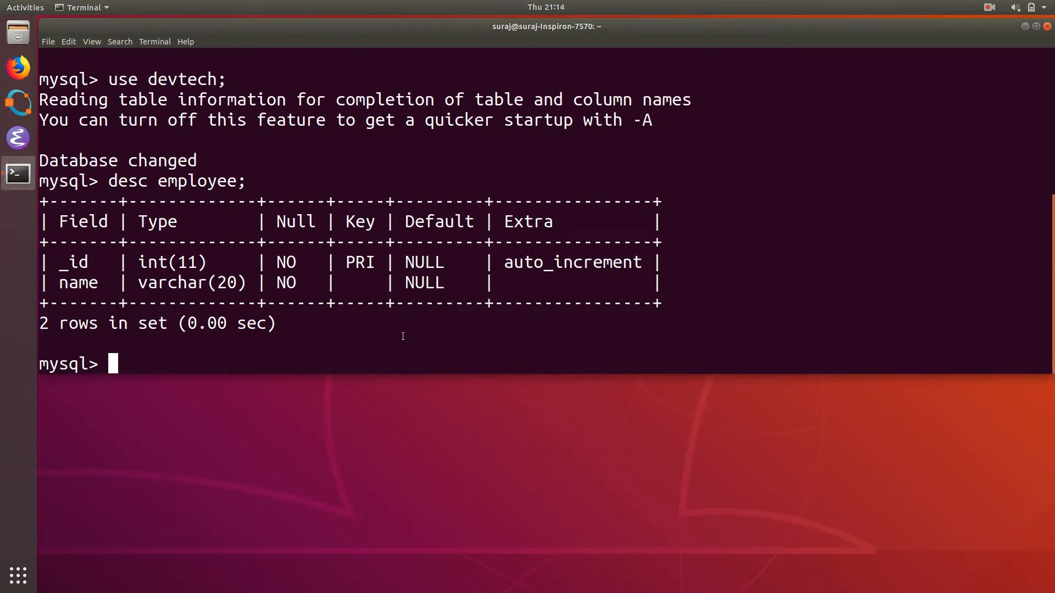
pyautogui.moveTo(374, 336)
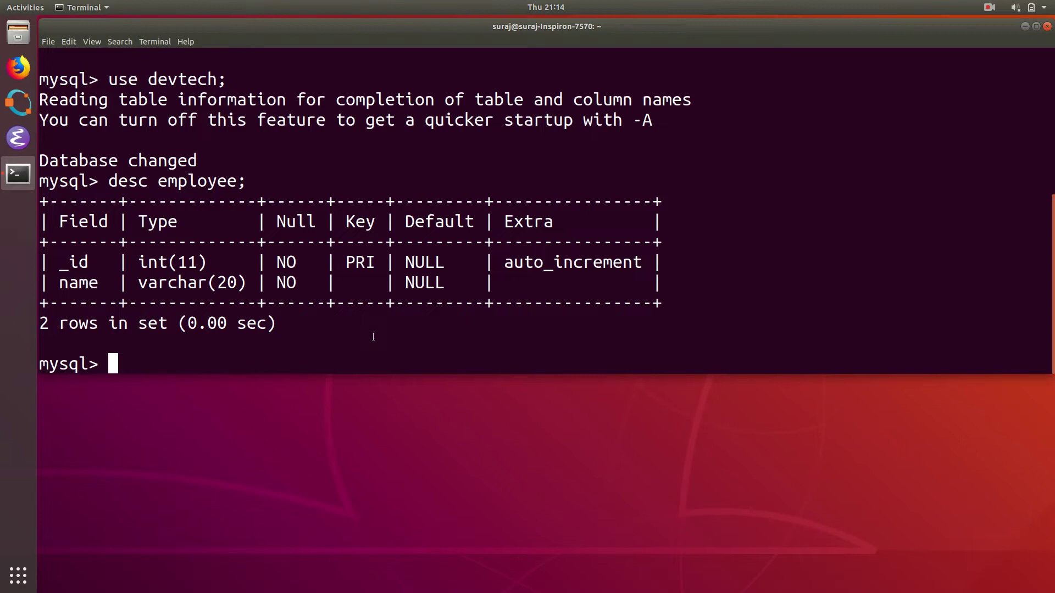
# - Exit MySQL, cd into Desktop, and launch emacs insert.py
pyautogui.write('exit')
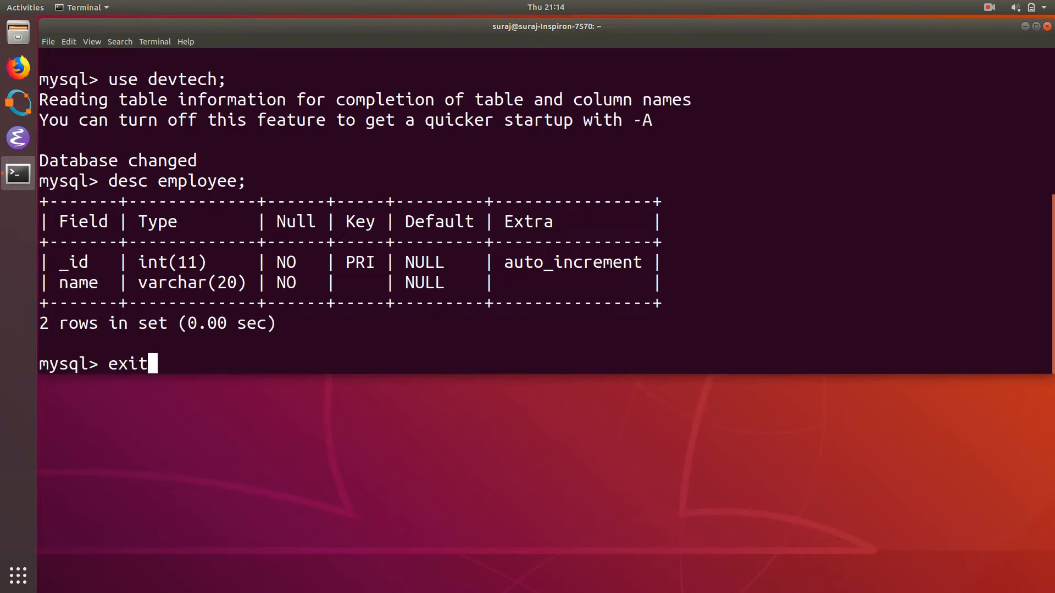
pyautogui.press('Return')
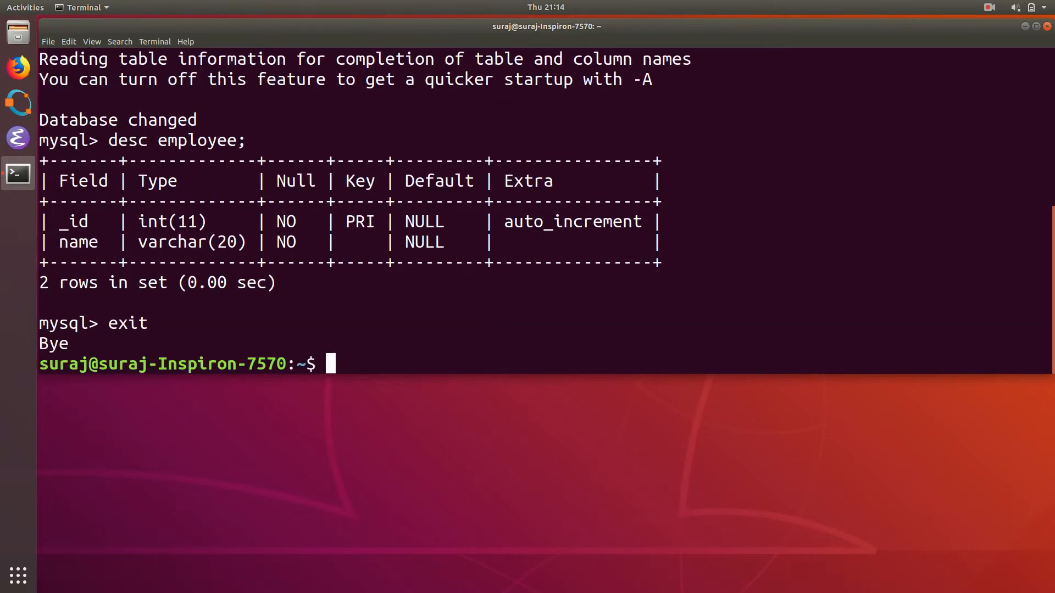
pyautogui.write('cd DEs')
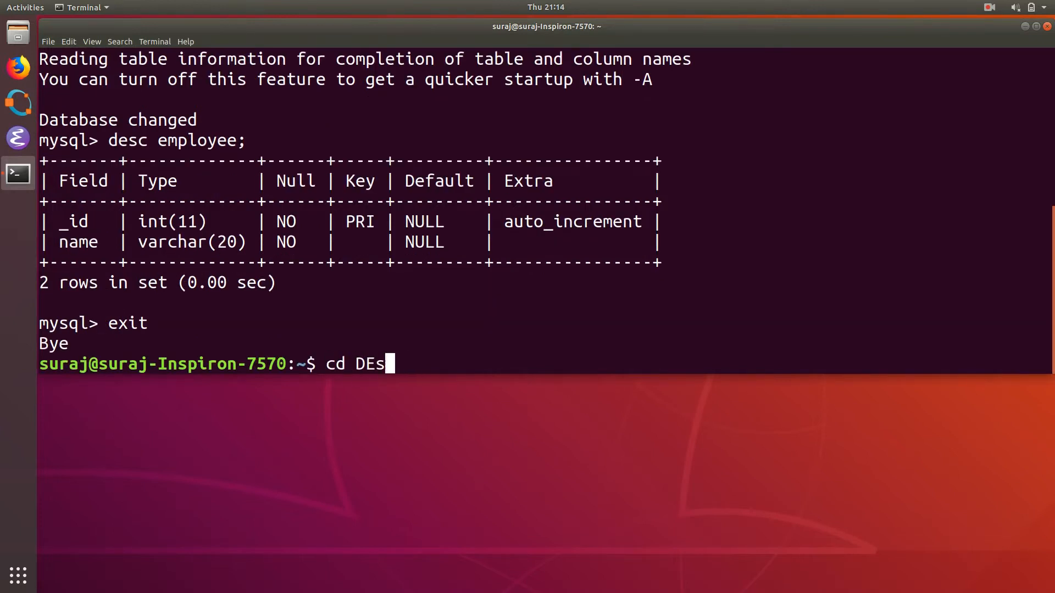
pyautogui.press('Return')
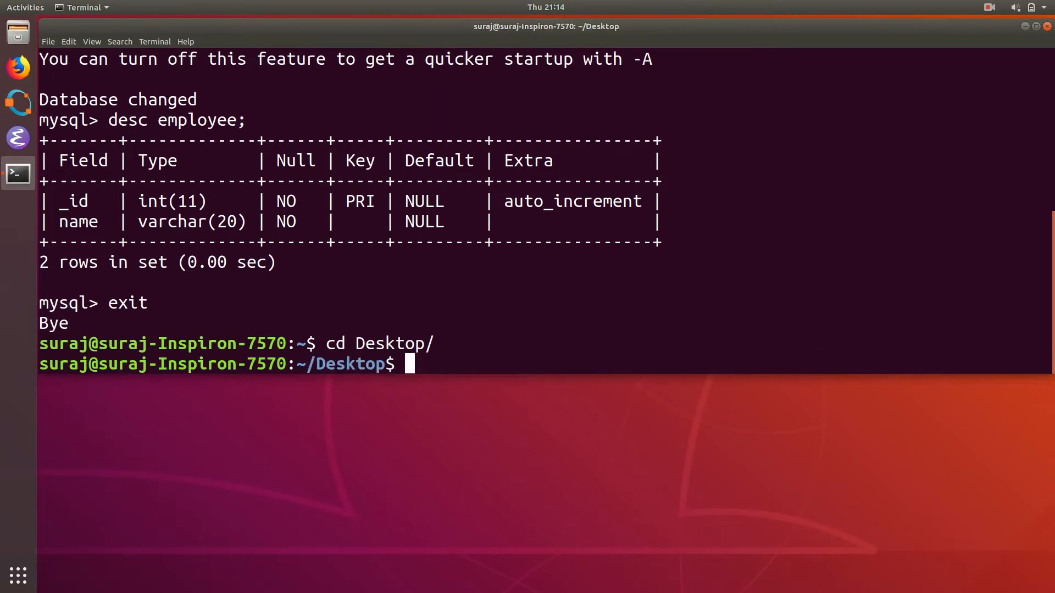
pyautogui.write('emacs inse')
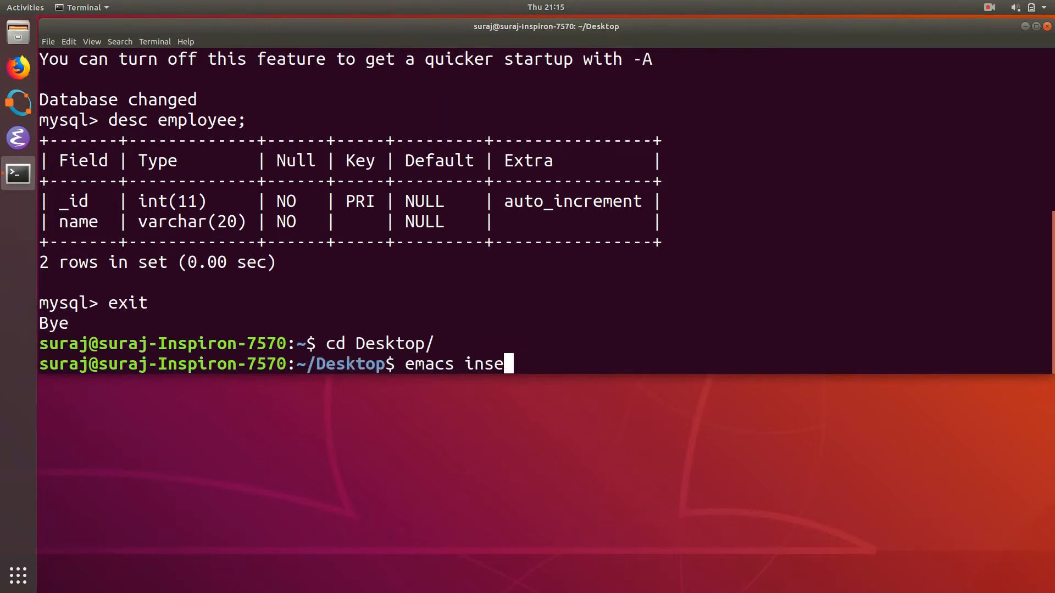
pyautogui.press('Return')
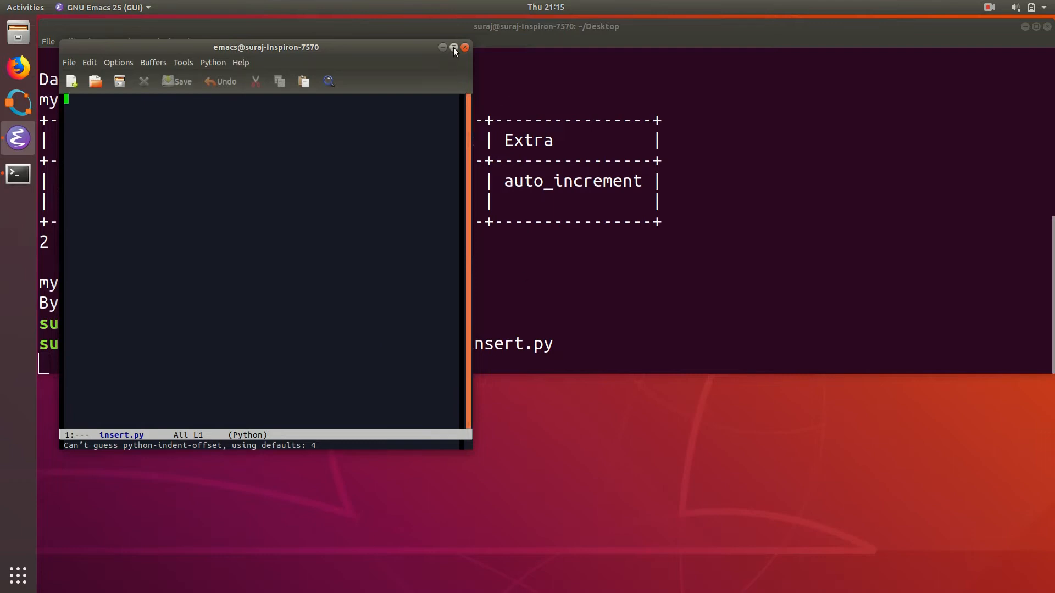
# - Maximize the Emacs window and write the 'import pymysql' line
pyautogui.click(453, 47)
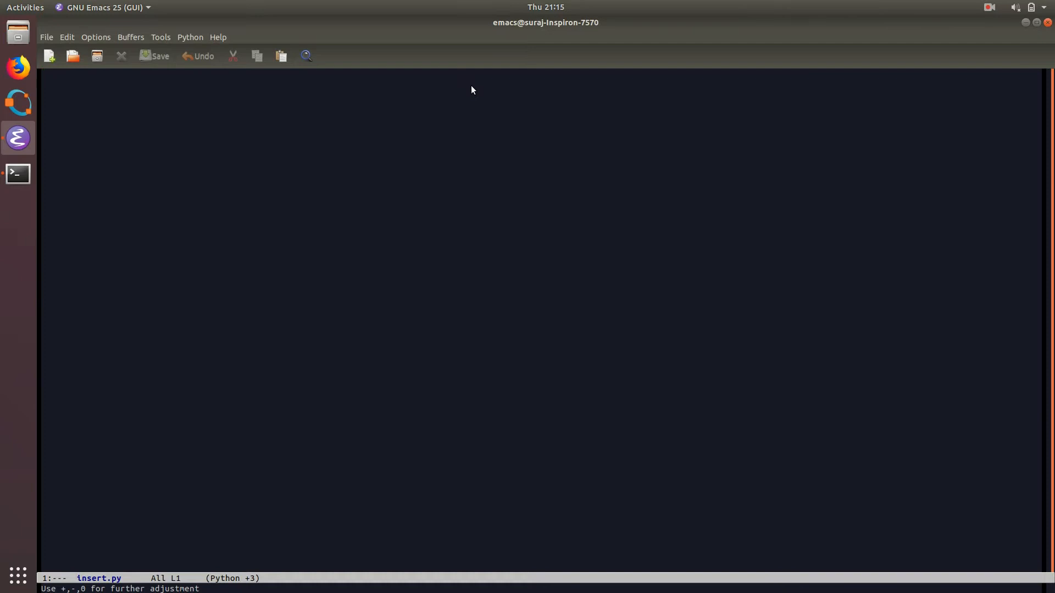
pyautogui.write('import p')
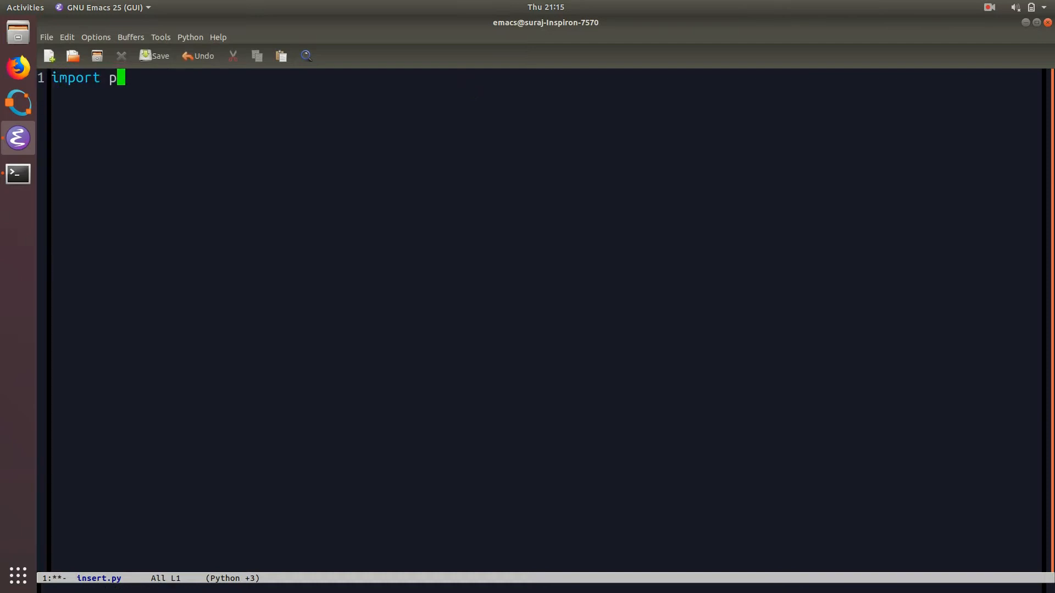
pyautogui.write('ymysql')
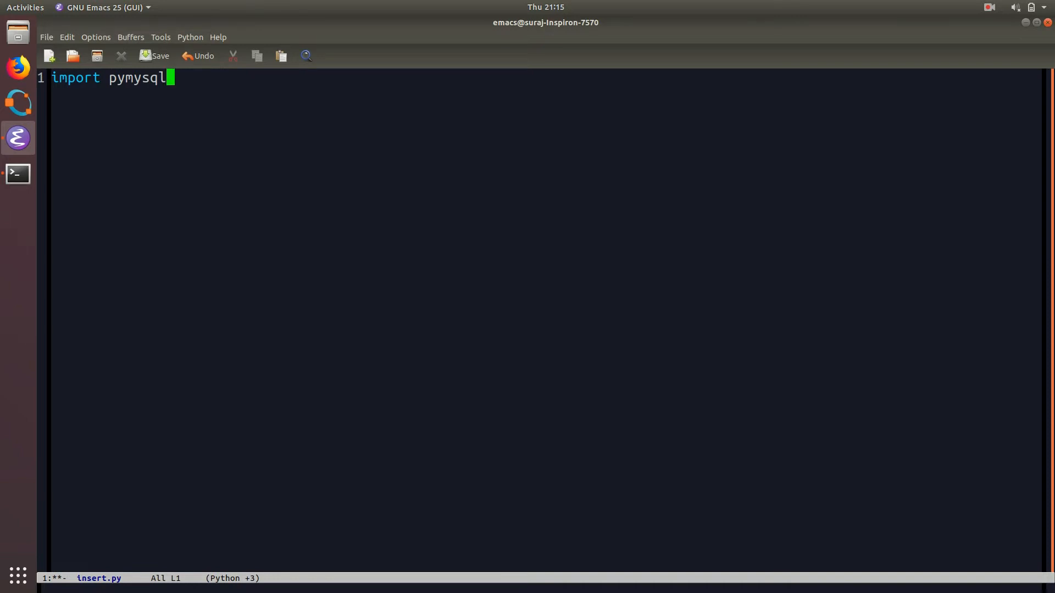
pyautogui.press('Return')
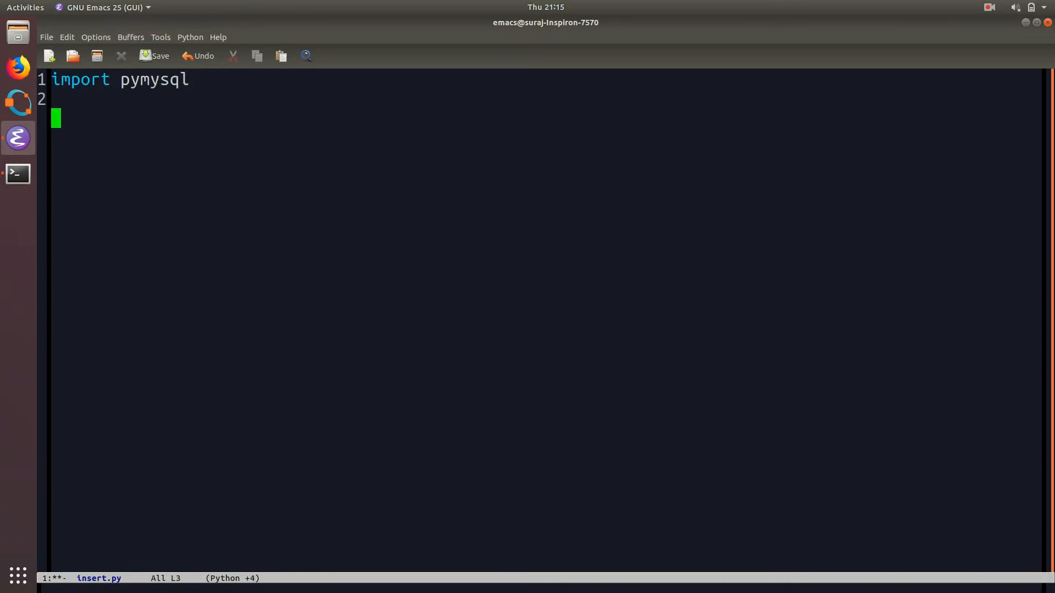
# - Add a pymysql.connect call to localhost as user suraj for the devtech database
pyautogui.write('connection')
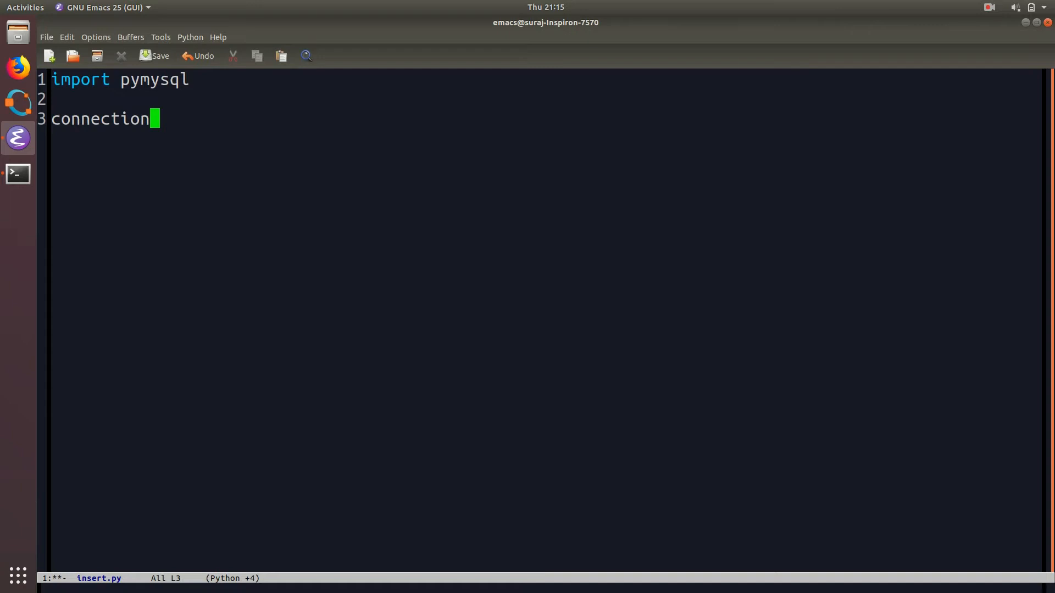
pyautogui.write('= pymysql')
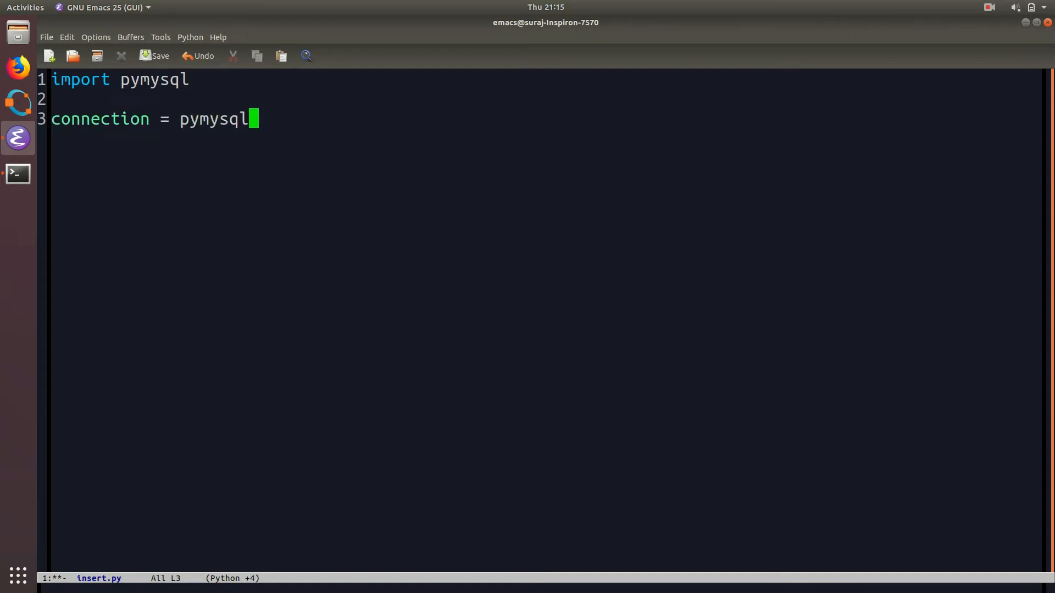
pyautogui.write('.connect')
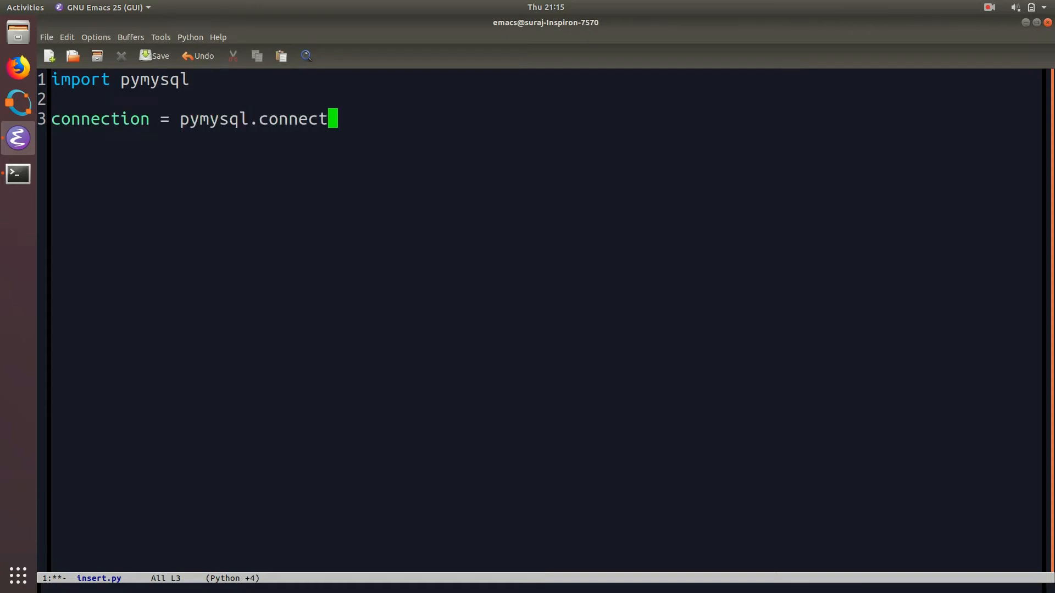
pyautogui.write('("localhost')
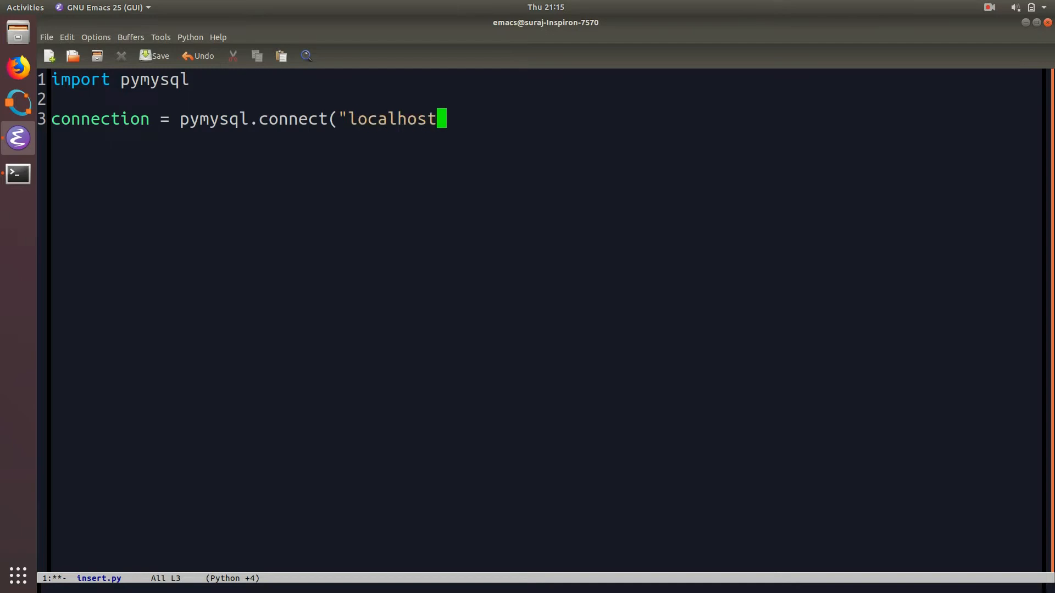
pyautogui.write('", "suraj')
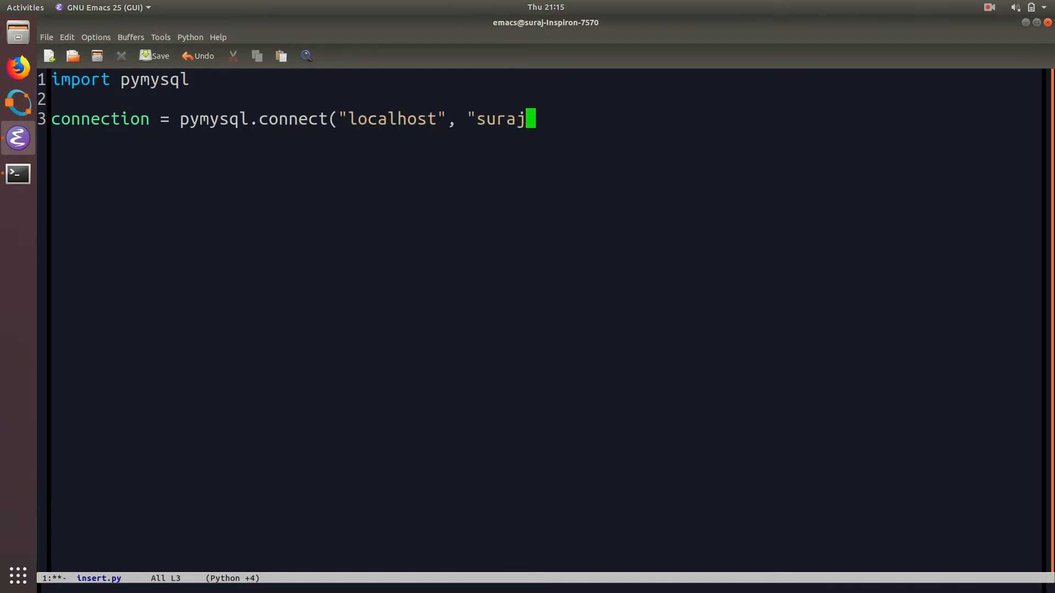
pyautogui.write('", "Suraj')
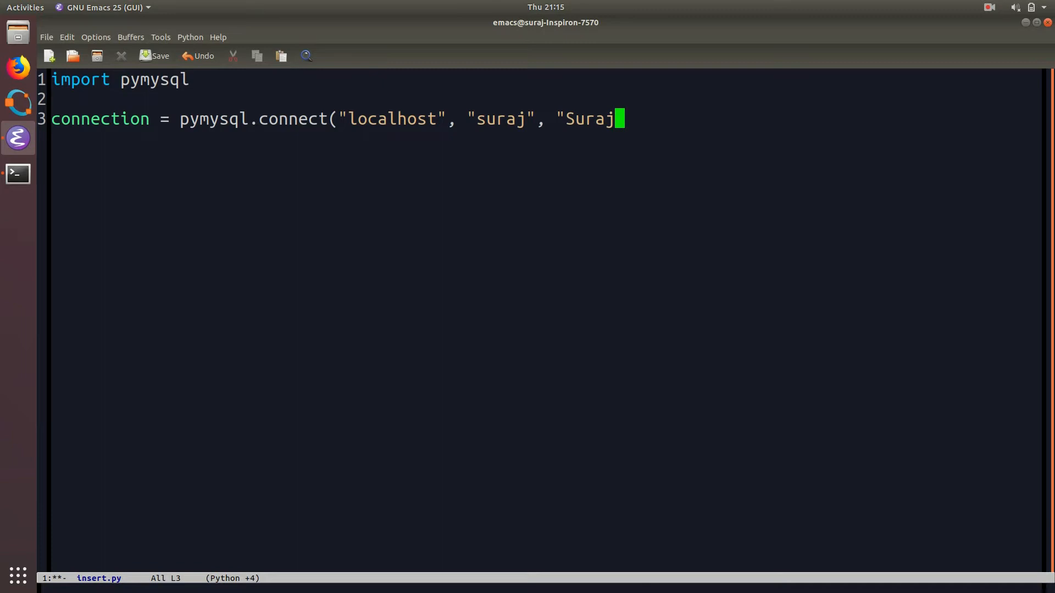
pyautogui.write('.4dec"')
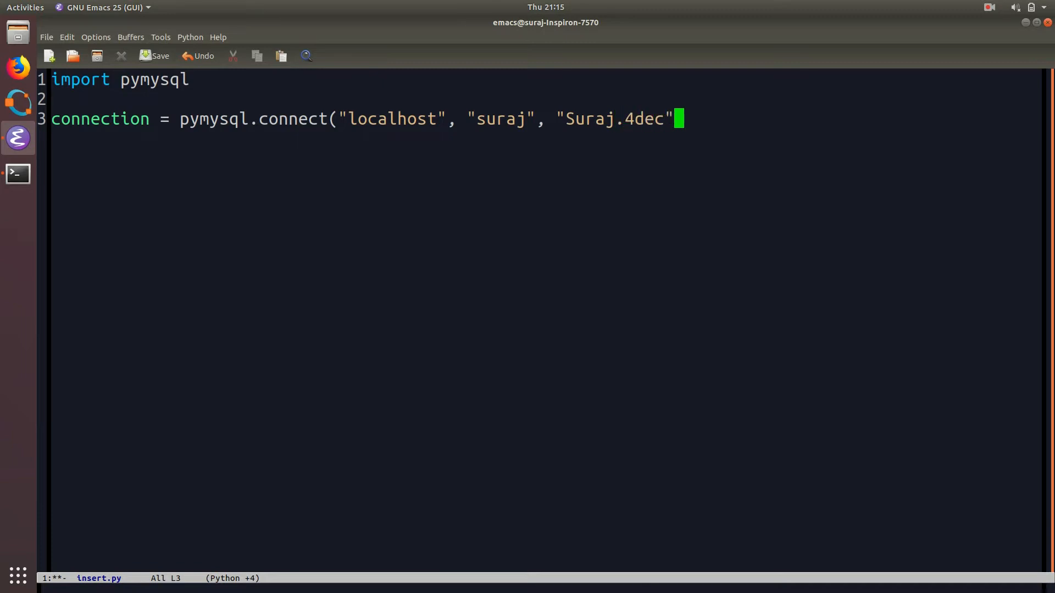
pyautogui.write(', "devtech");')
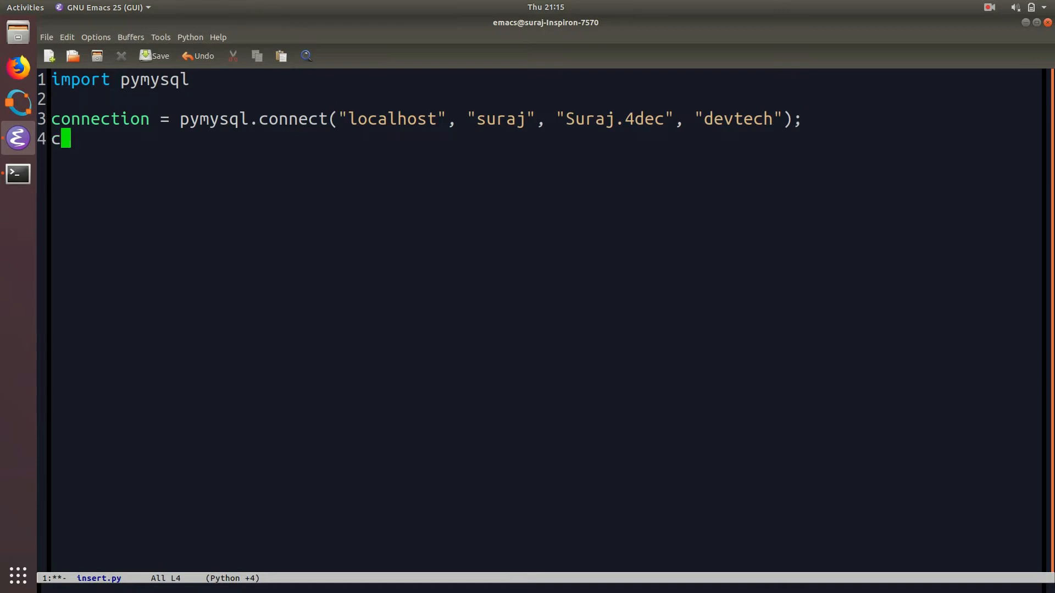
# - Create the cursor with 'cursor = connection.cursor();'
pyautogui.write('ursor =')
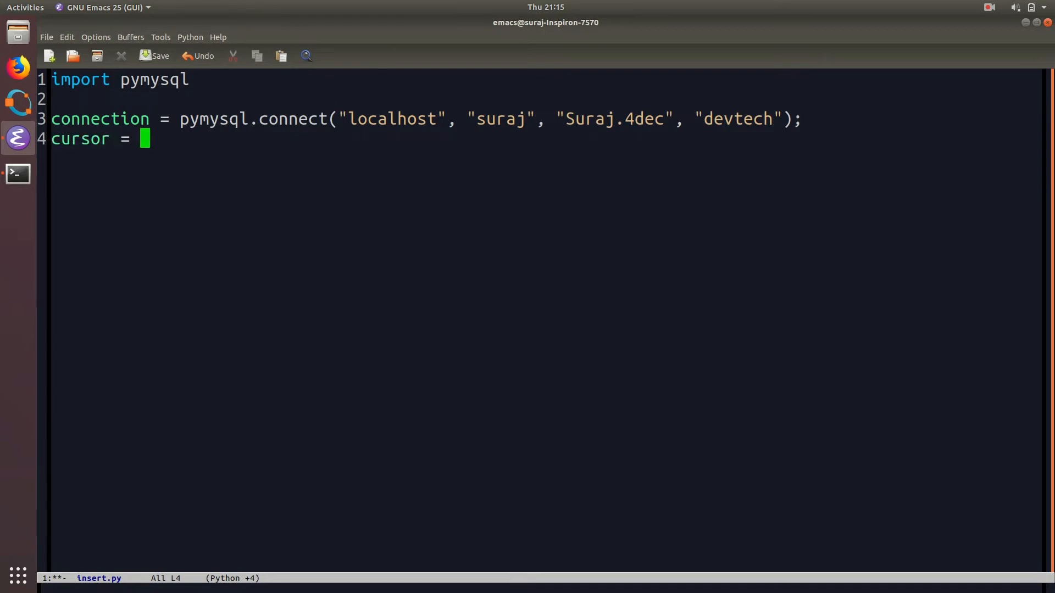
pyautogui.write('connection.c')
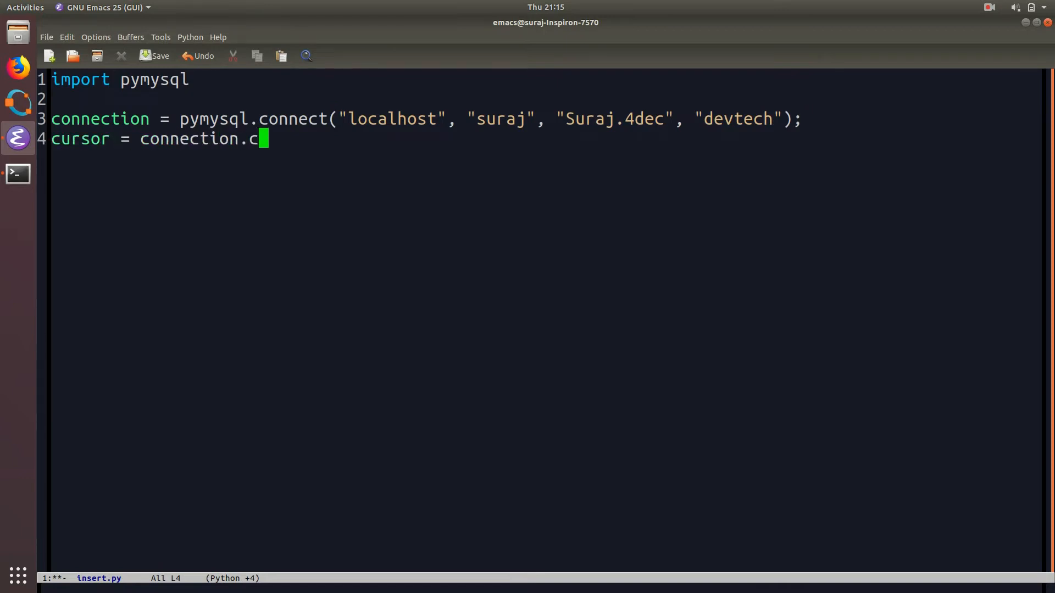
pyautogui.write('ursor();')
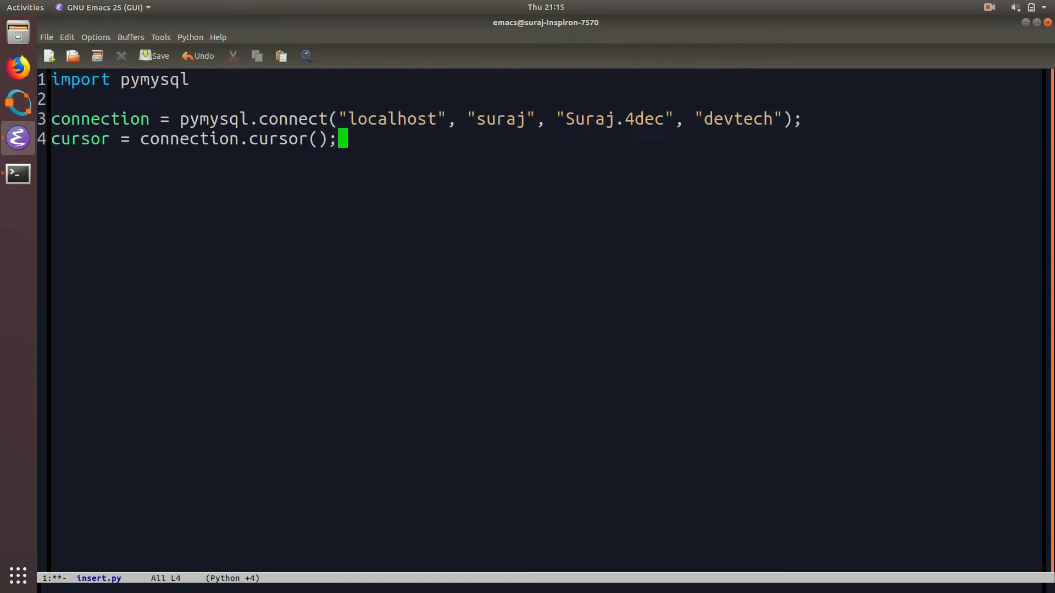
# - Write name = input("Enter your name : "); to prompt for a name
pyautogui.write('name =')
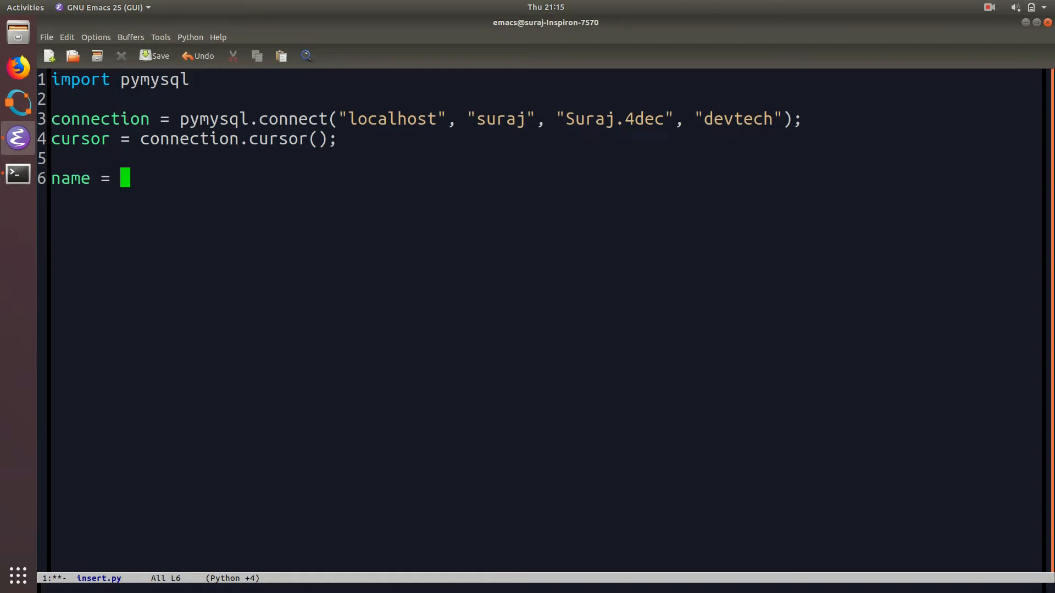
pyautogui.write('in')
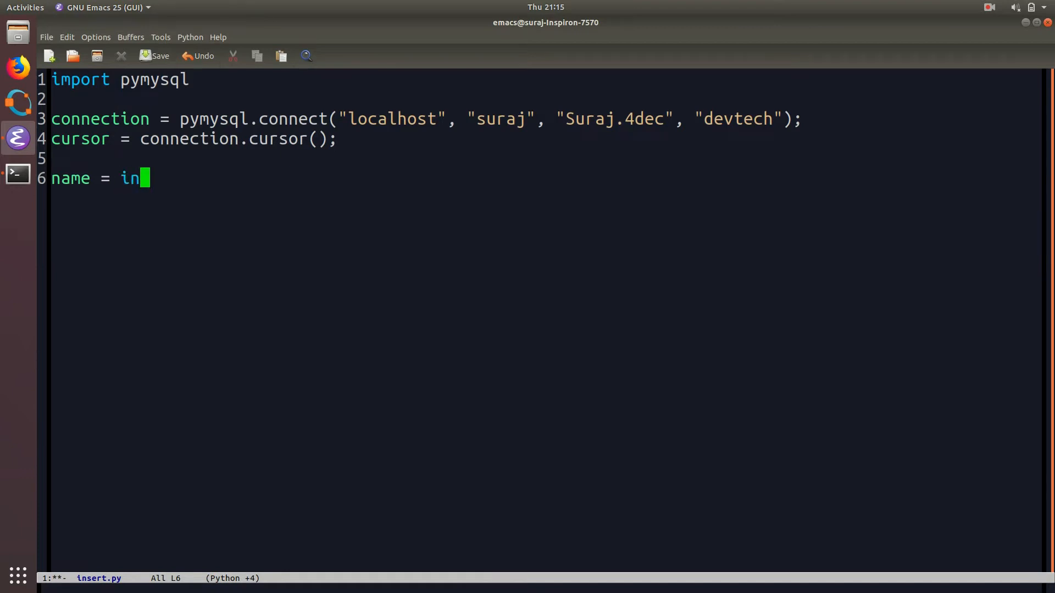
pyautogui.write('put("Enter')
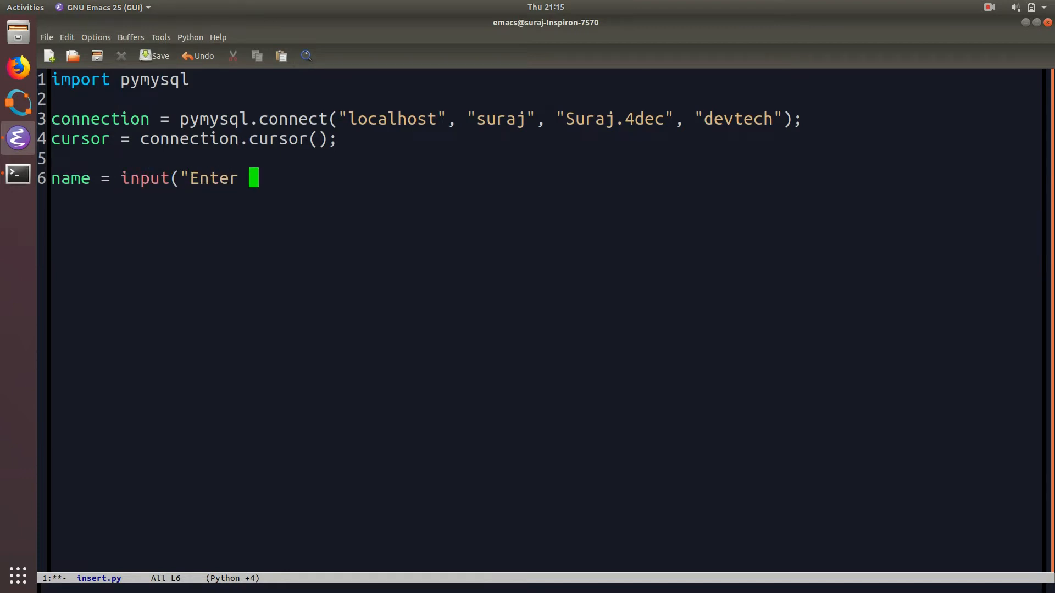
pyautogui.write('your name : "')
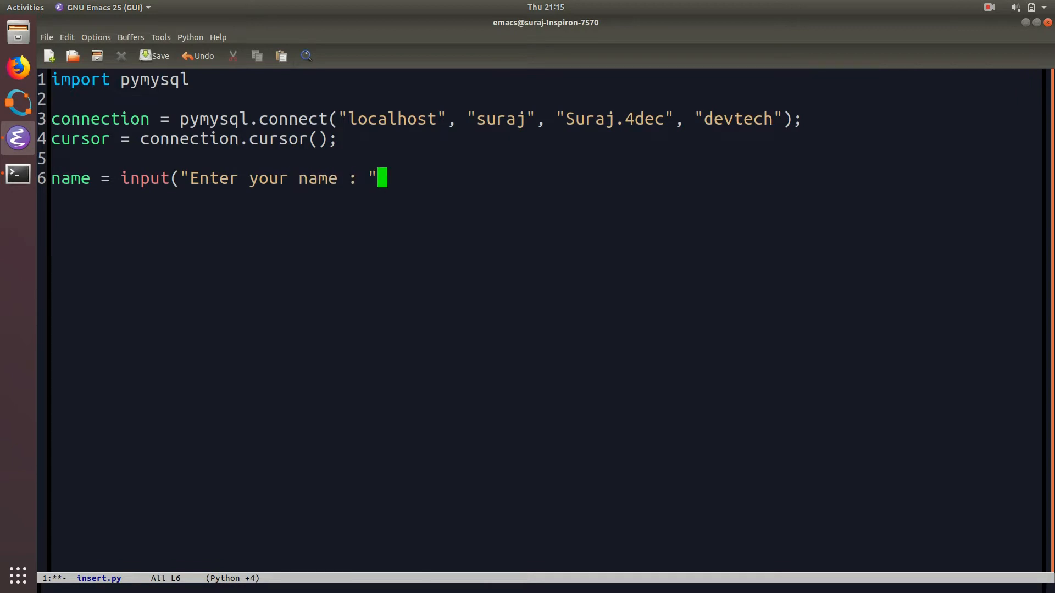
pyautogui.write(');')
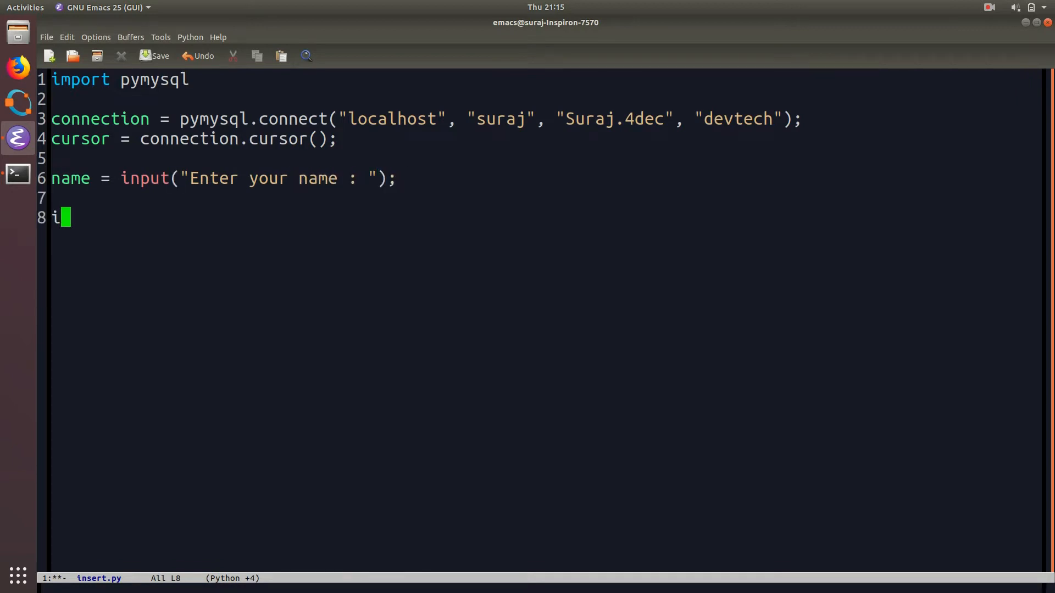
# - Build insert_query as "insert into employee(name) values('%s')" formatted with name
pyautogui.write('nsert_quer')
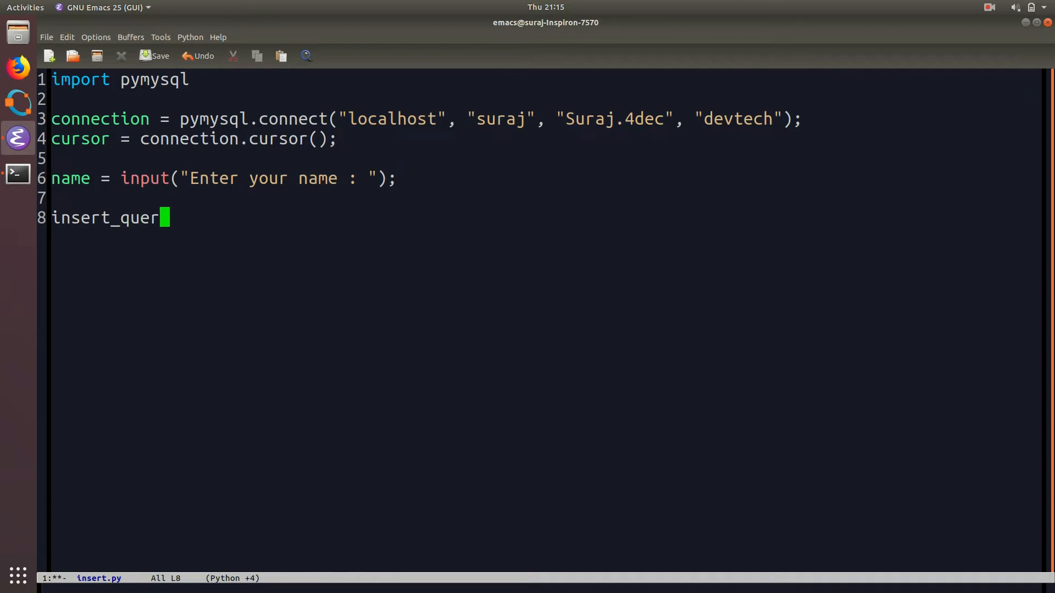
pyautogui.write('y = """')
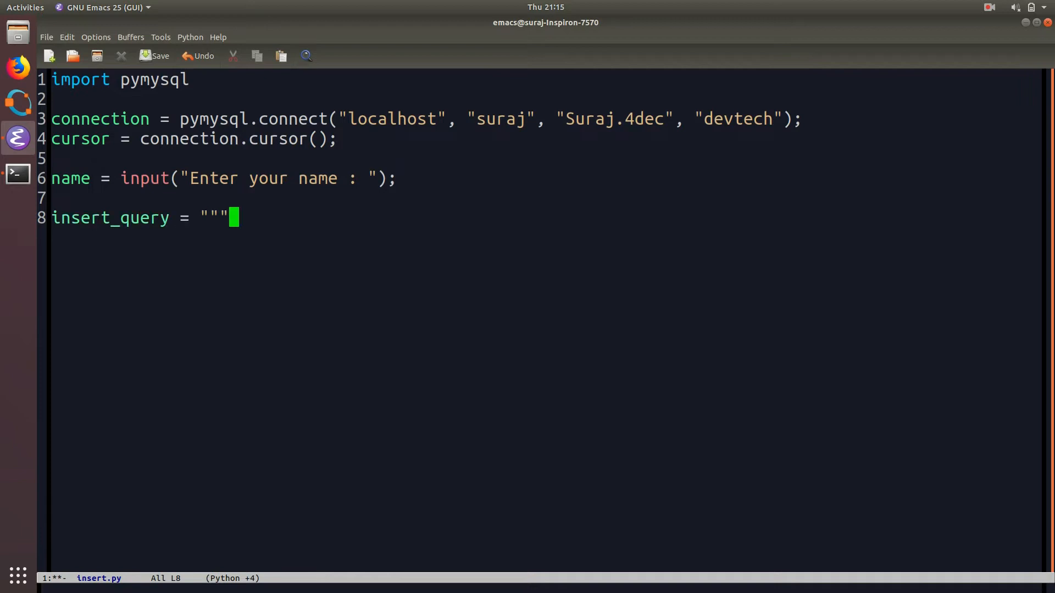
pyautogui.write('insert into e')
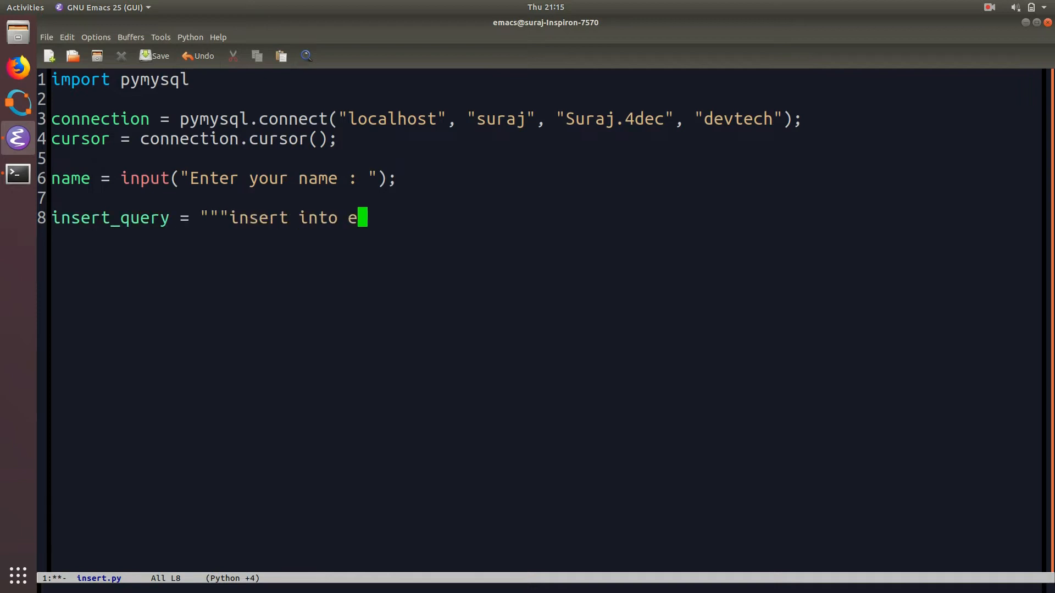
pyautogui.write('mployee')
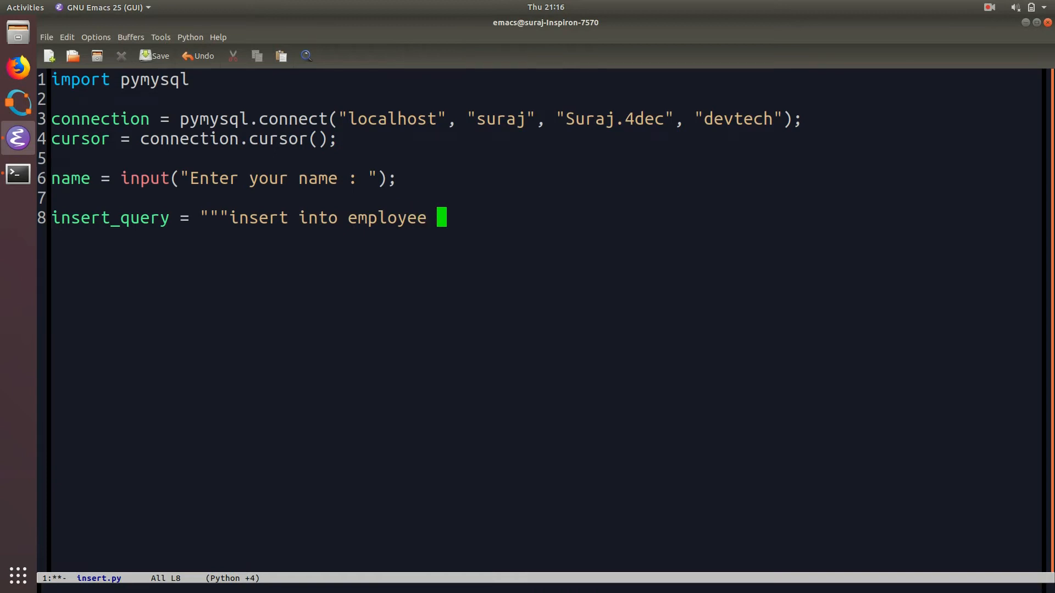
pyautogui.write('(name)')
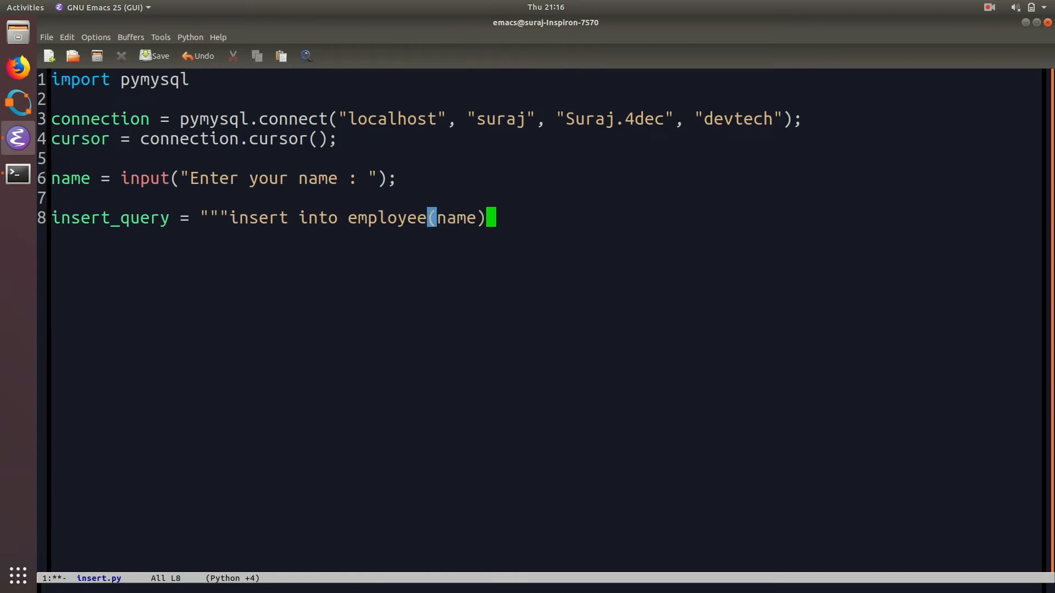
pyautogui.write('val')
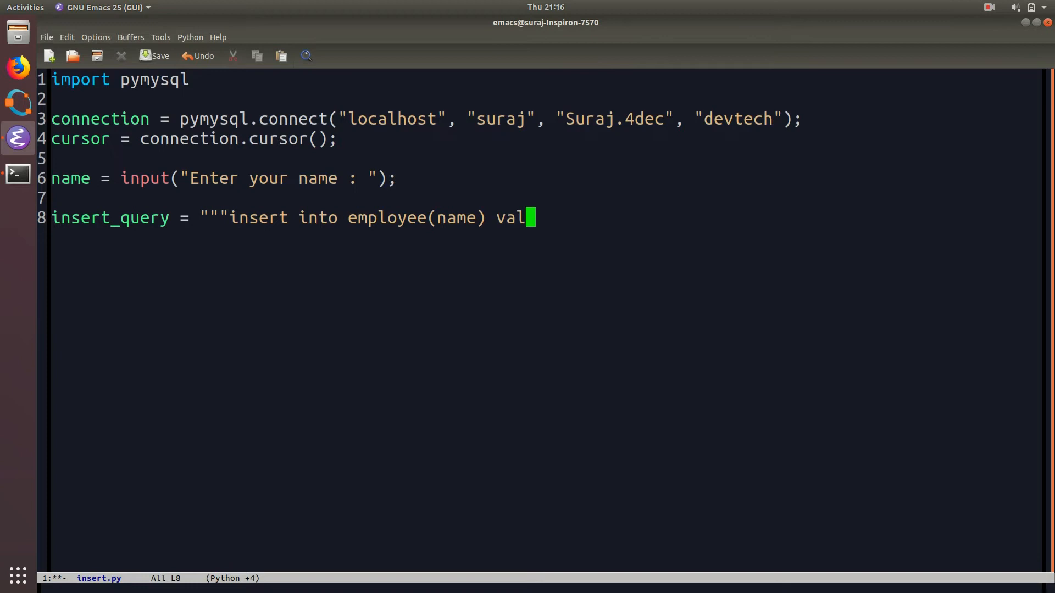
pyautogui.write("ues('%s")
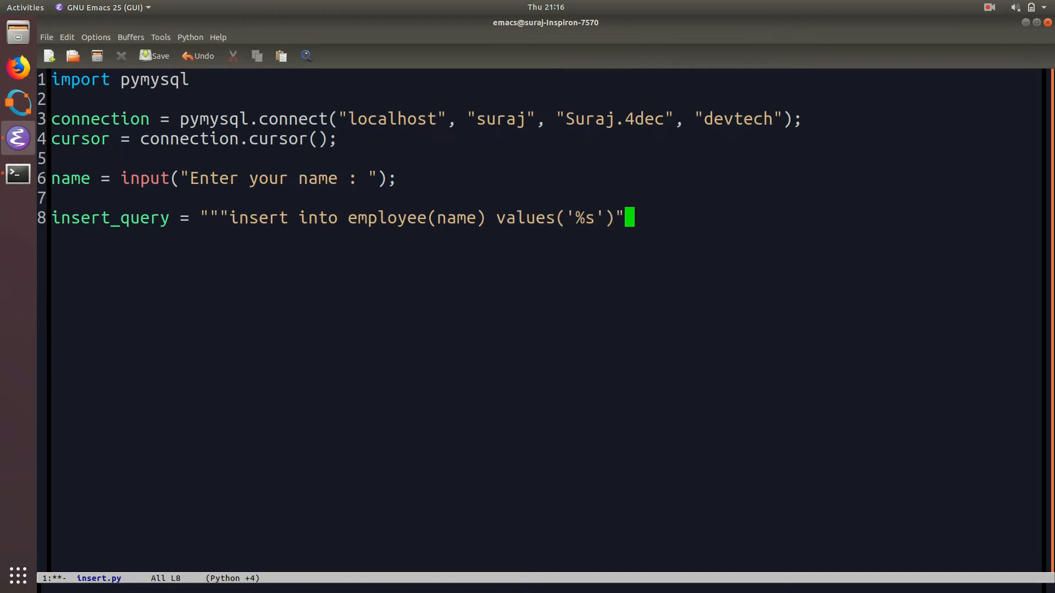
pyautogui.write('""')
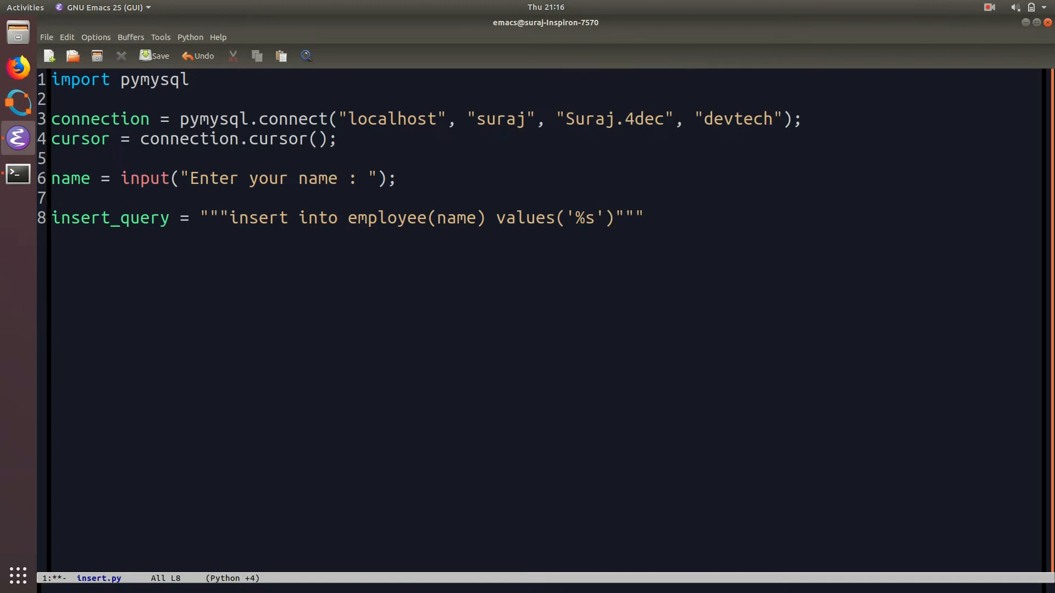
pyautogui.write('\\')
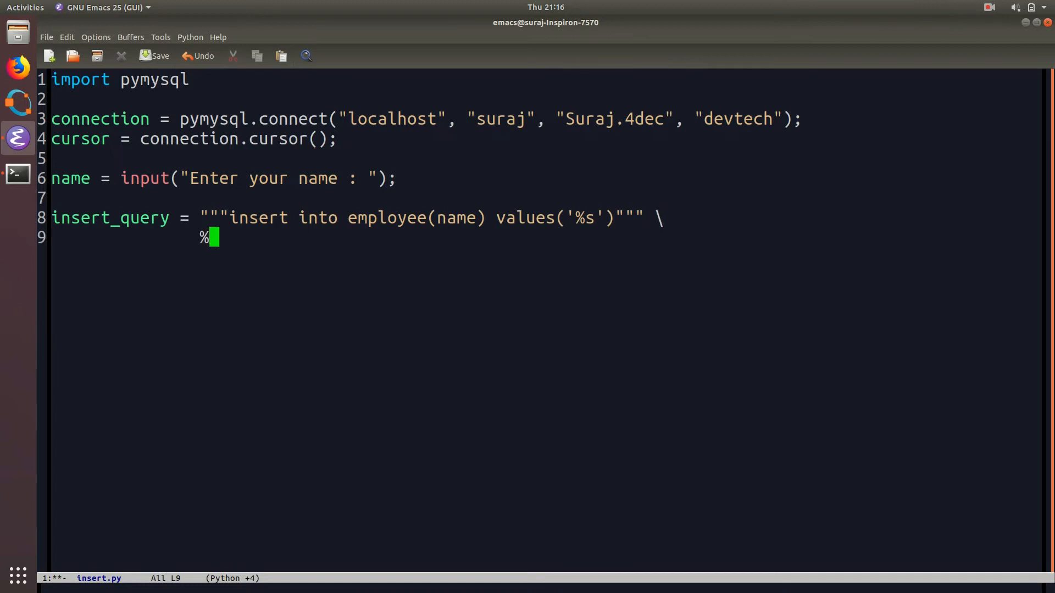
pyautogui.write('(')
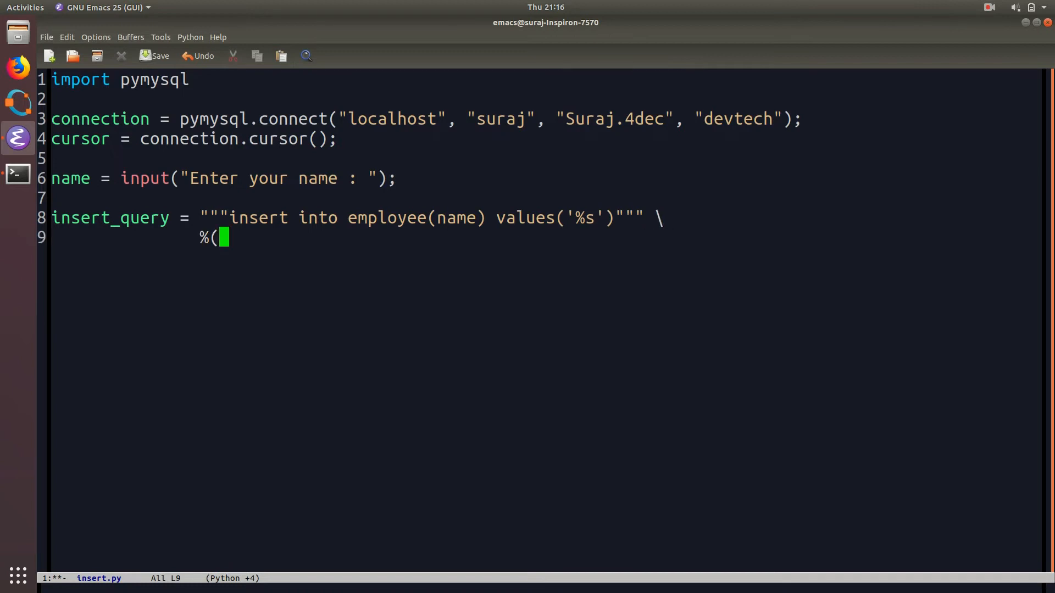
pyautogui.write('name')
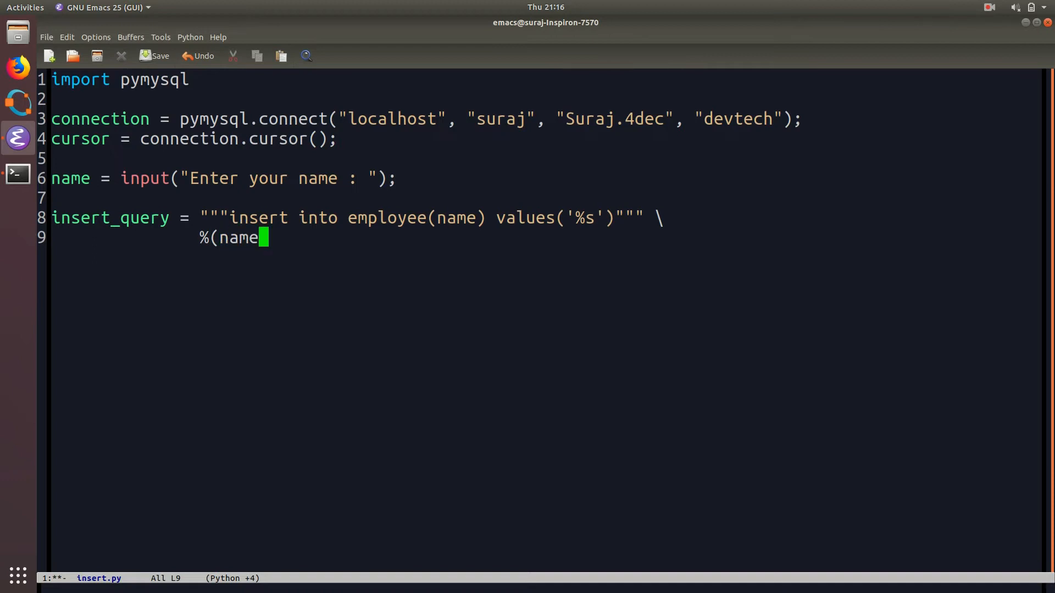
pyautogui.write(')')
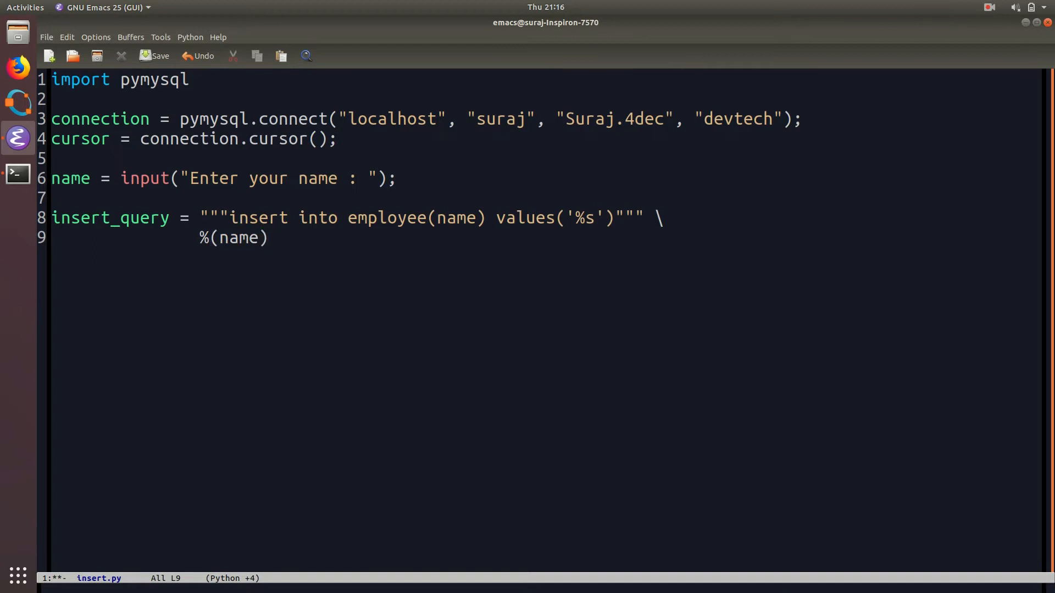
pyautogui.write(';')
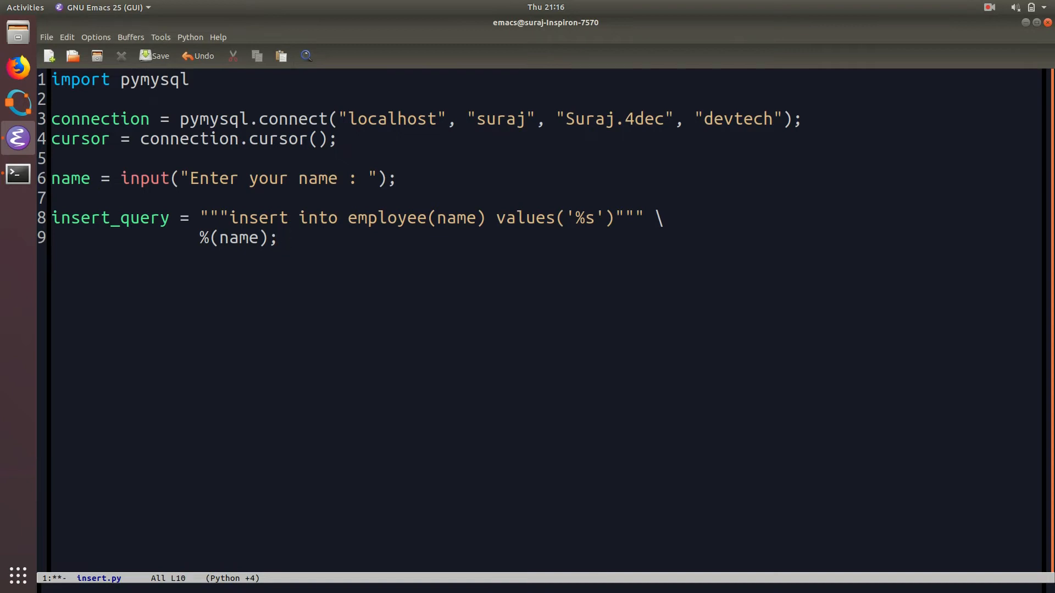
# - Open a try block that executes insert_query and commits the connection
pyautogui.write('try :')
pyautogui.write('cu')
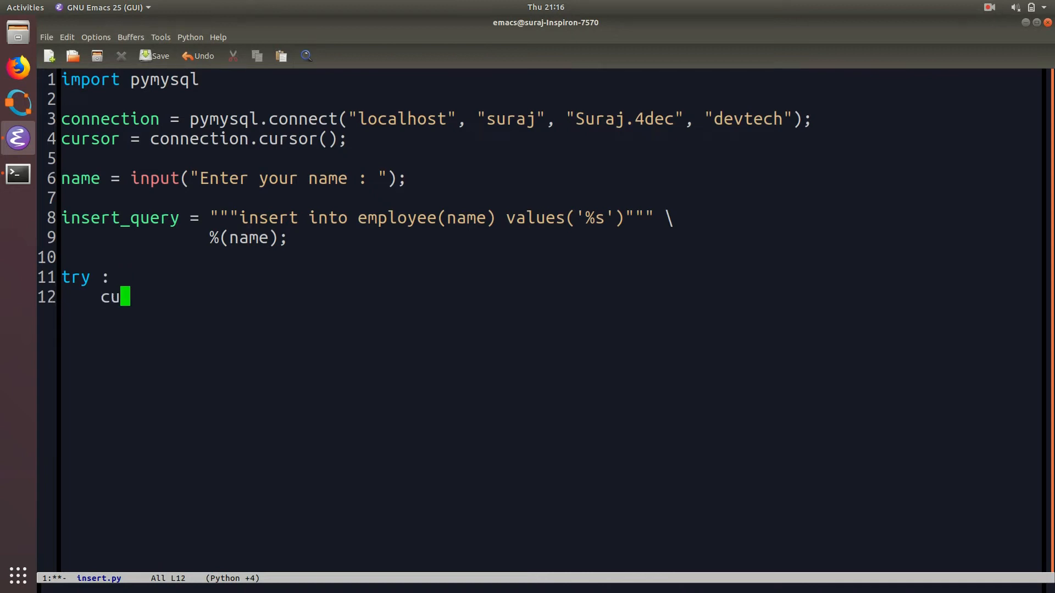
pyautogui.write('rsor.exe')
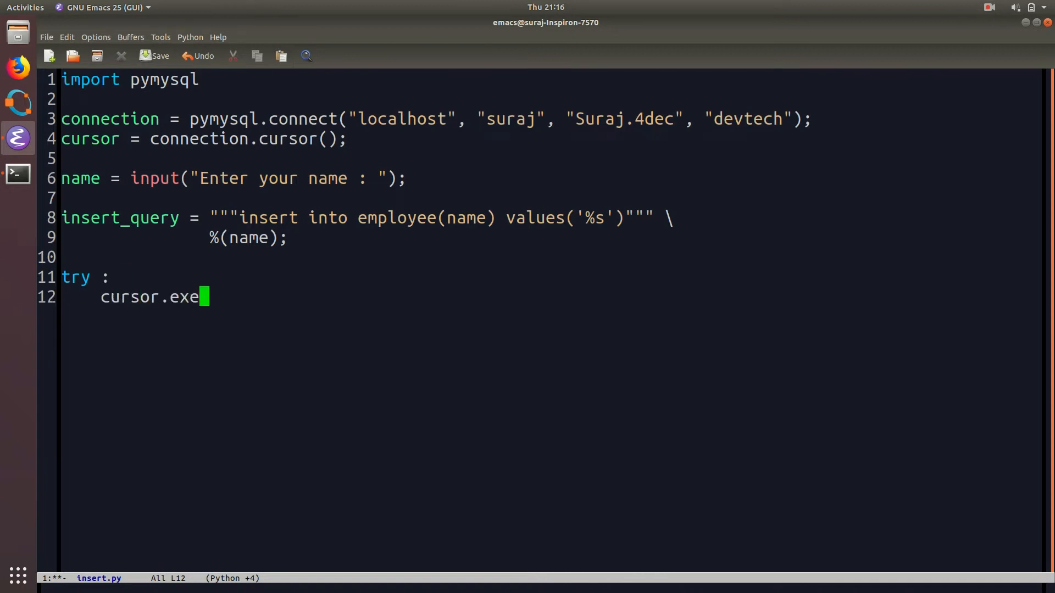
pyautogui.write('cute( inser')
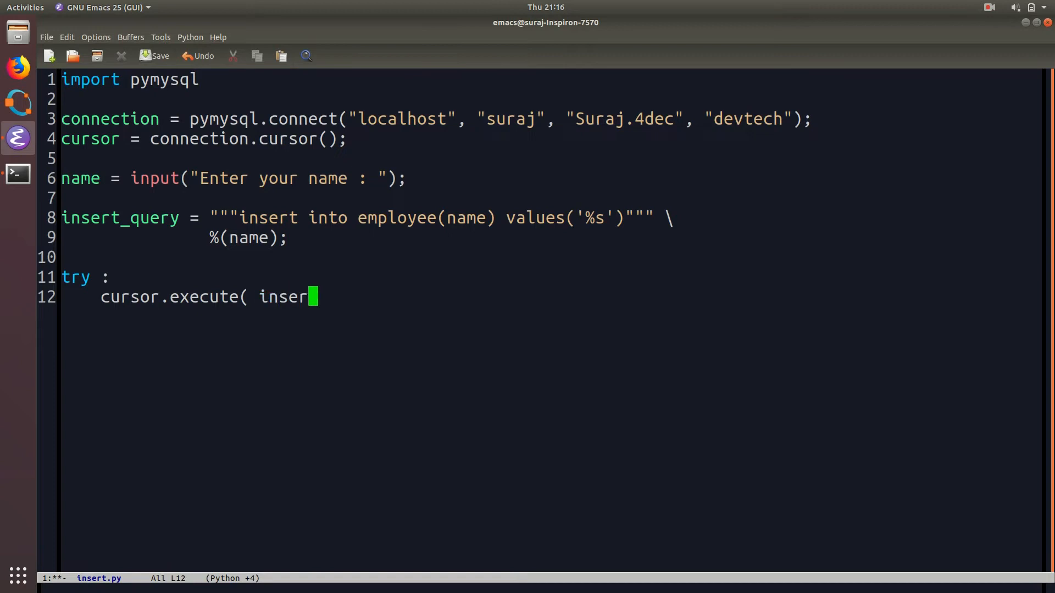
pyautogui.write('t_query )')
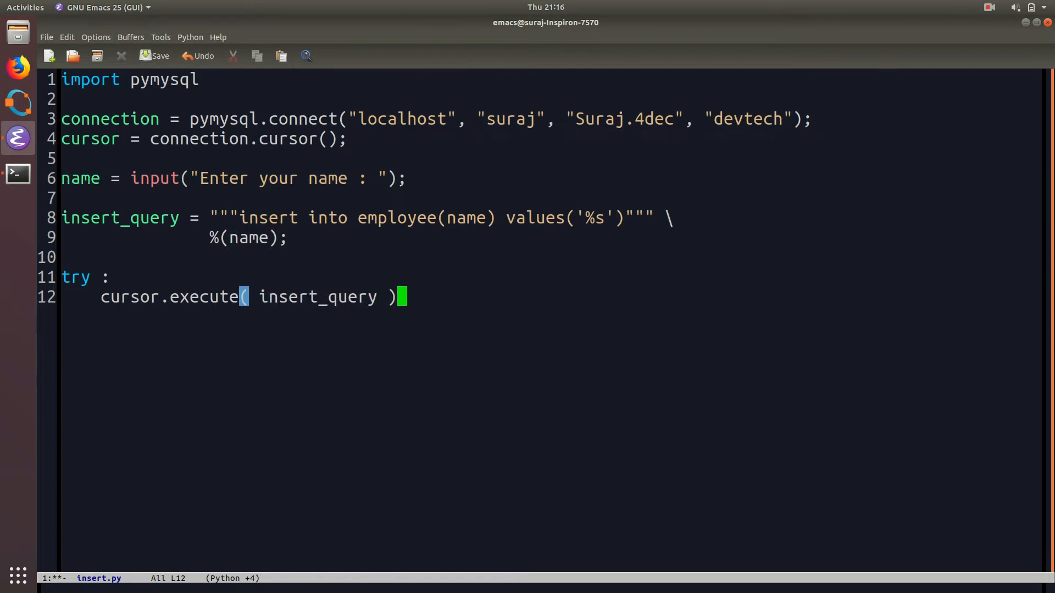
pyautogui.write(';')
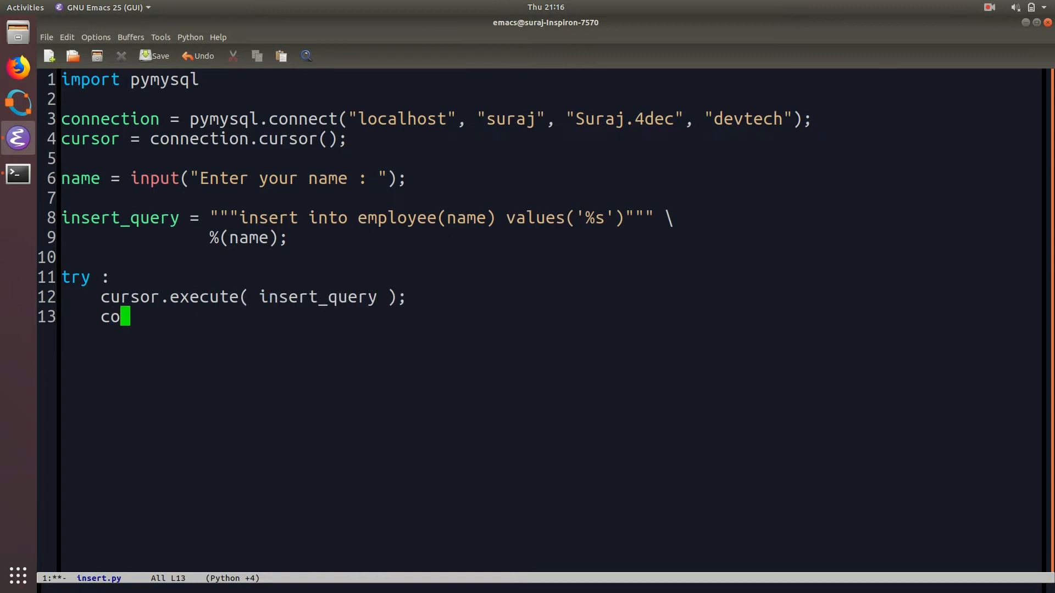
pyautogui.write('nnection.c')
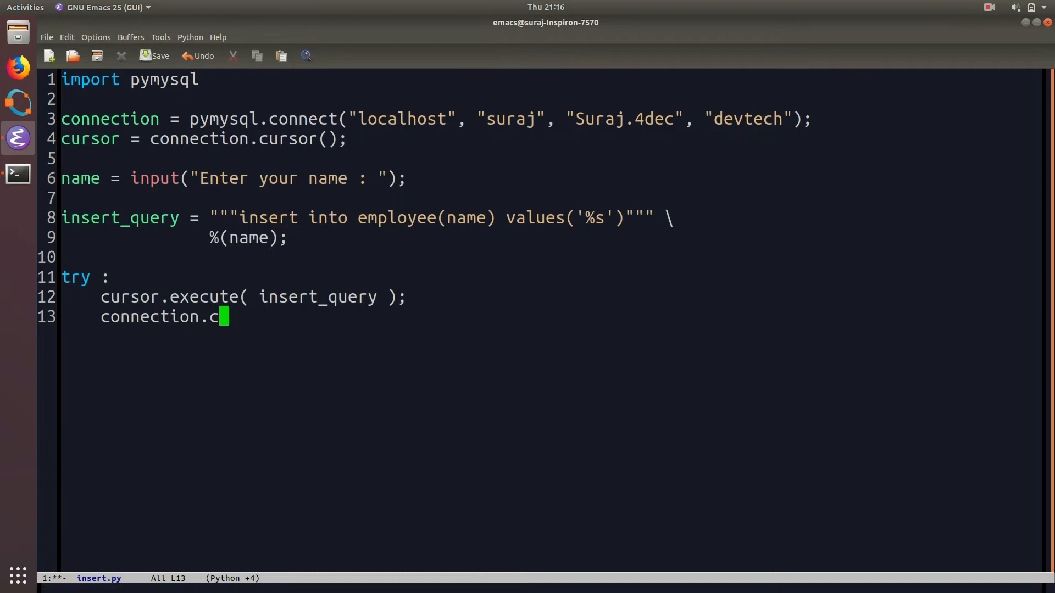
pyautogui.write('ommit();')
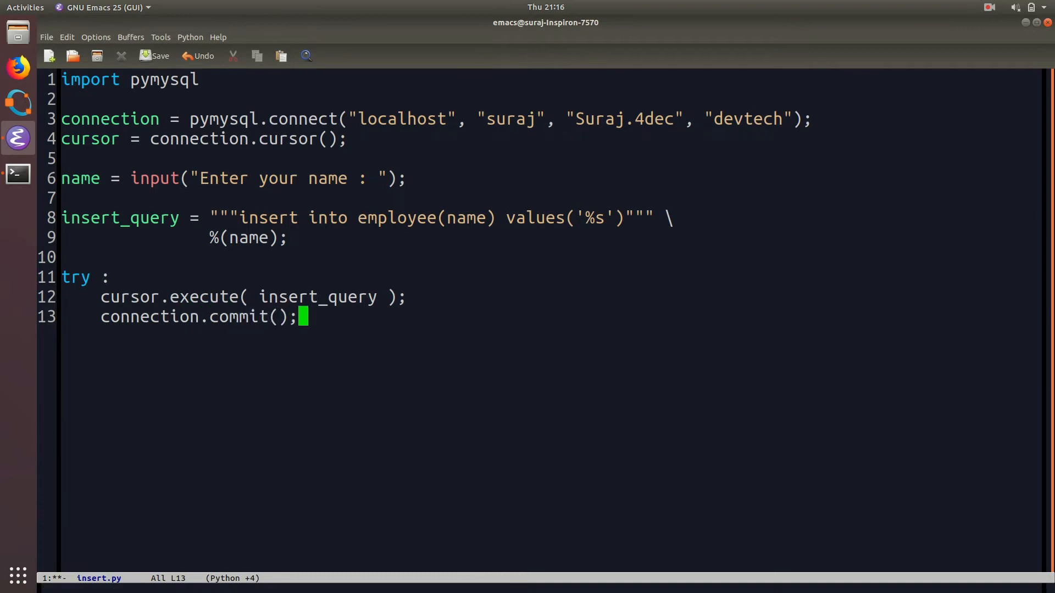
# - Add print("Name is successfully inserted!"); inside the try block
pyautogui.press('Return')
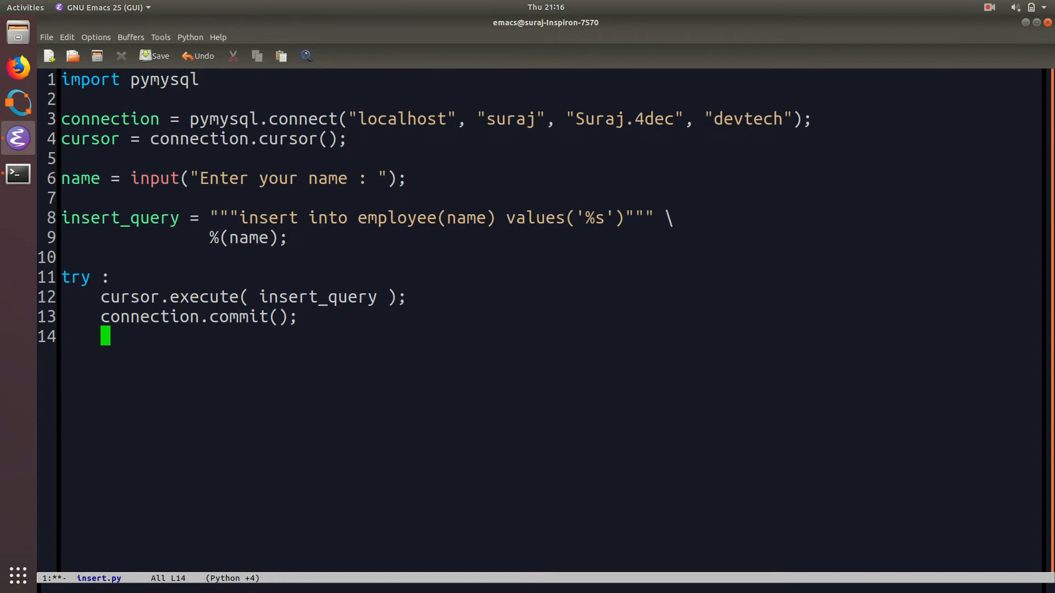
pyautogui.write('print("inser')
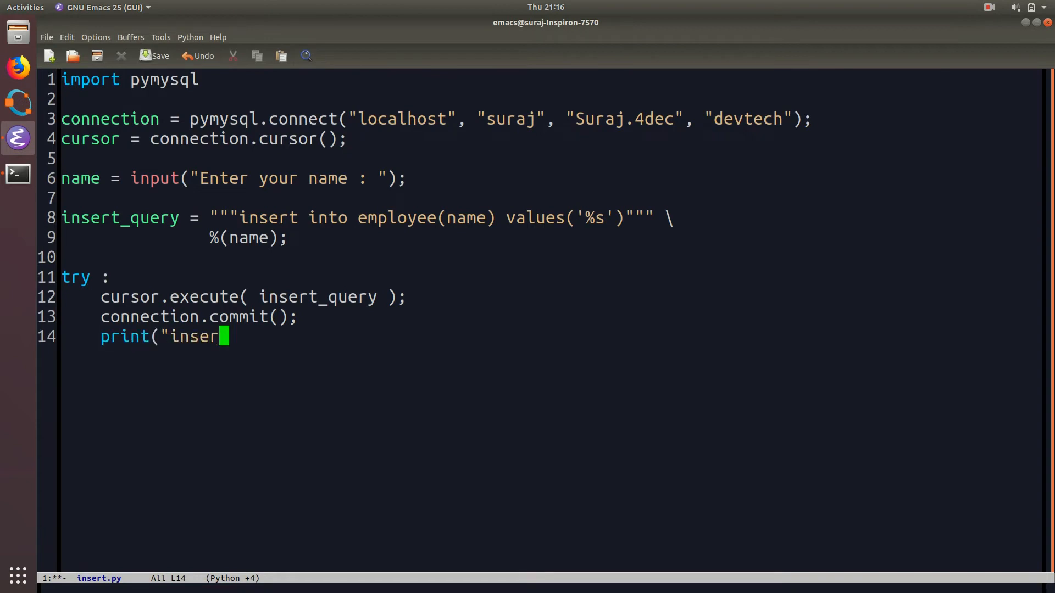
pyautogui.press('BackSpace')
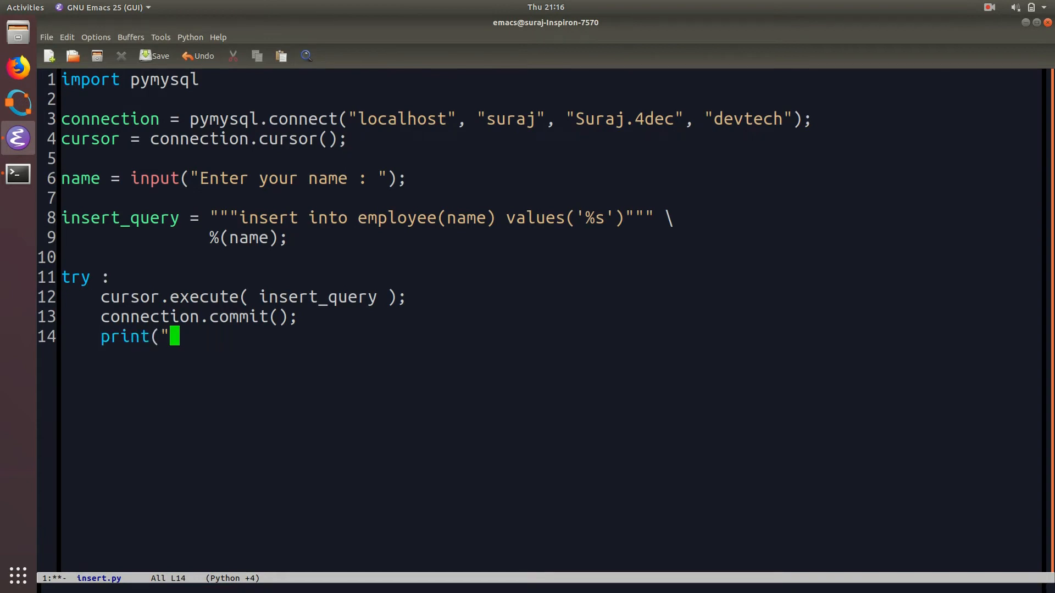
pyautogui.write('Name is')
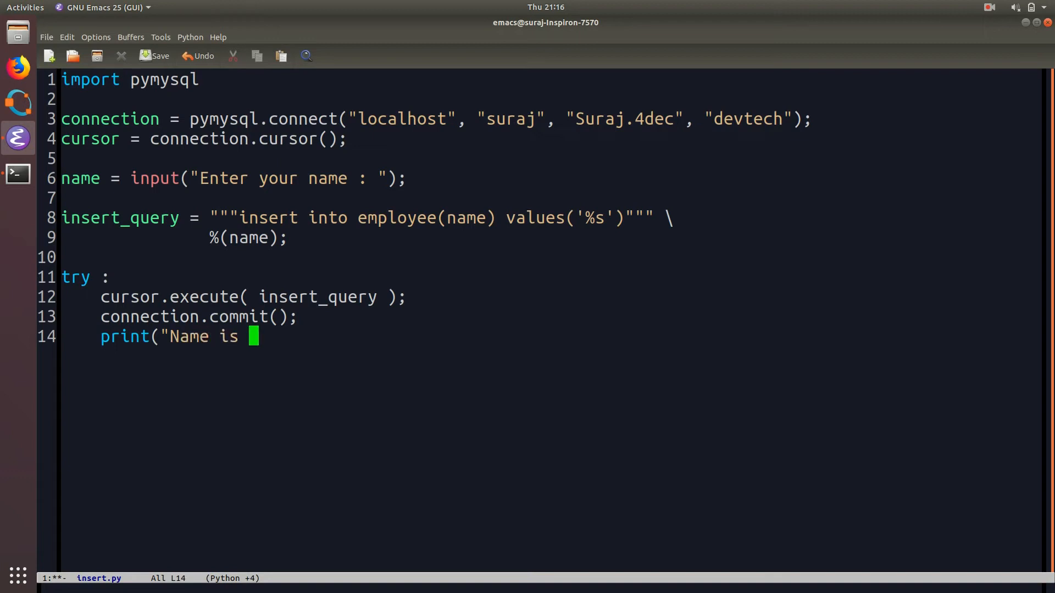
pyautogui.write('successf')
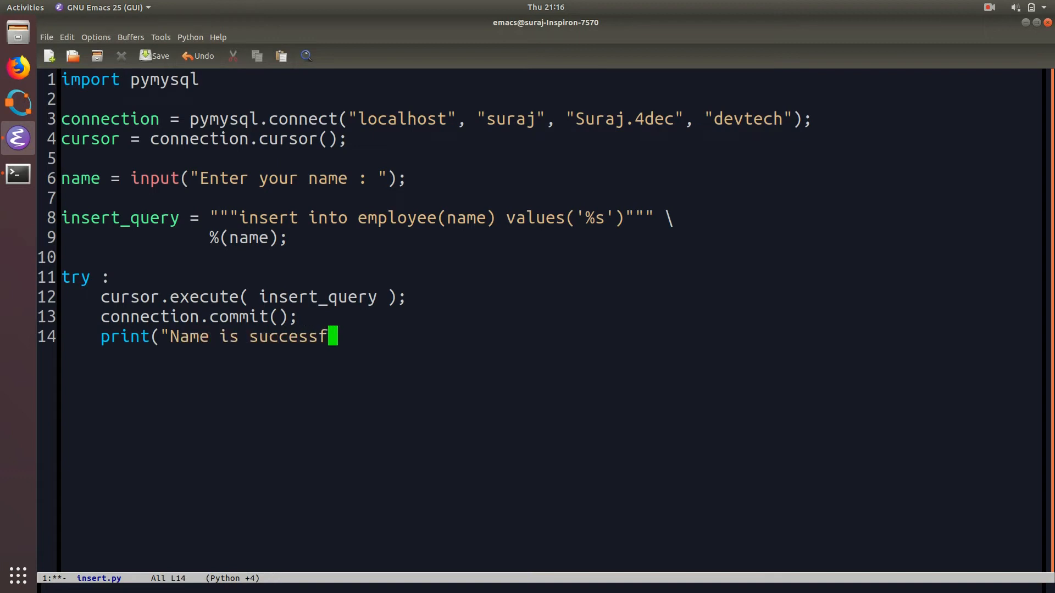
pyautogui.write('ully')
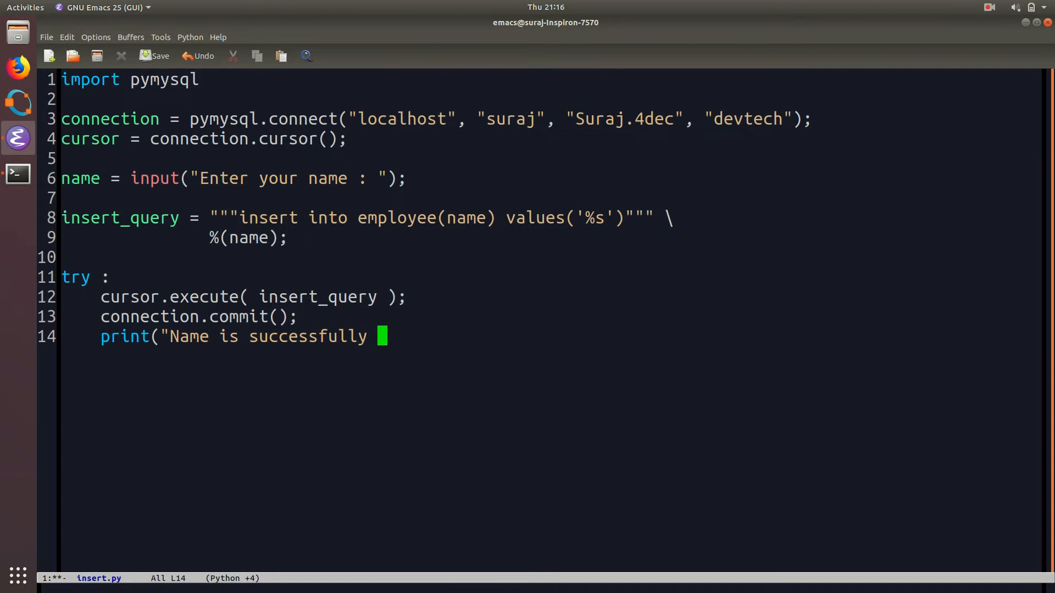
pyautogui.write('inserted')
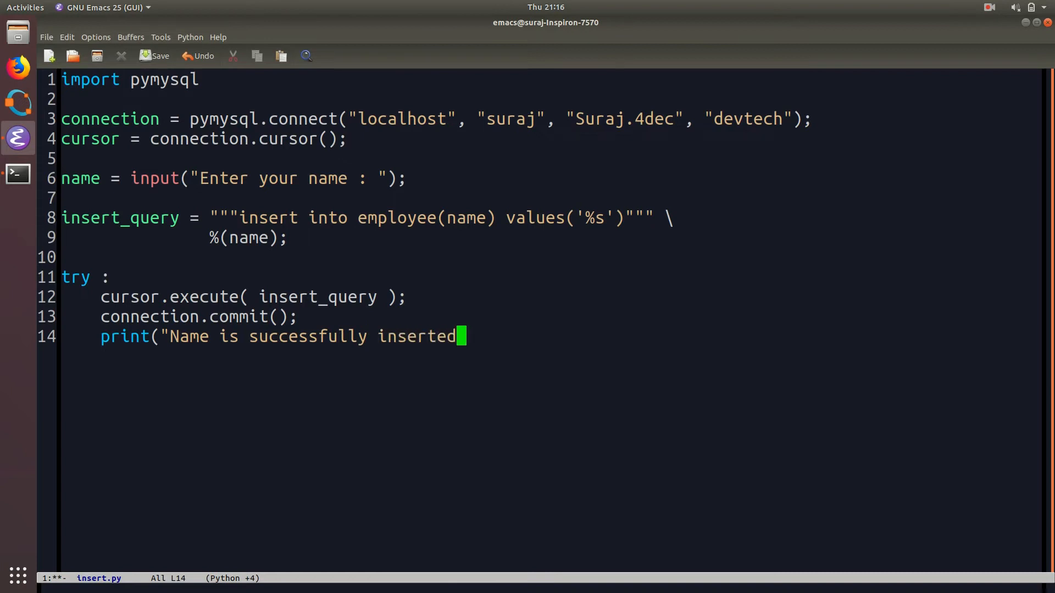
pyautogui.write('!");')
pyautogui.write('exc')
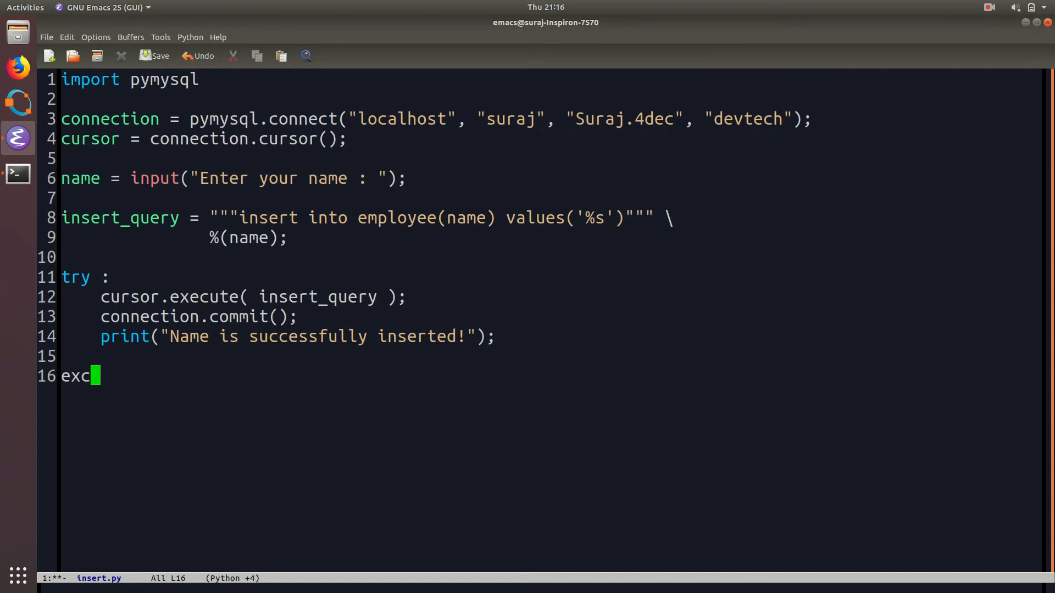
# - Write except Exception as e: with connection.rollback(); and a print of "Exception Occured :"
pyautogui.write('ept Exc')
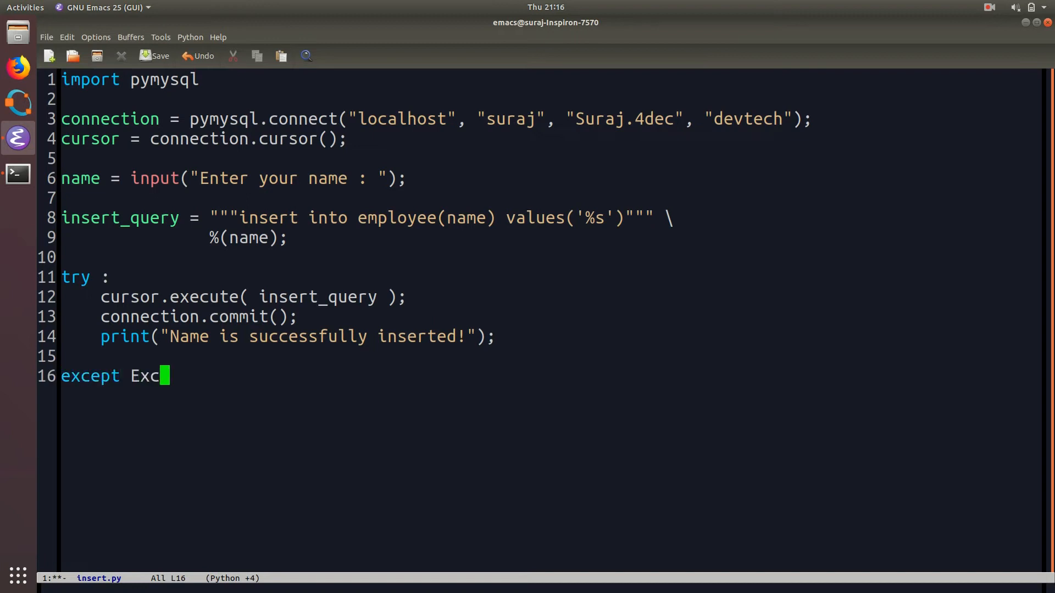
pyautogui.write('eption as e :')
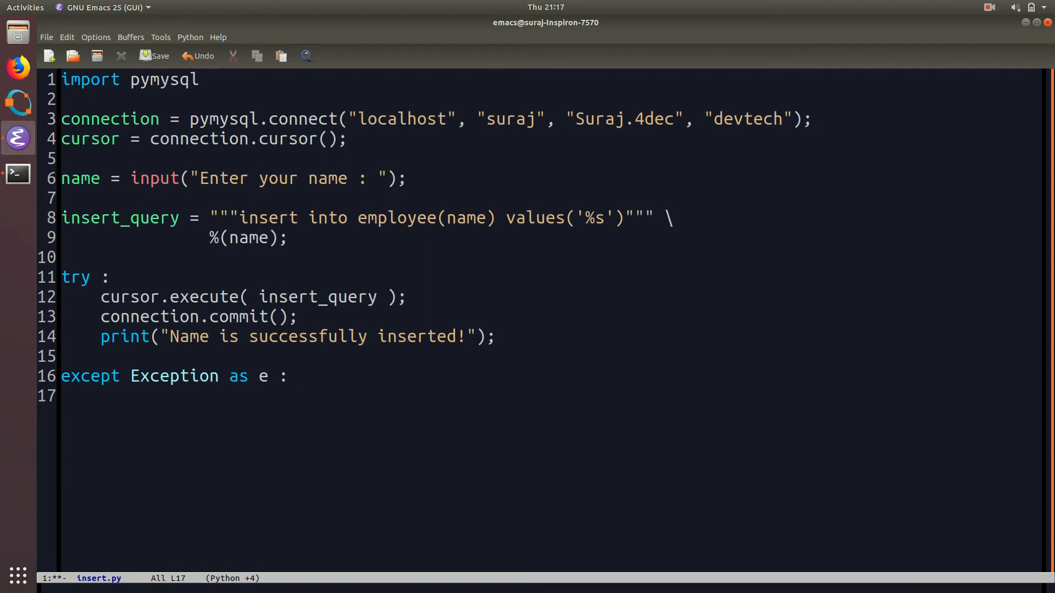
pyautogui.write('connection.')
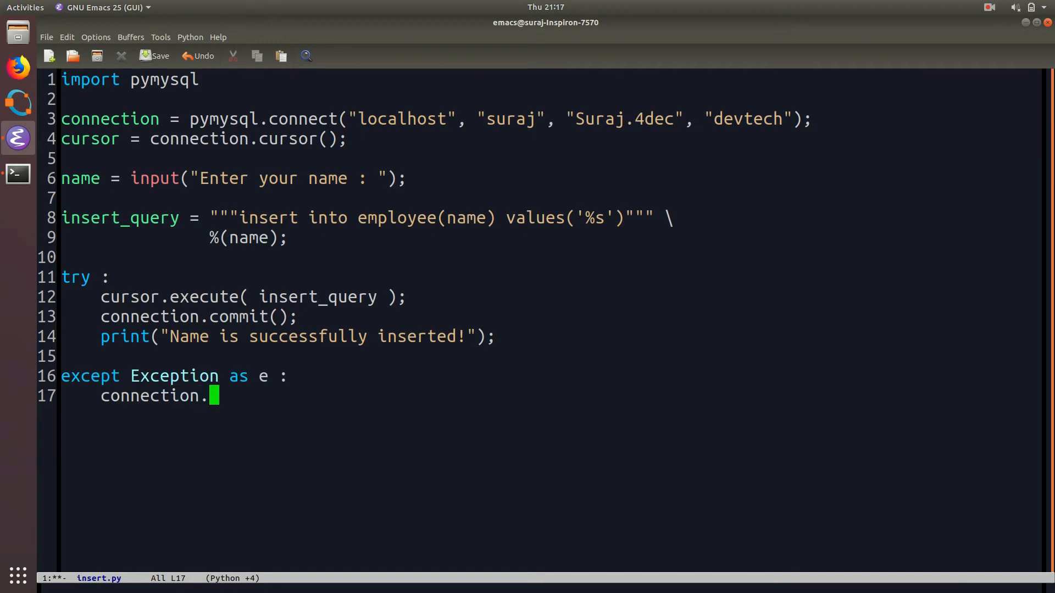
pyautogui.write('rollb')
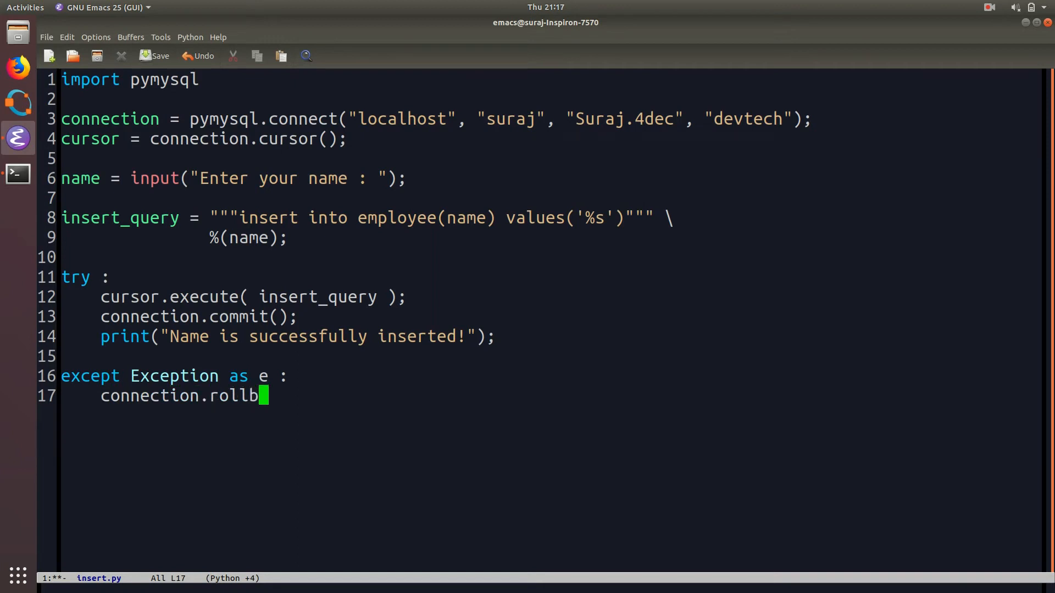
pyautogui.write('ack();')
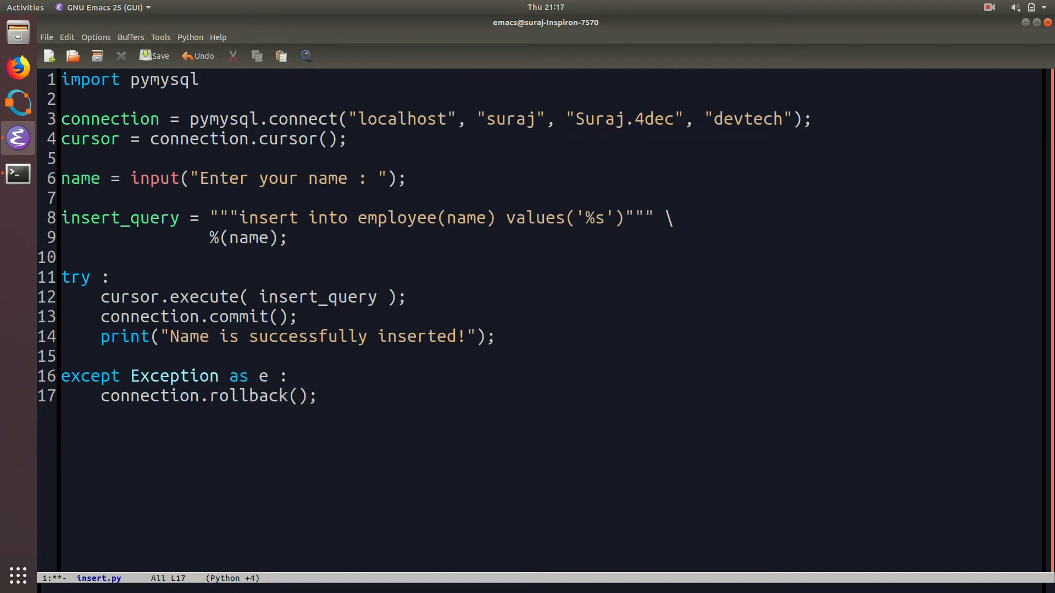
pyautogui.write('print')
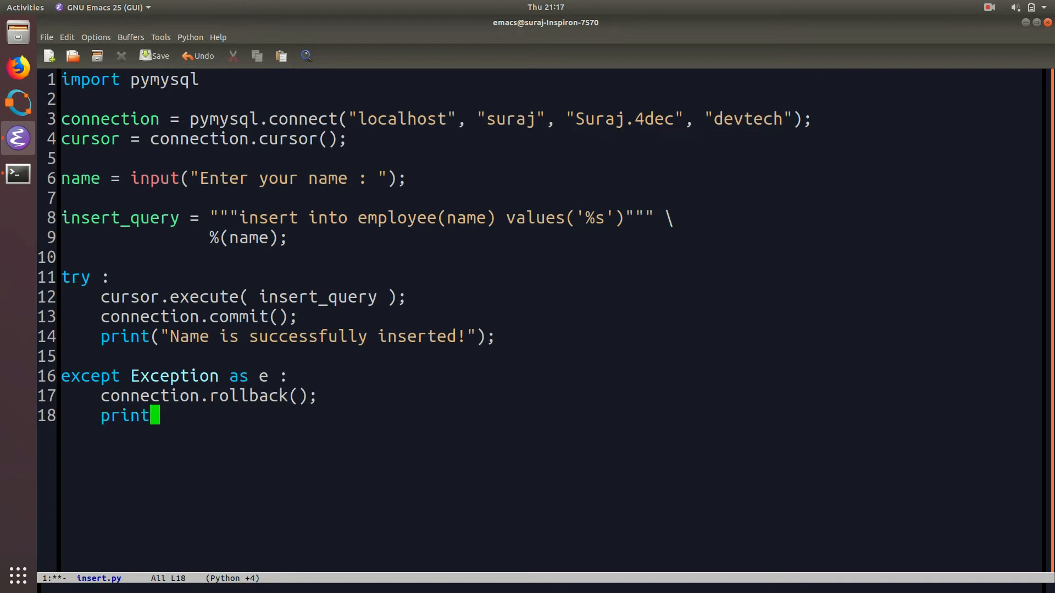
pyautogui.write('("Exce')
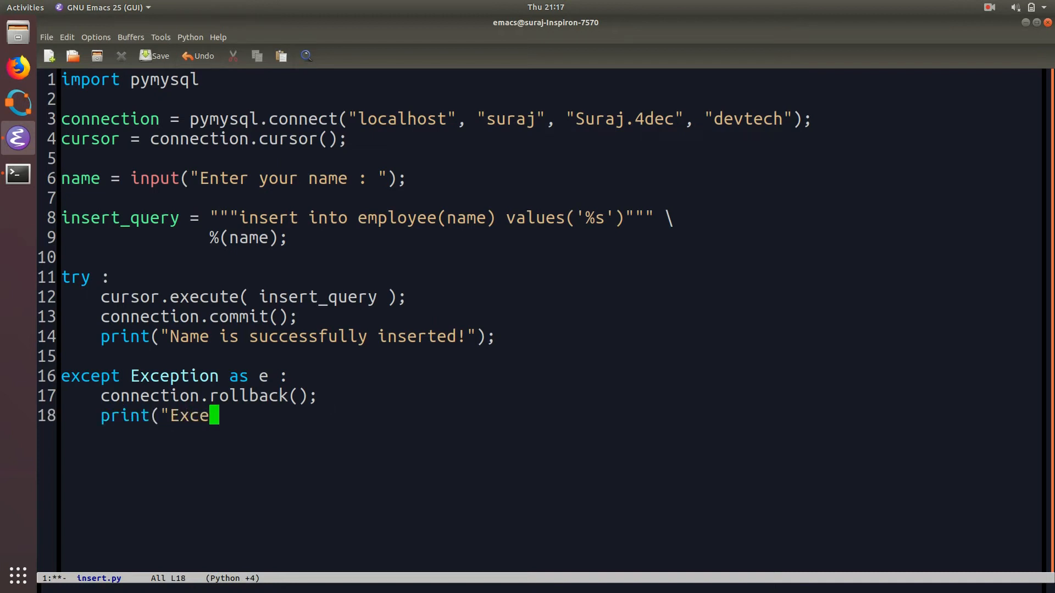
pyautogui.write('ption')
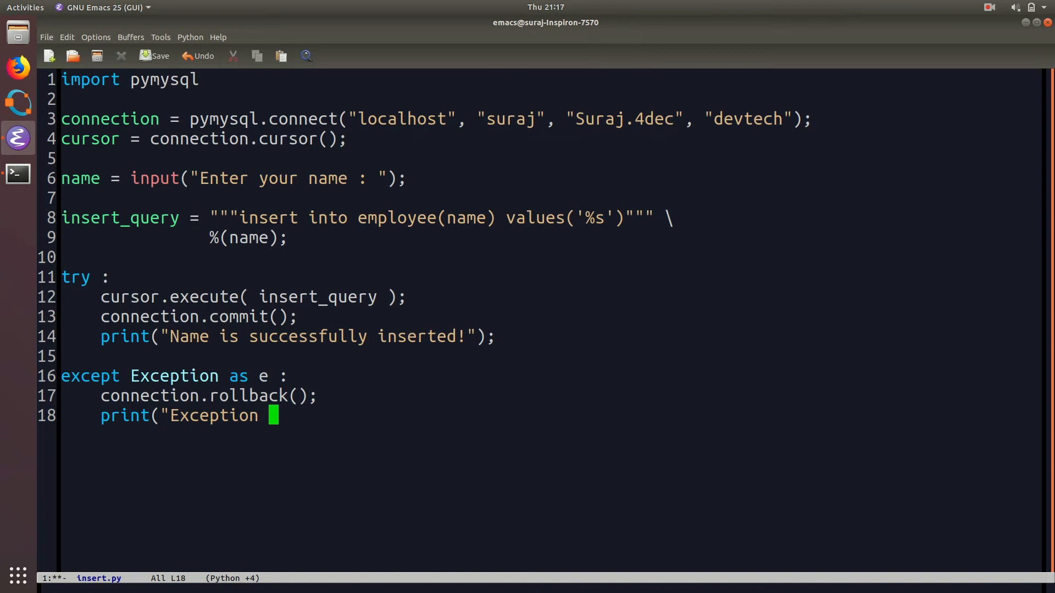
pyautogui.write('Occured :')
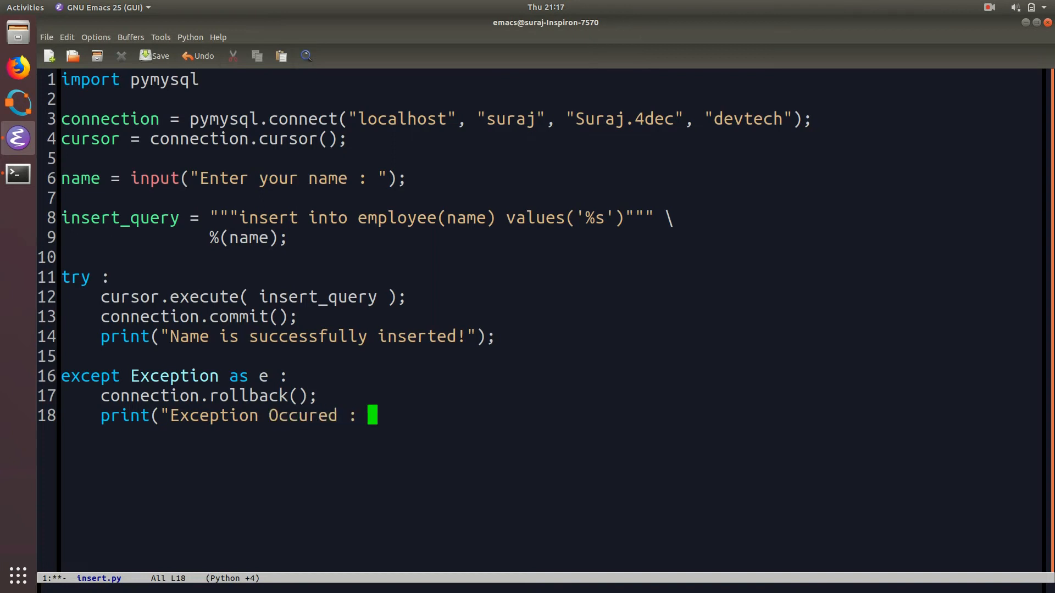
# - Finish the exception print with e, then add #close db connection and connection.close();
pyautogui.write('",e')
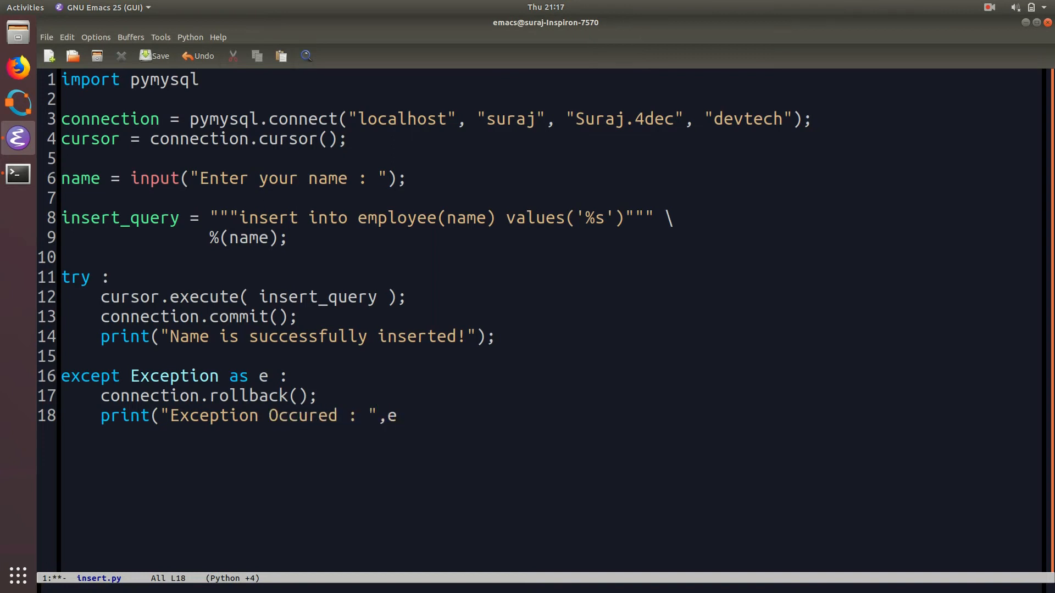
pyautogui.write(');')
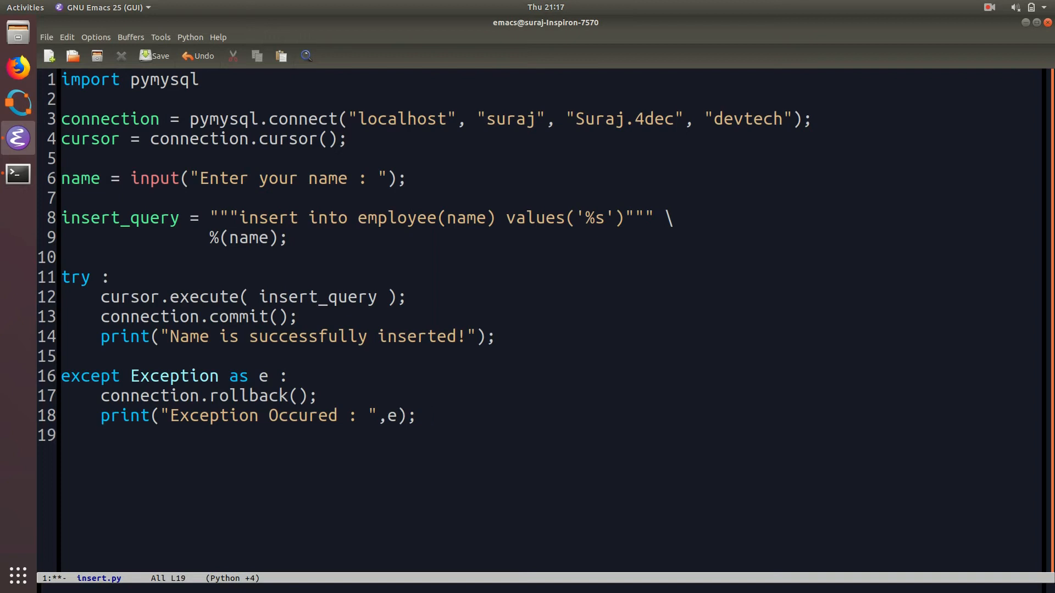
pyautogui.write('#c')
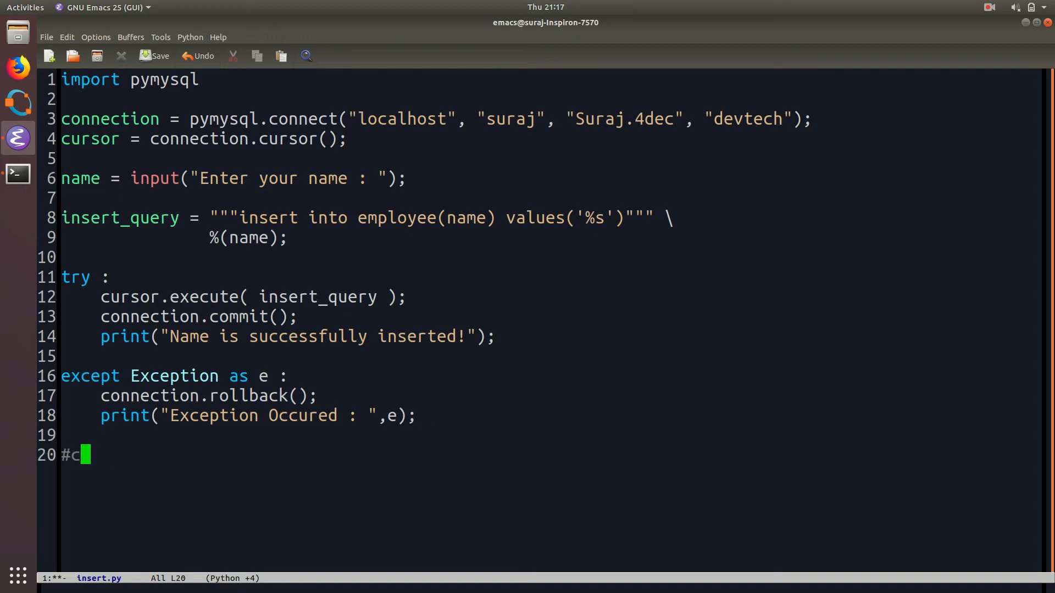
pyautogui.write('lose db onne')
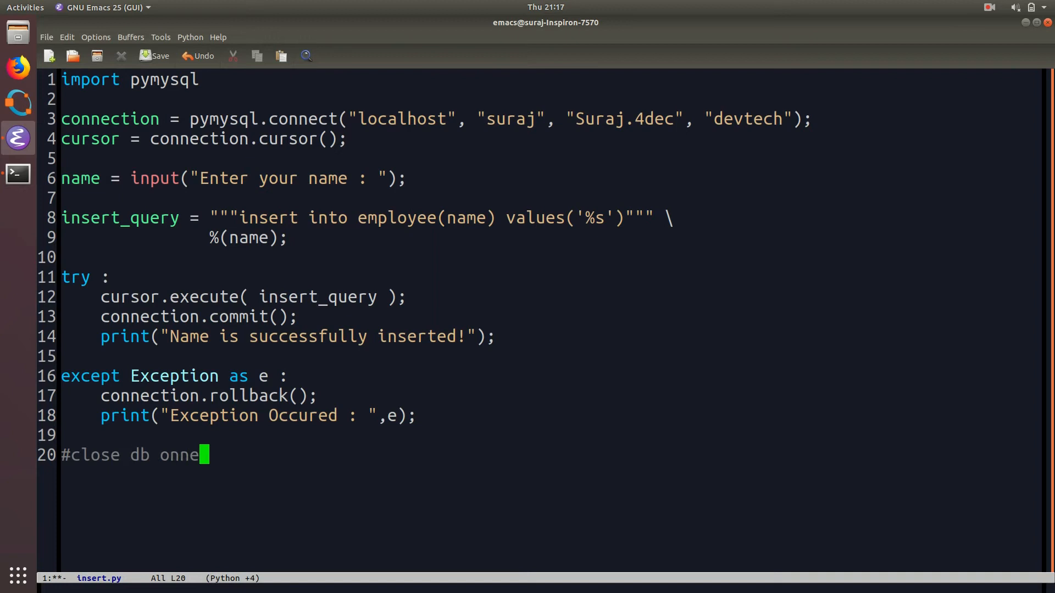
pyautogui.write('ction')
pyautogui.write('conn')
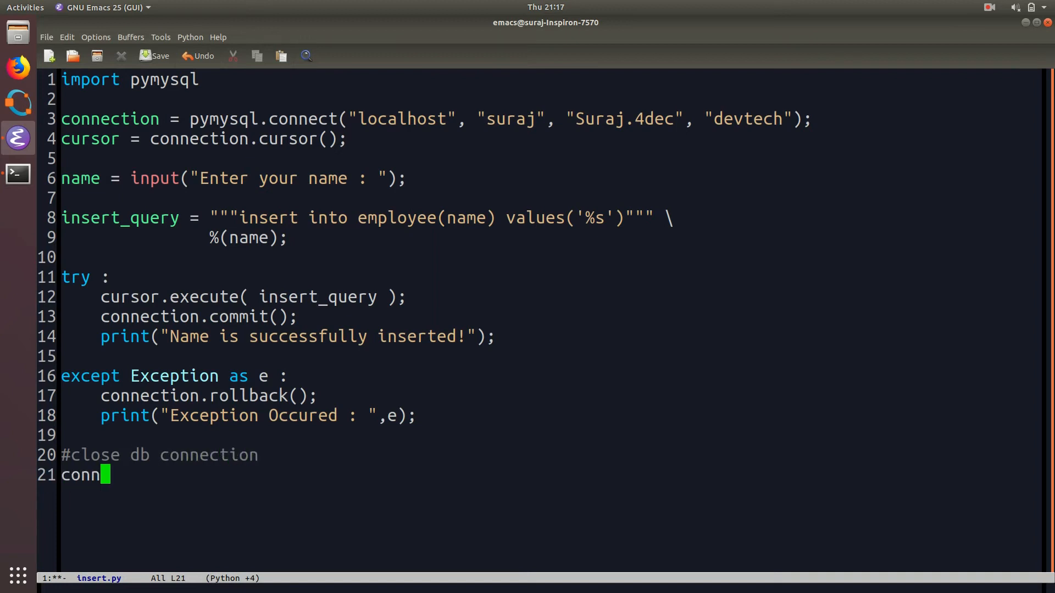
pyautogui.write('ection.clo')
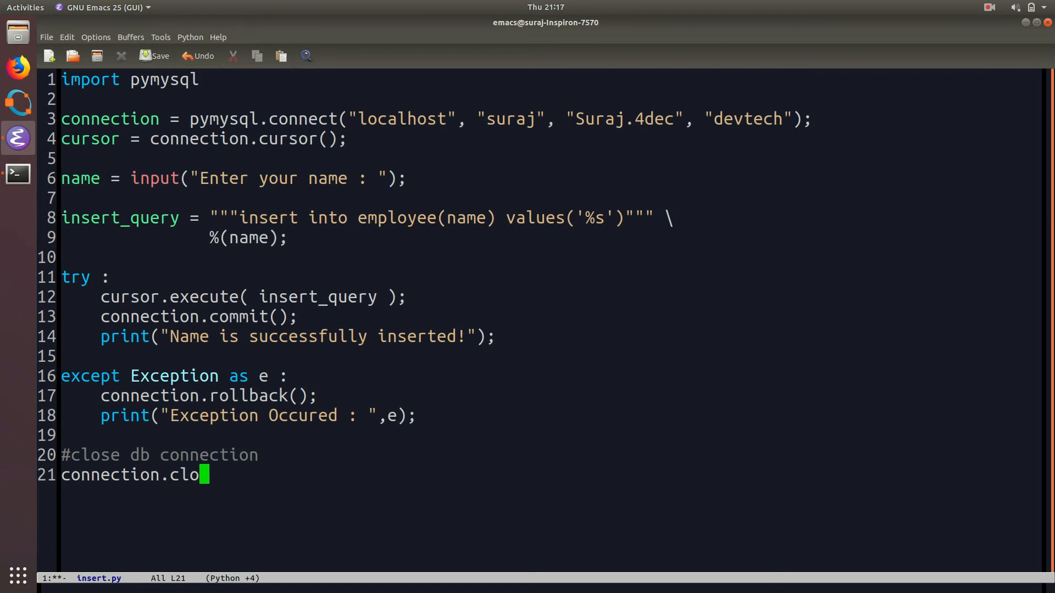
pyautogui.write('se();')
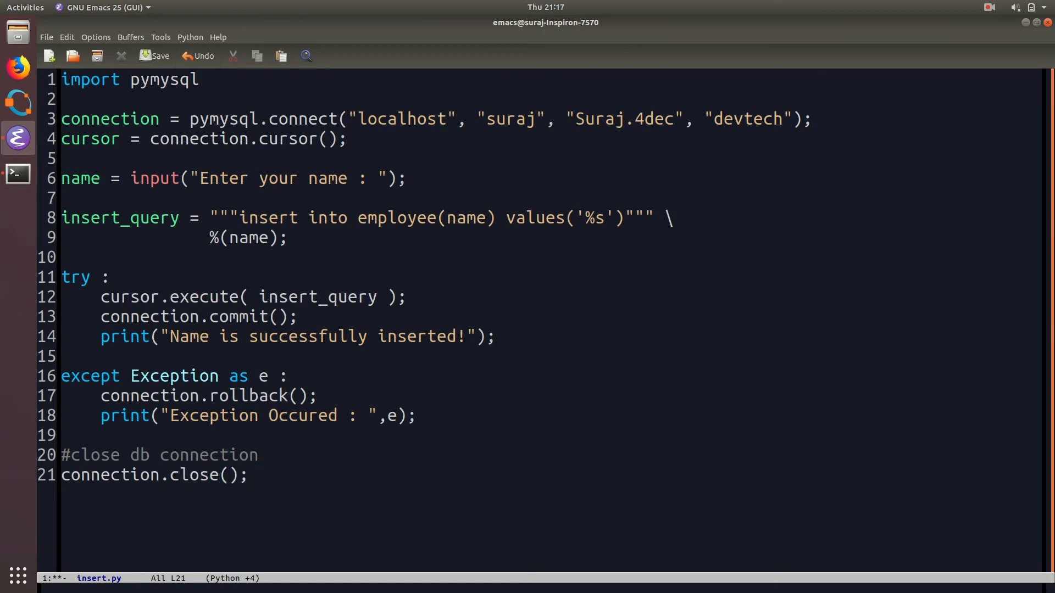
pyautogui.moveTo(191, 99)
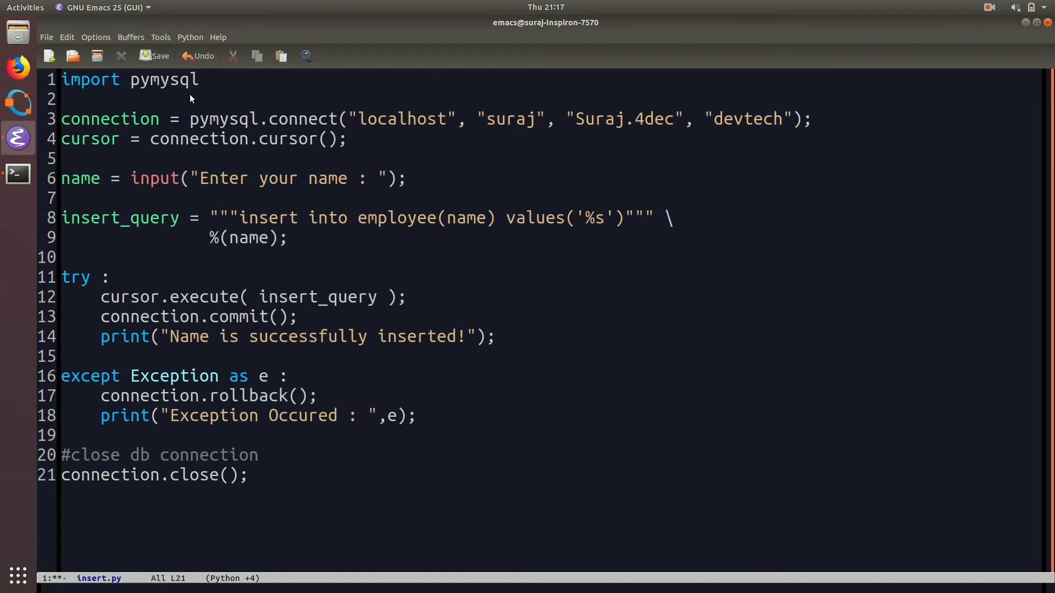
pyautogui.moveTo(179, 97)
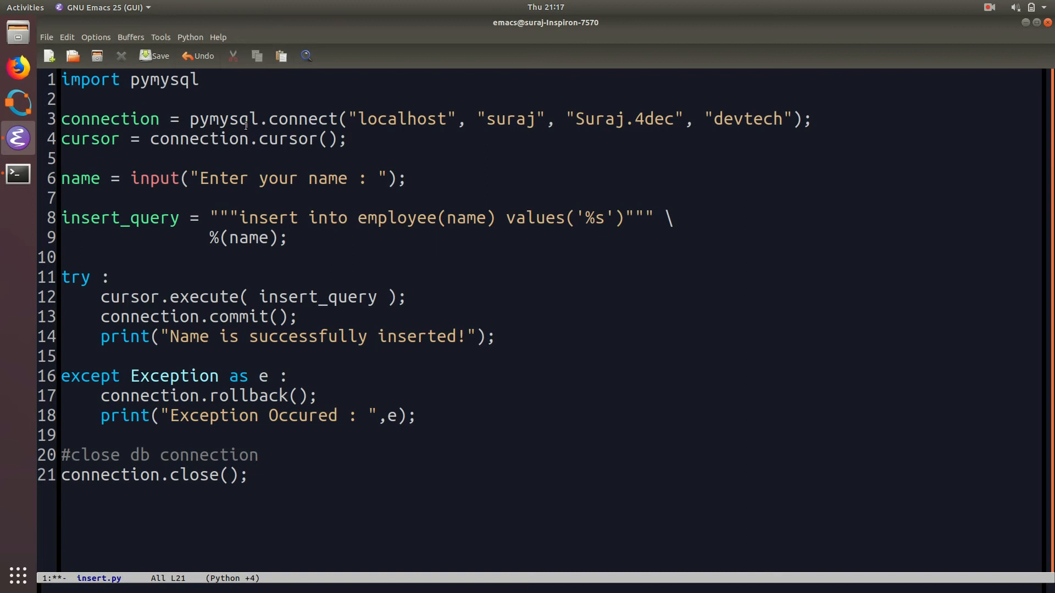
pyautogui.moveTo(365, 139)
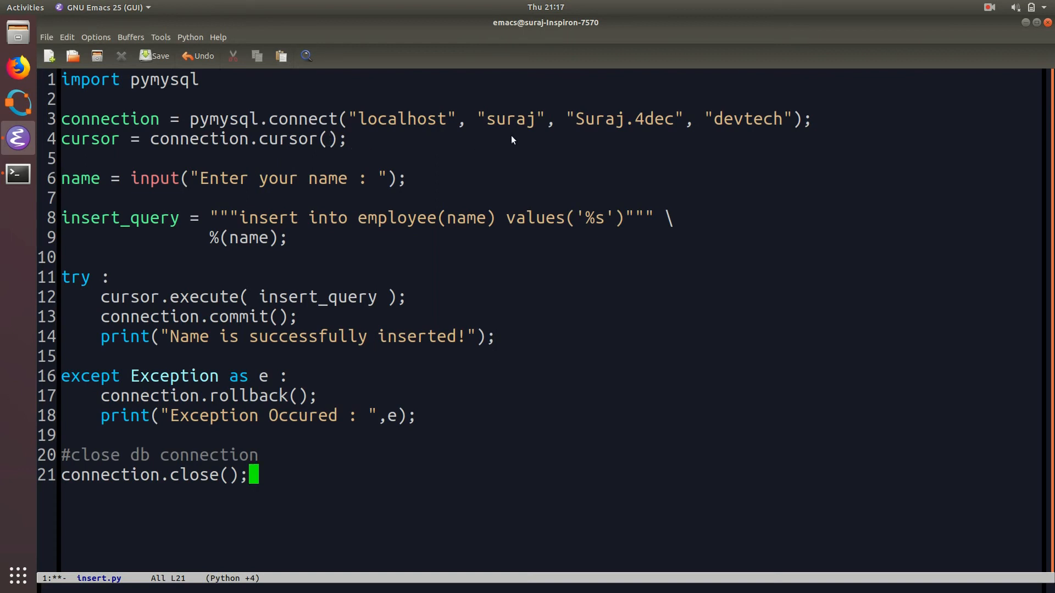
pyautogui.moveTo(734, 137)
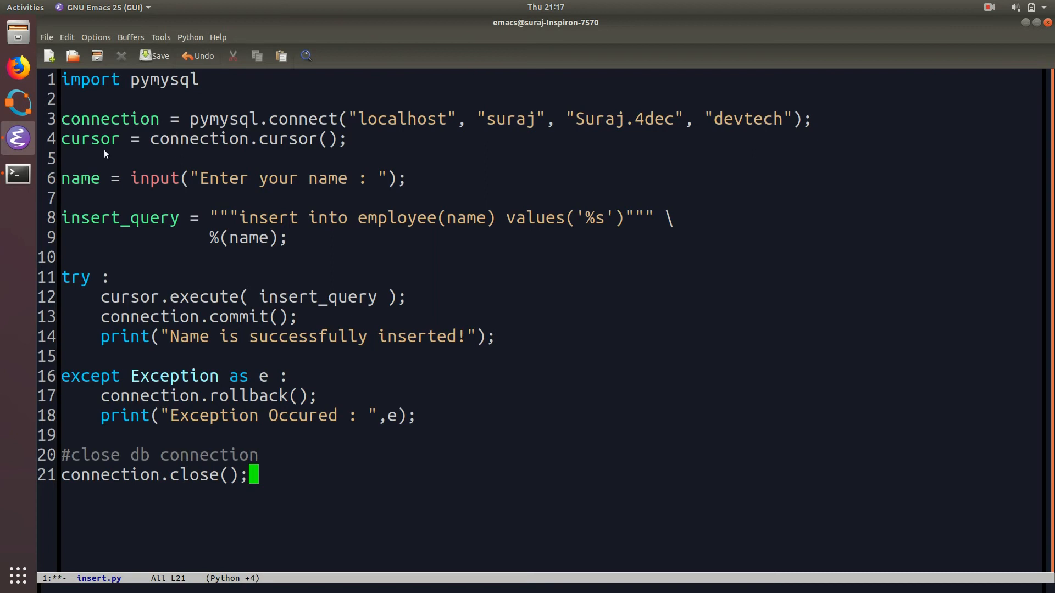
pyautogui.moveTo(210, 181)
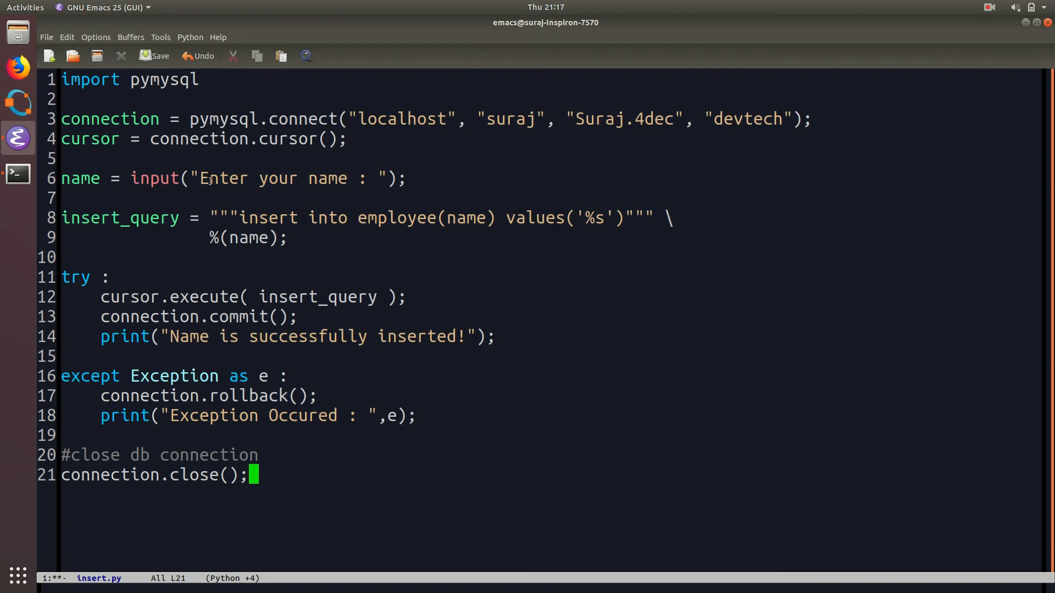
pyautogui.moveTo(98, 195)
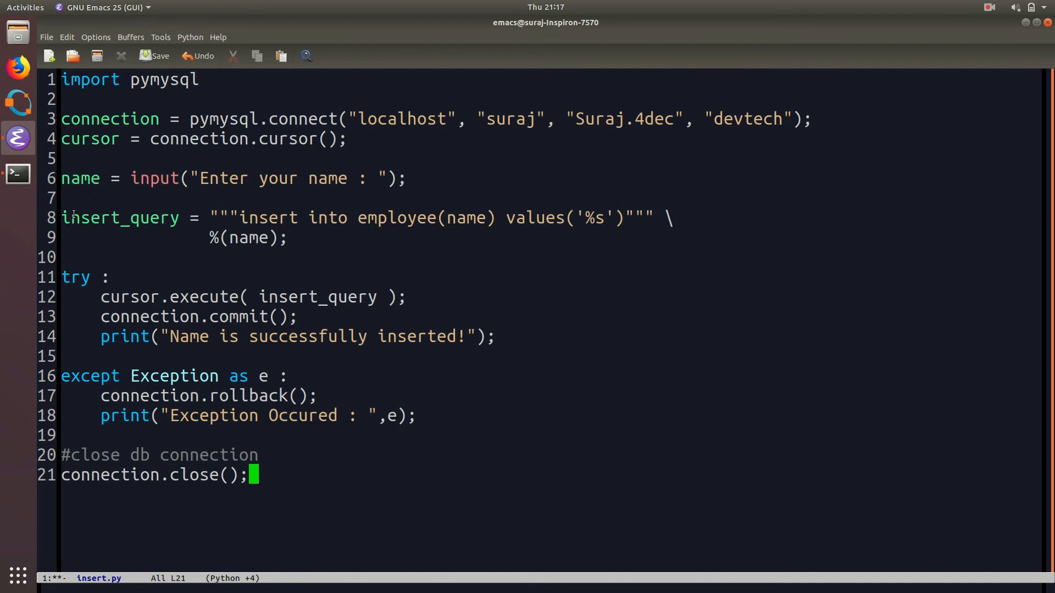
pyautogui.moveTo(155, 237)
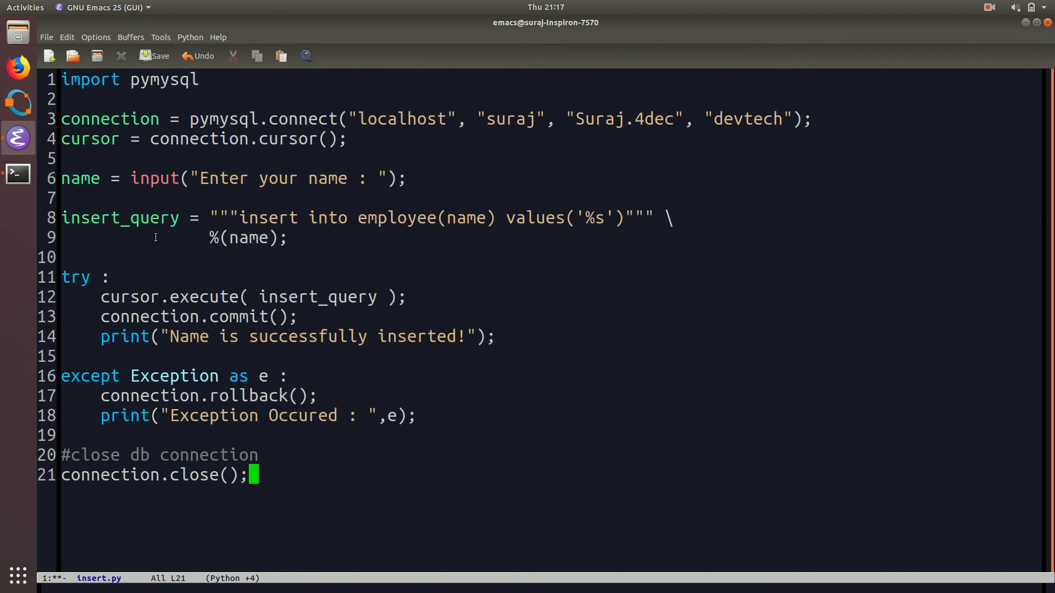
pyautogui.moveTo(259, 238)
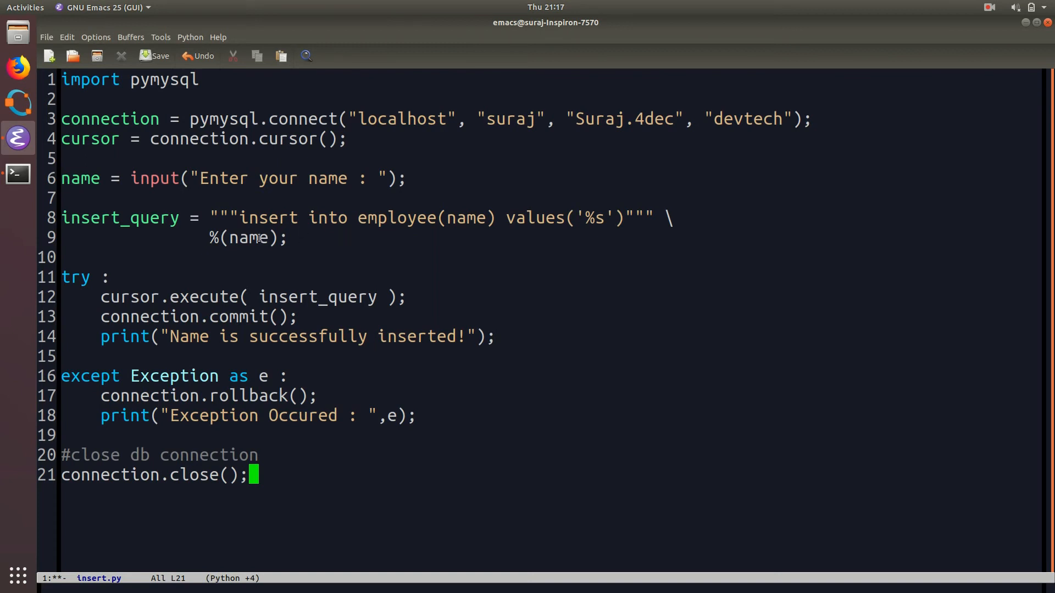
pyautogui.moveTo(432, 236)
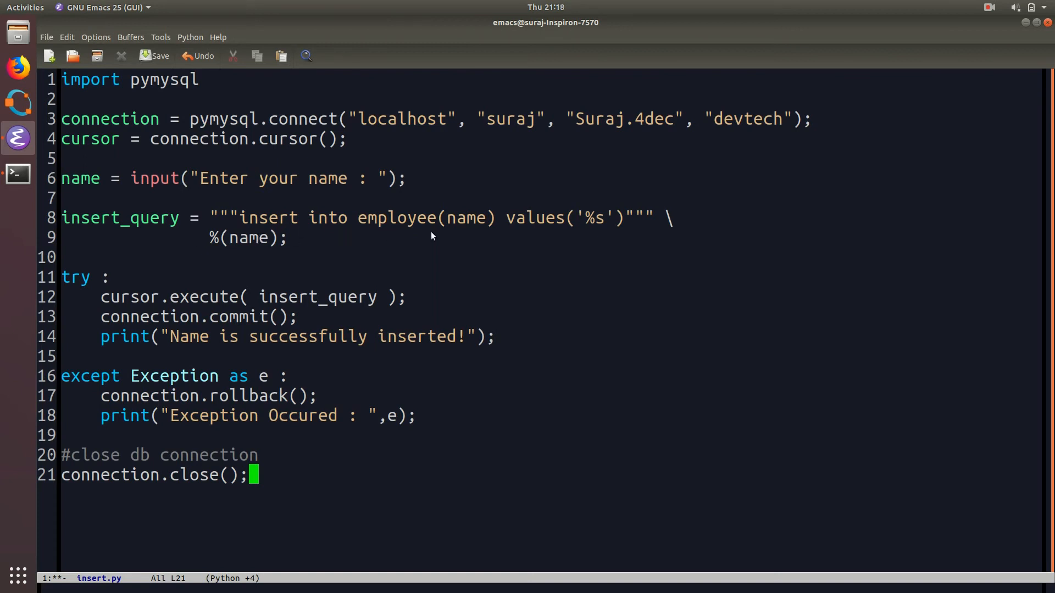
pyautogui.moveTo(587, 225)
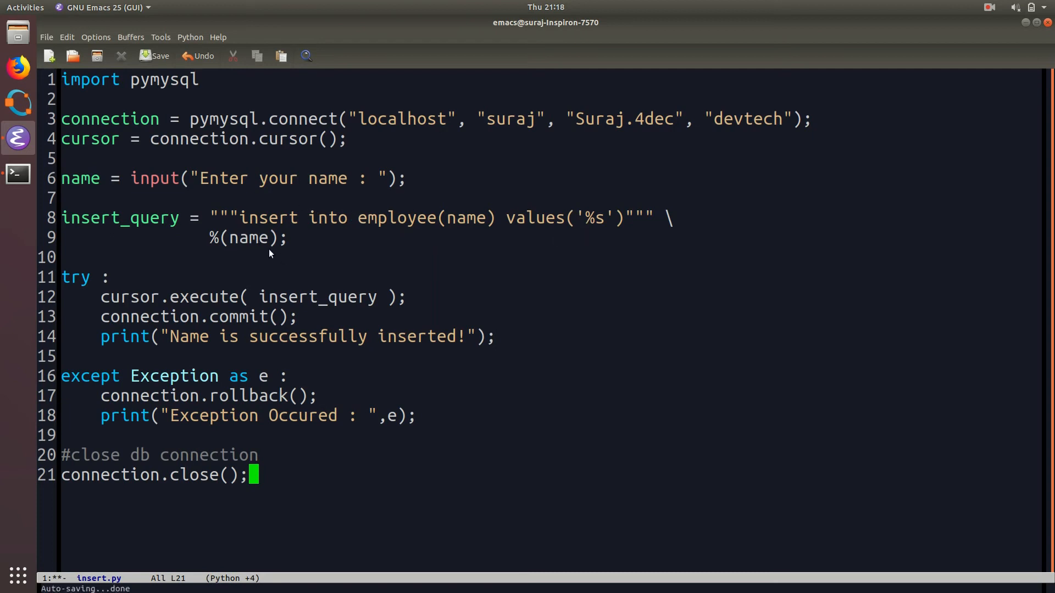
pyautogui.moveTo(605, 237)
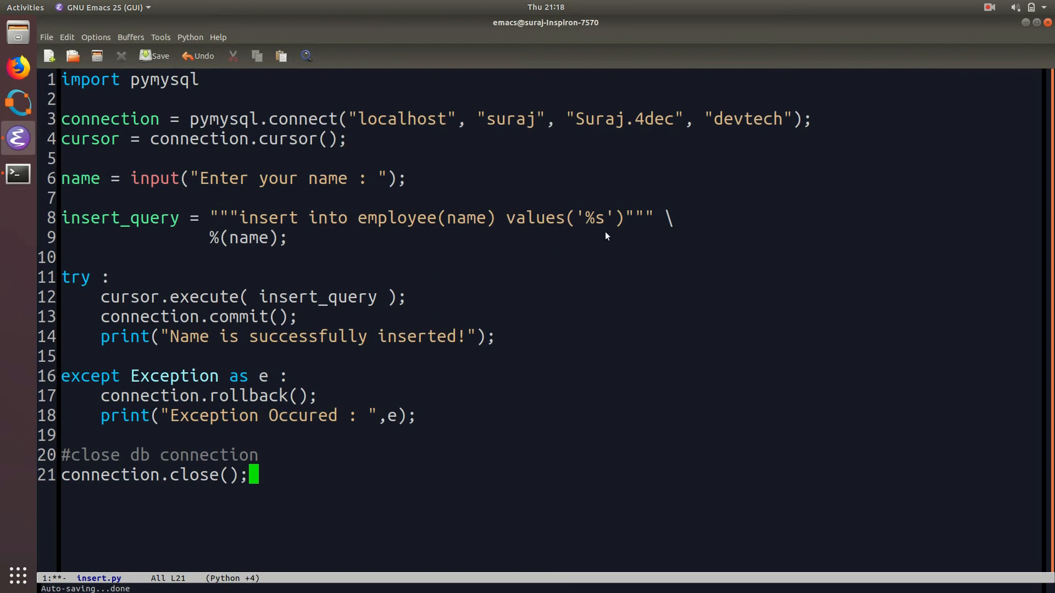
pyautogui.moveTo(622, 234)
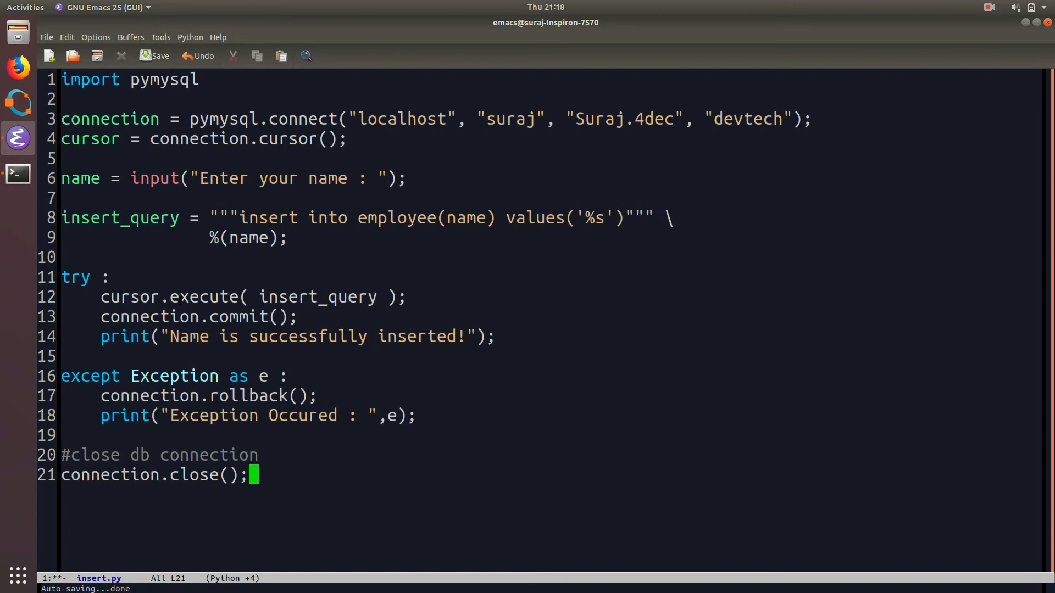
pyautogui.moveTo(304, 275)
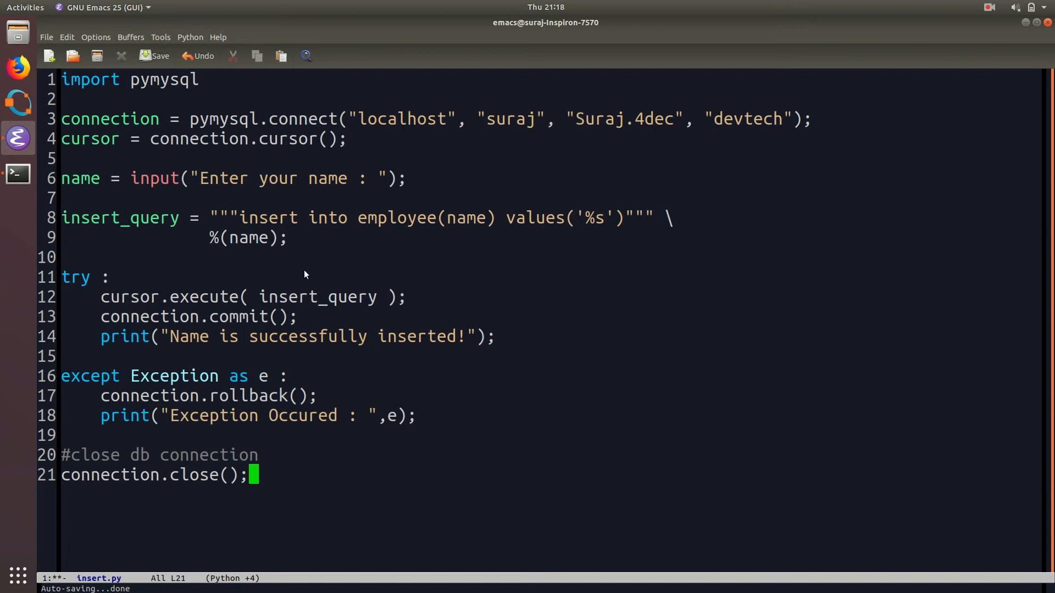
pyautogui.moveTo(274, 317)
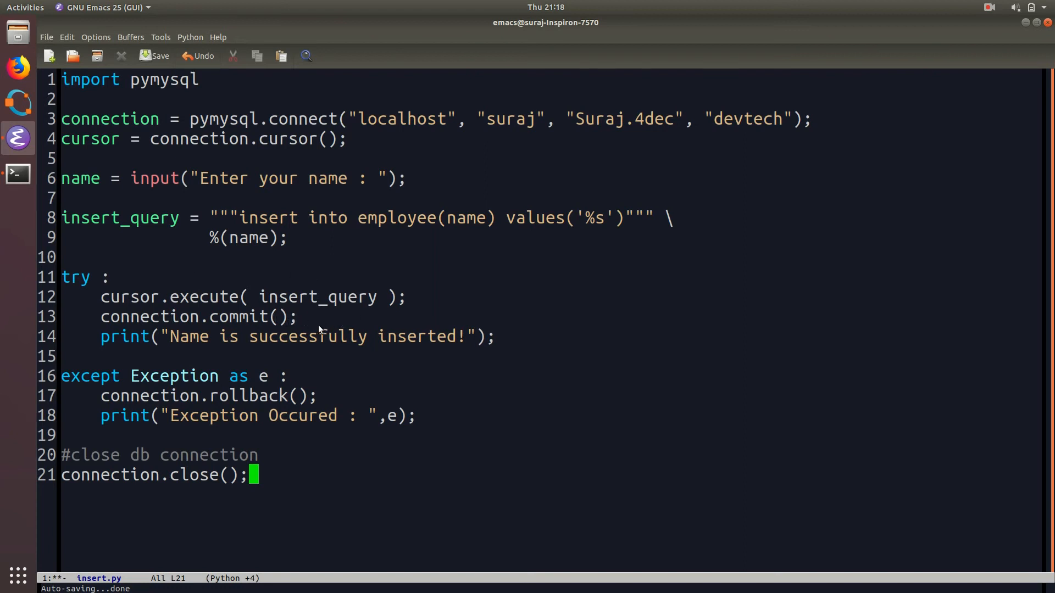
pyautogui.moveTo(133, 344)
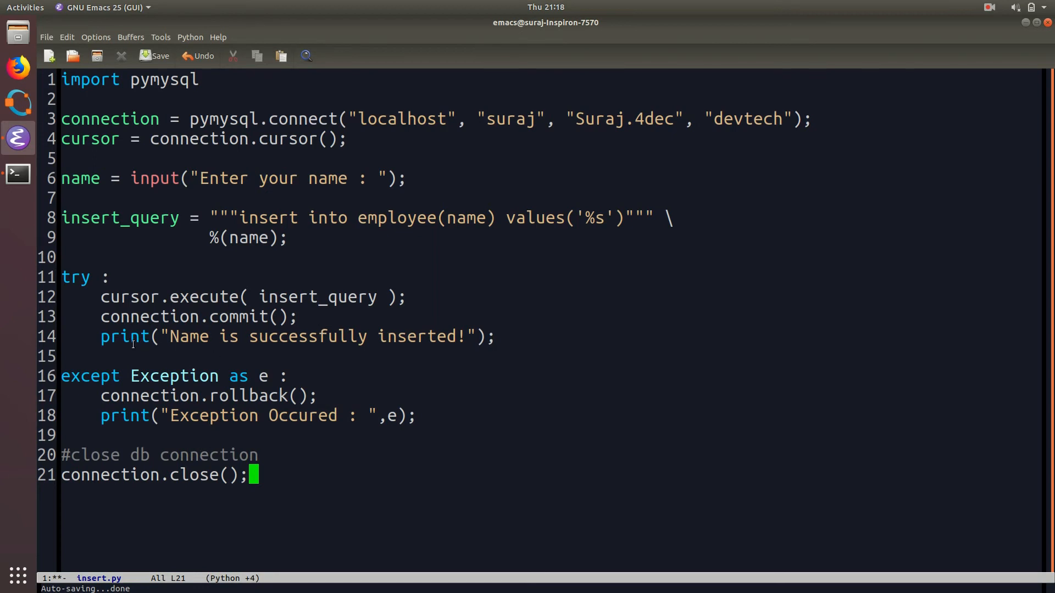
pyautogui.moveTo(334, 345)
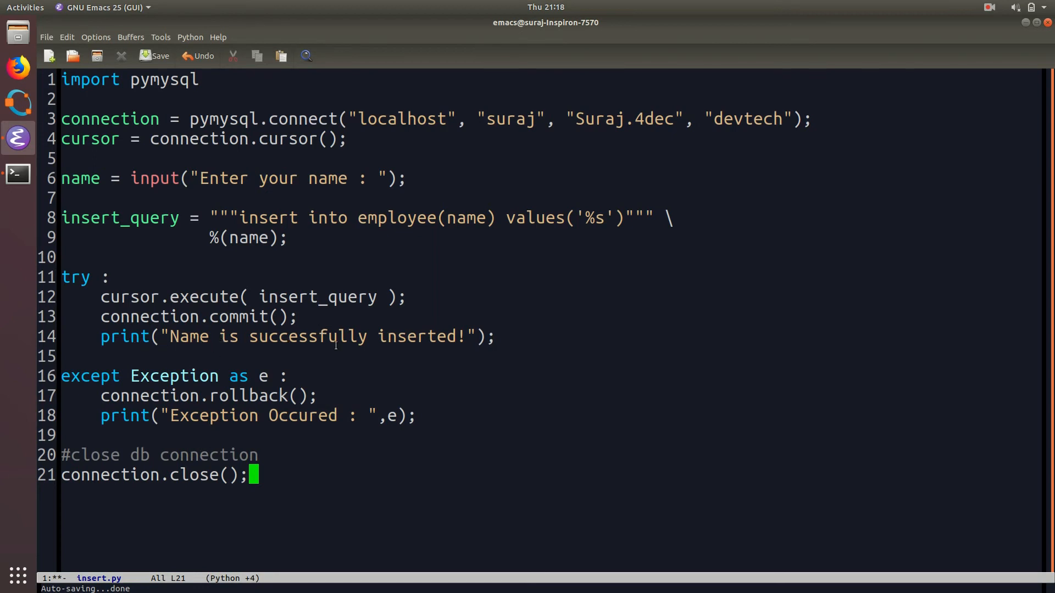
pyautogui.moveTo(438, 351)
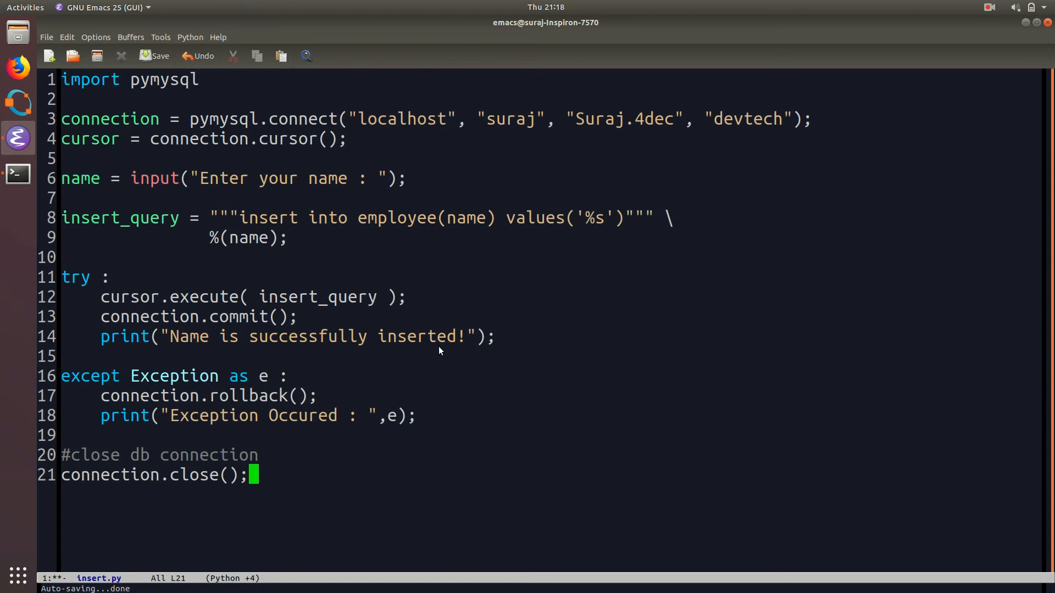
pyautogui.moveTo(207, 329)
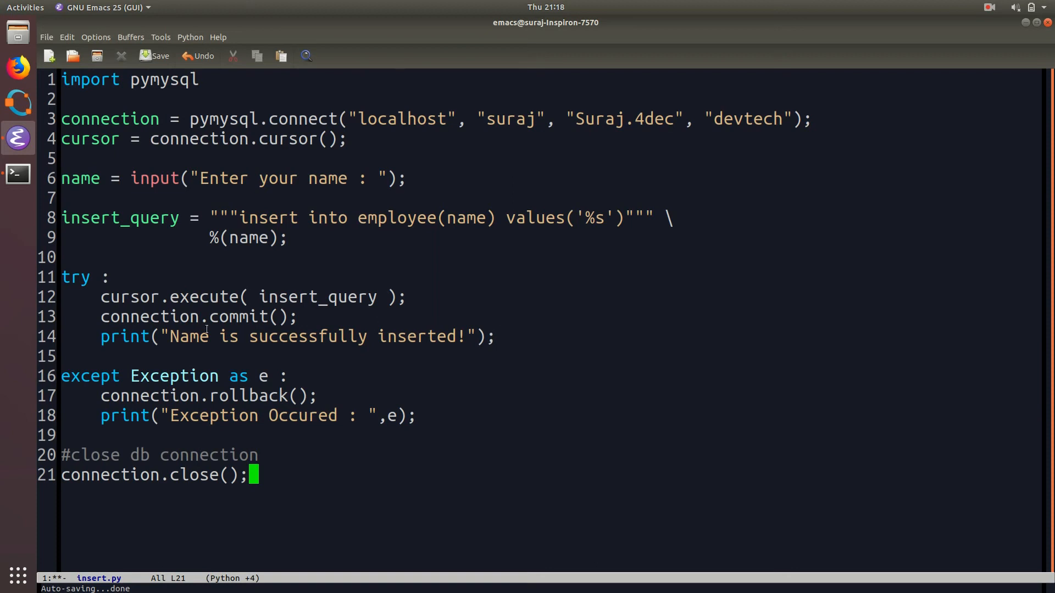
pyautogui.moveTo(128, 376)
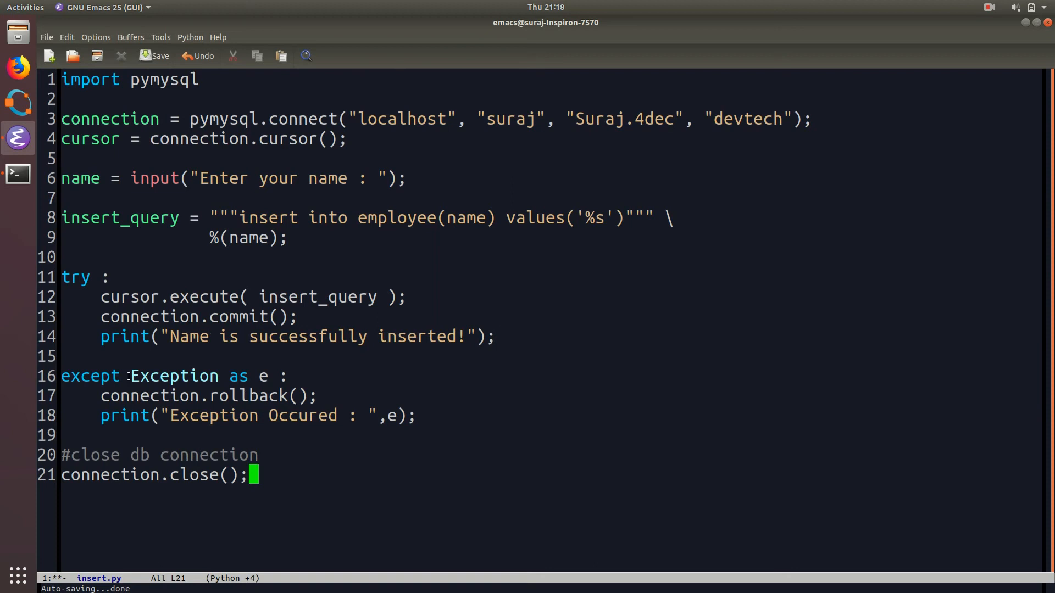
pyautogui.moveTo(302, 435)
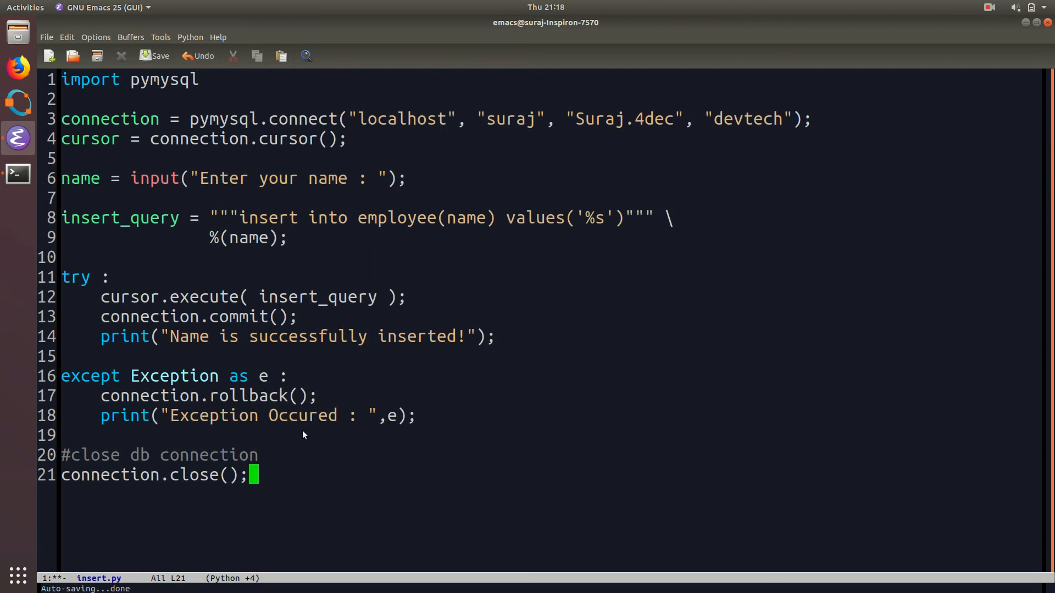
pyautogui.moveTo(425, 429)
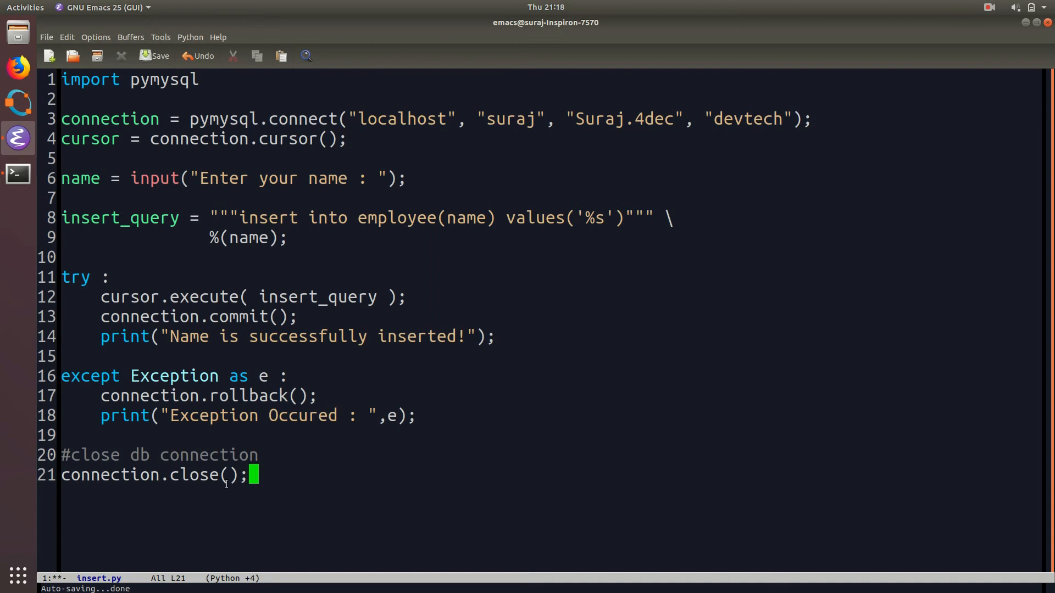
pyautogui.moveTo(819, 194)
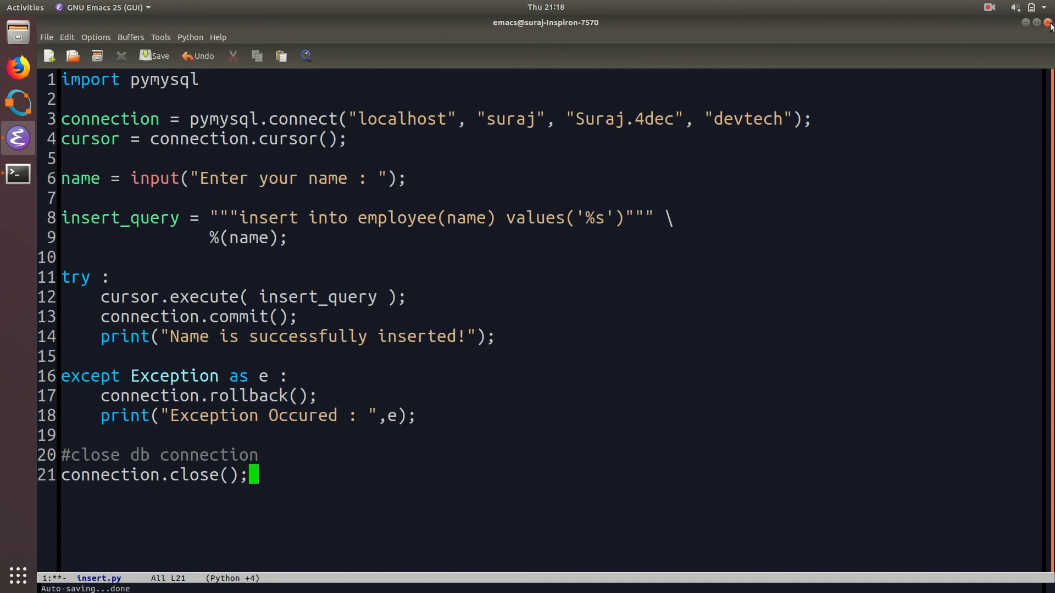
pyautogui.click(1046, 22)
pyautogui.write('pyth')
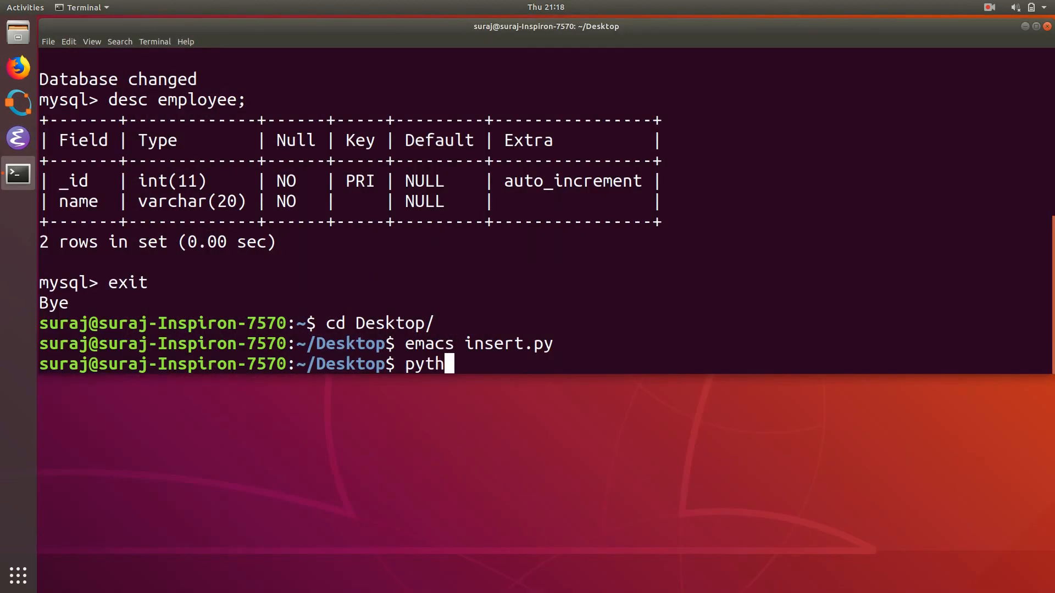
pyautogui.write('on3 insert.p')
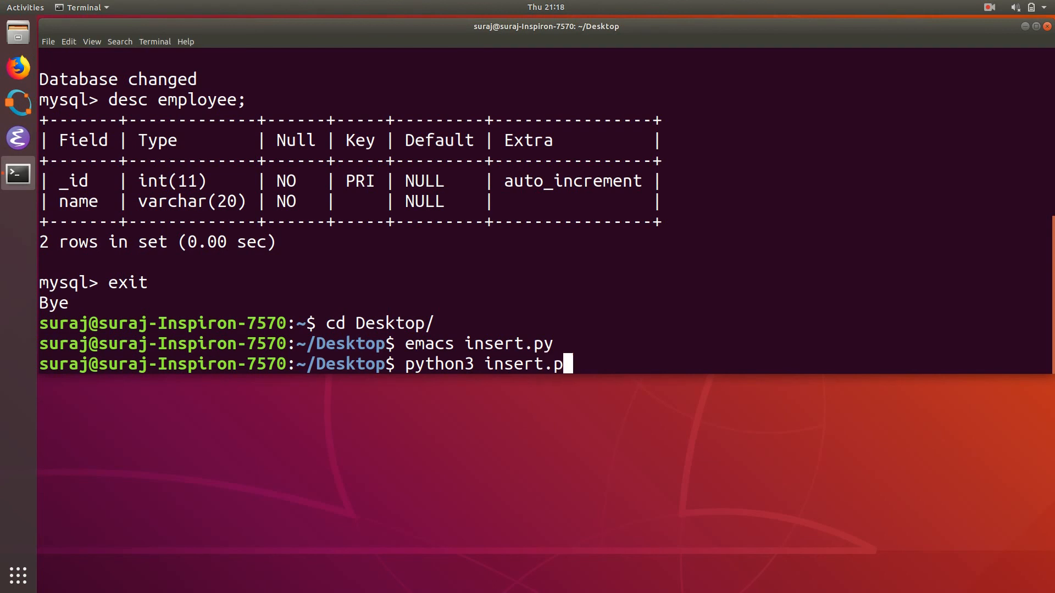
pyautogui.press('Return')
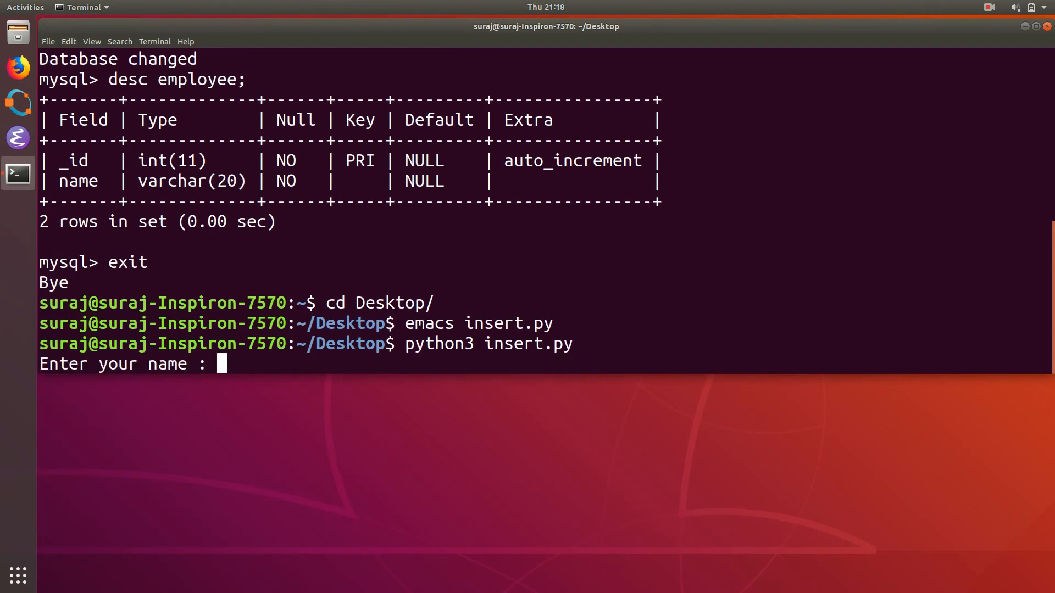
pyautogui.write('Suraj Kr.')
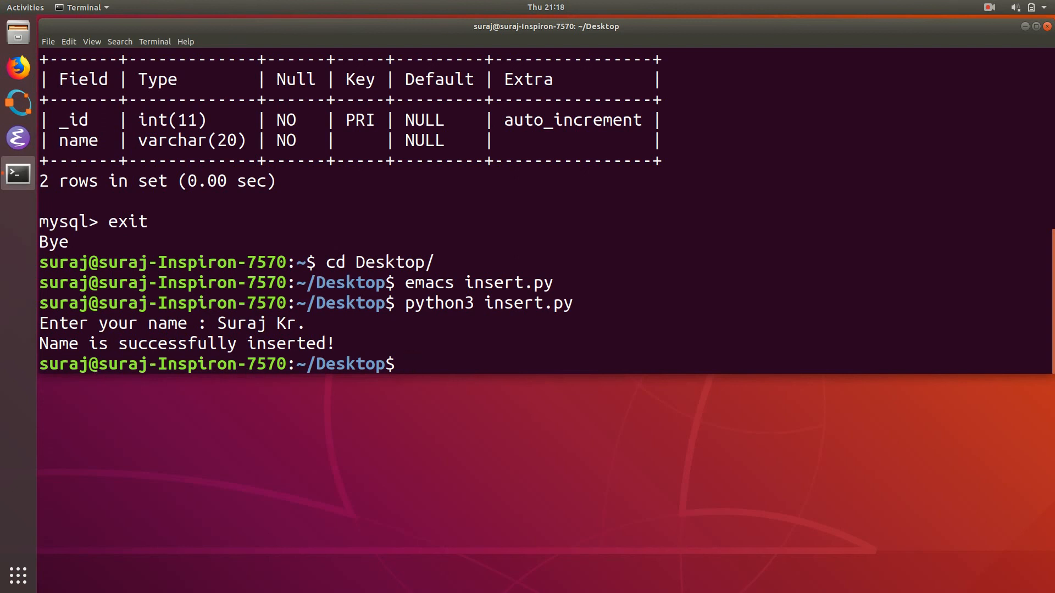
pyautogui.write('clear')
pyautogui.write('mysql')
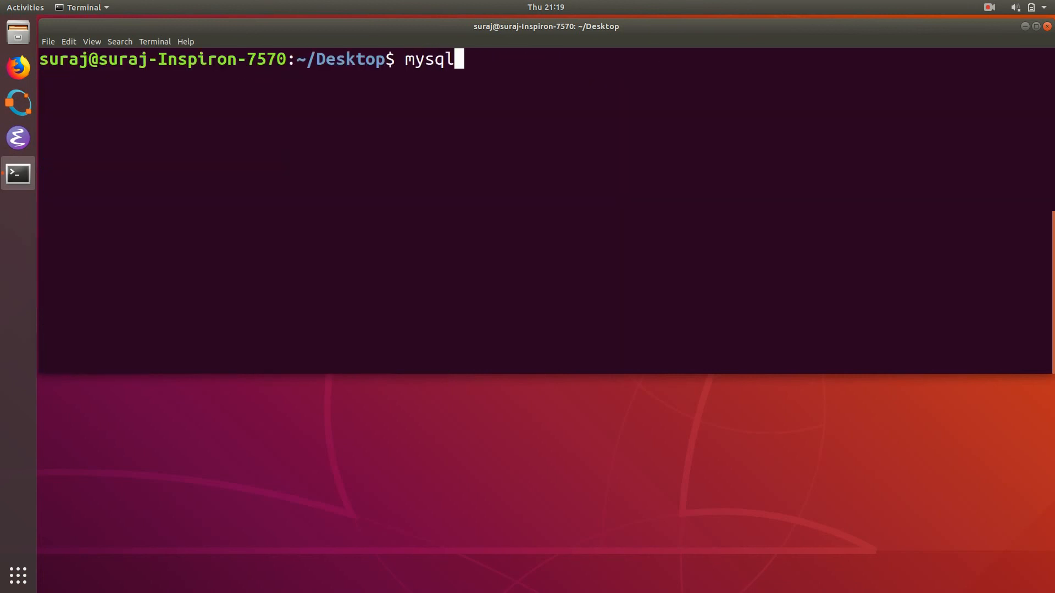
# - Log back into MySQL as suraj and type select * from devtech.employee
pyautogui.write('-u sura')
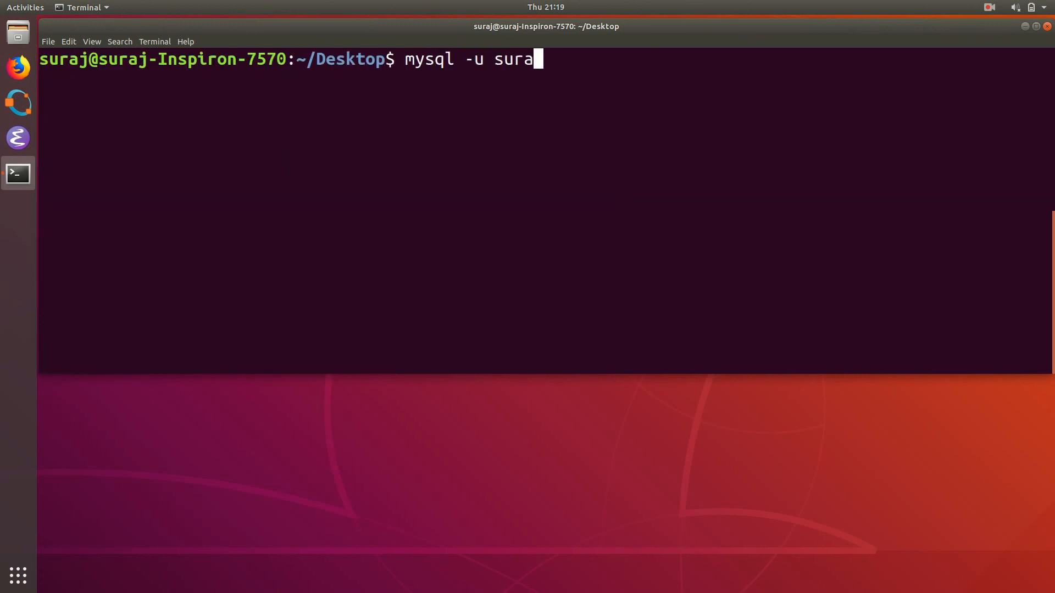
pyautogui.press('Return')
pyautogui.write('s')
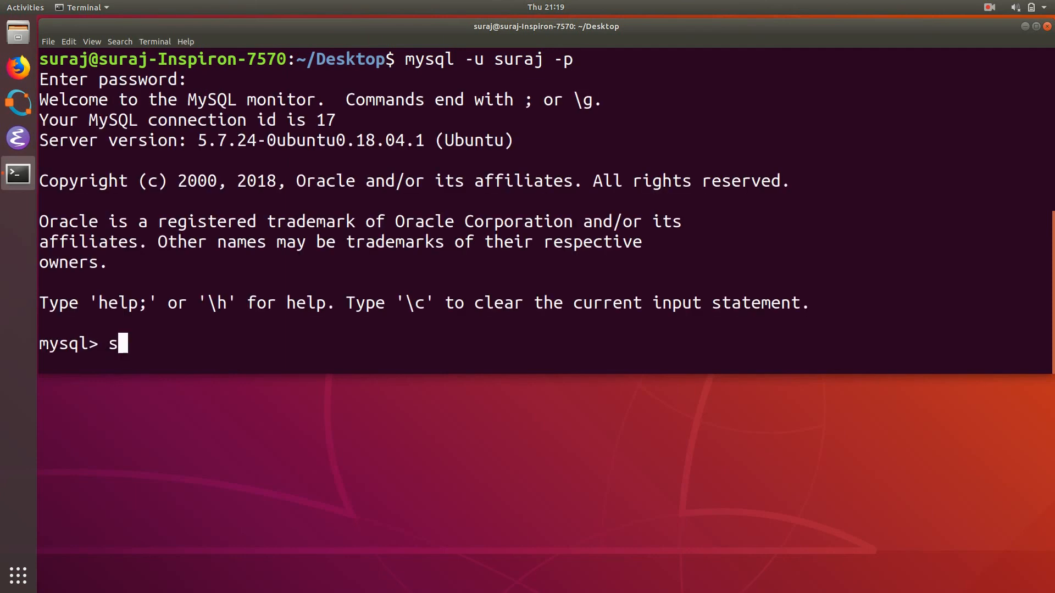
pyautogui.write('elect *')
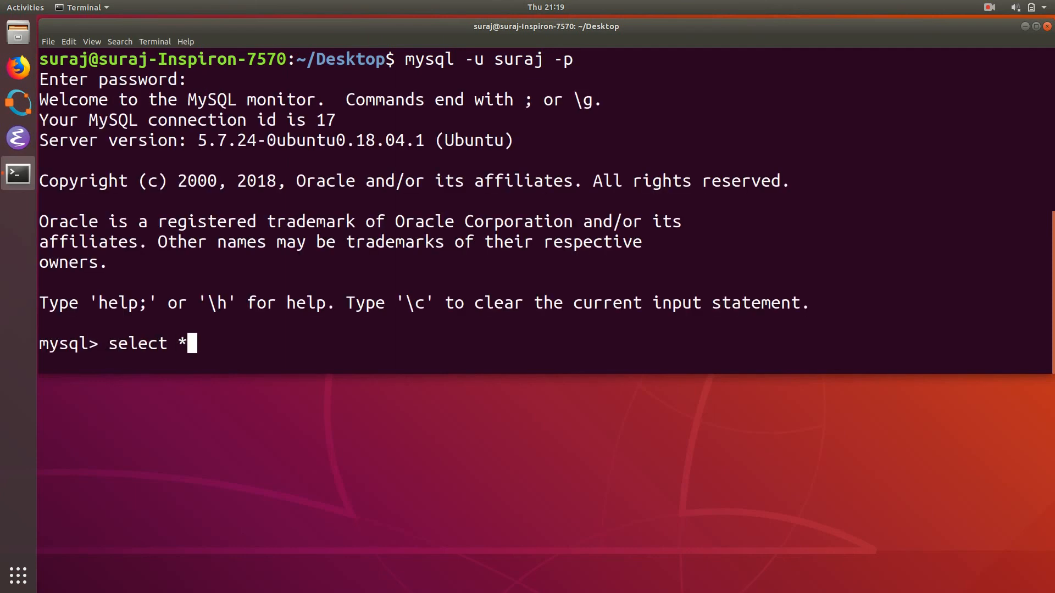
pyautogui.write('from')
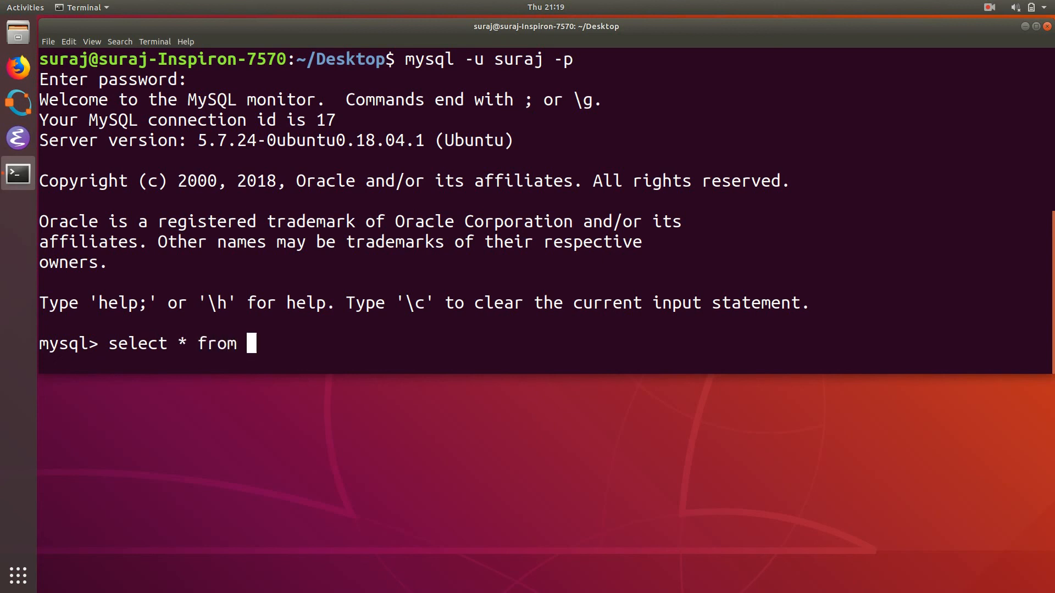
pyautogui.write('devtech.')
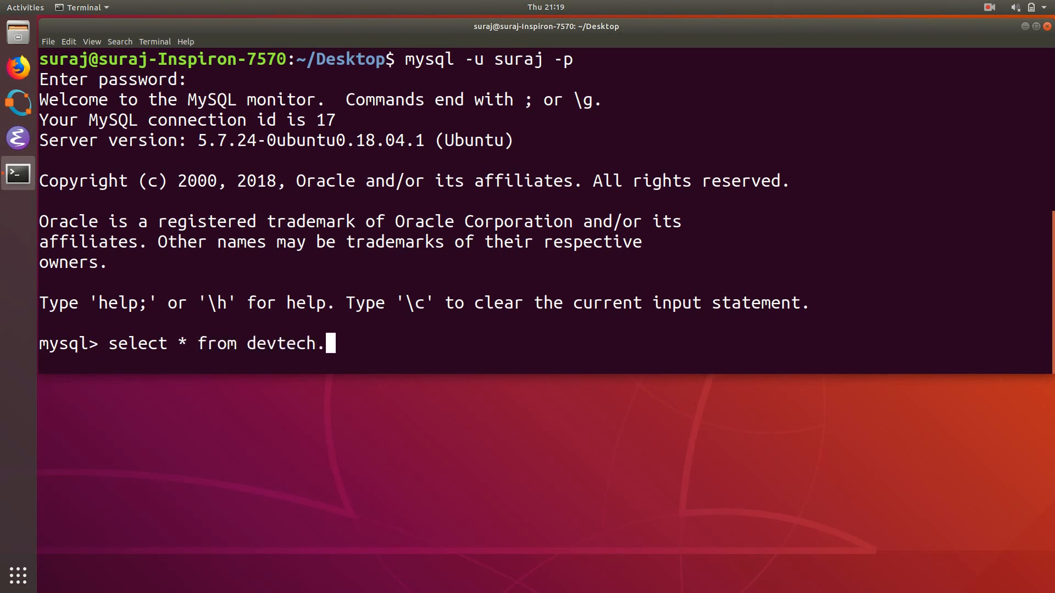
pyautogui.write('employee')
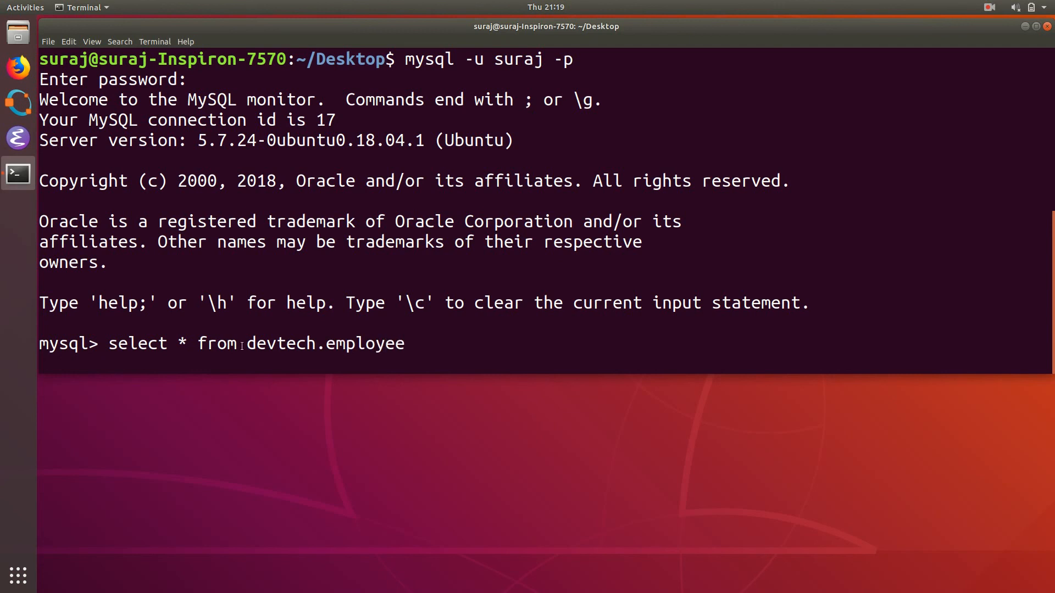
# - Run the SELECT on devtech.employee, showing the inserted name as row id 1
pyautogui.write(';')
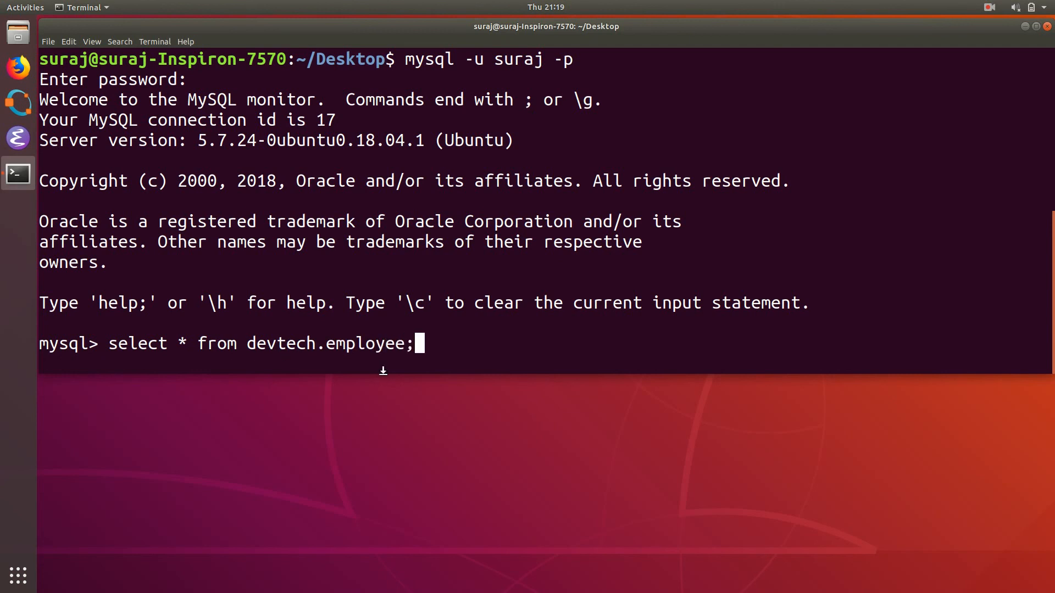
pyautogui.press('Return')
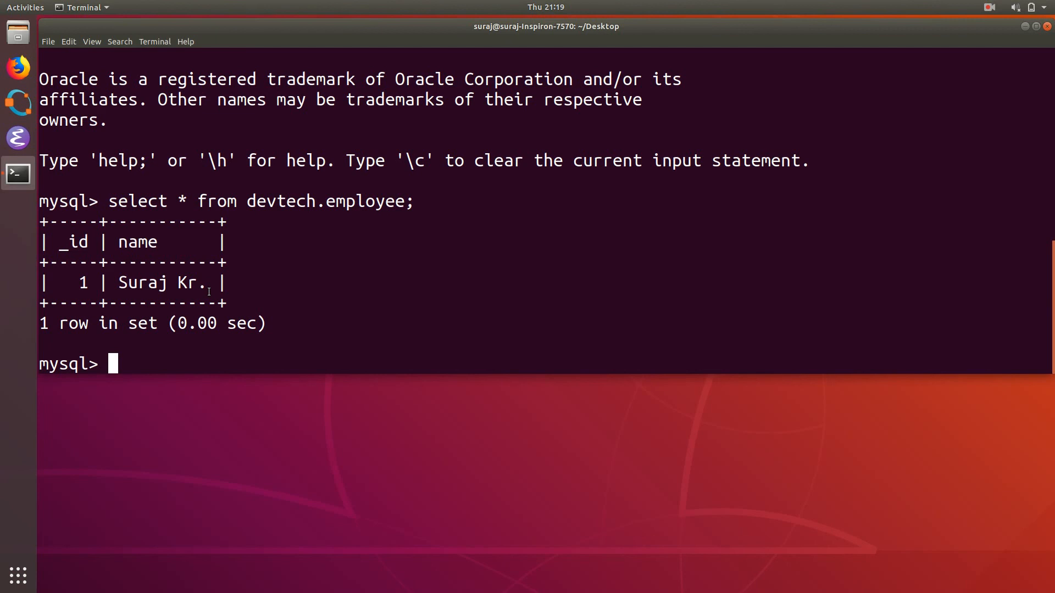
pyautogui.moveTo(600, 191)
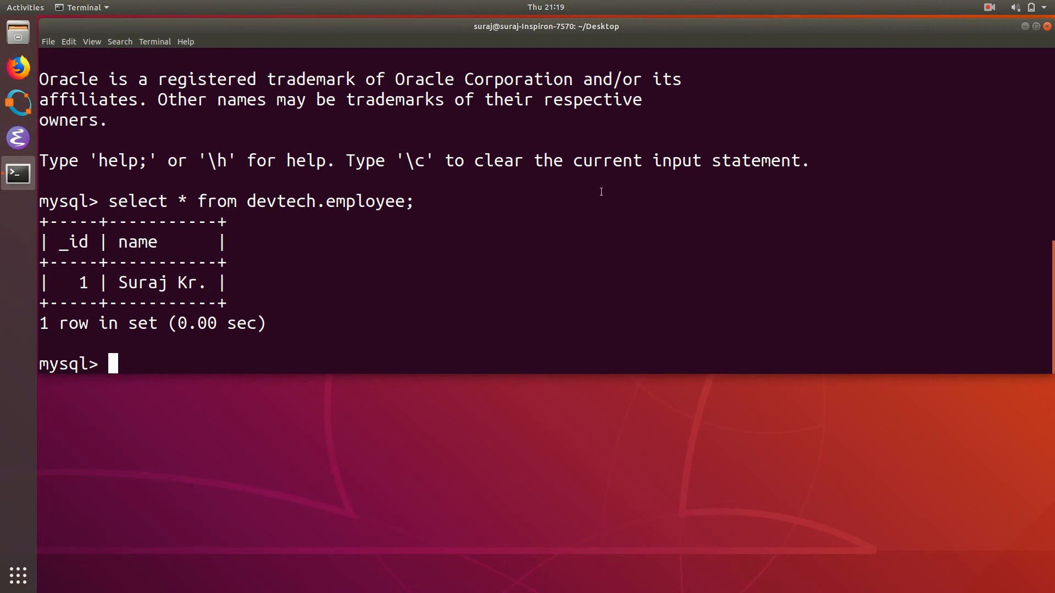